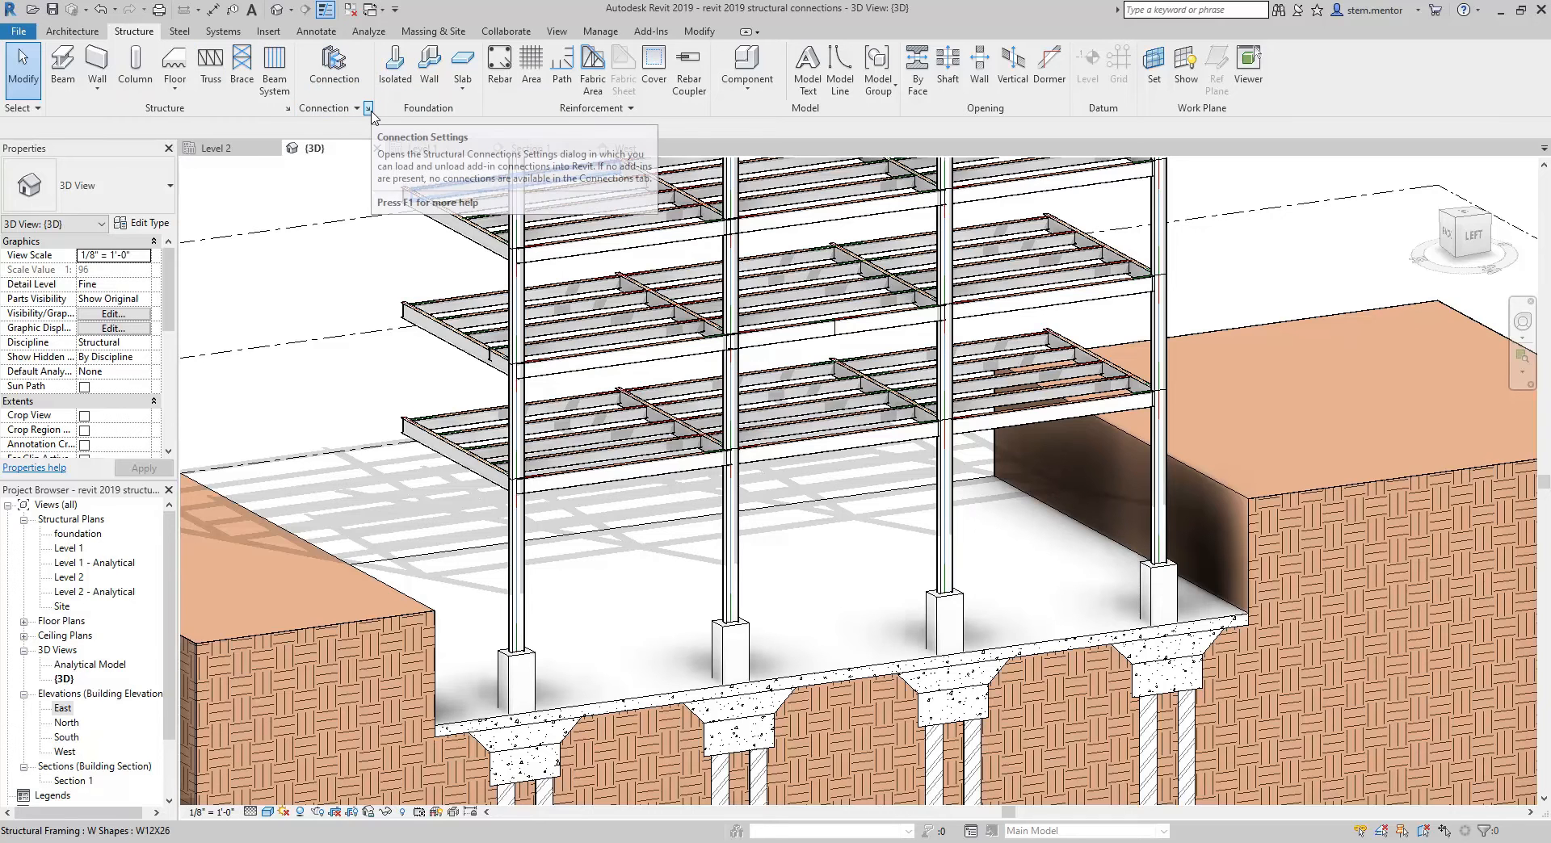
# Step: In Structural Connection Settings, add all available connection types to the loaded set and confirm
pyautogui.click(370, 108)
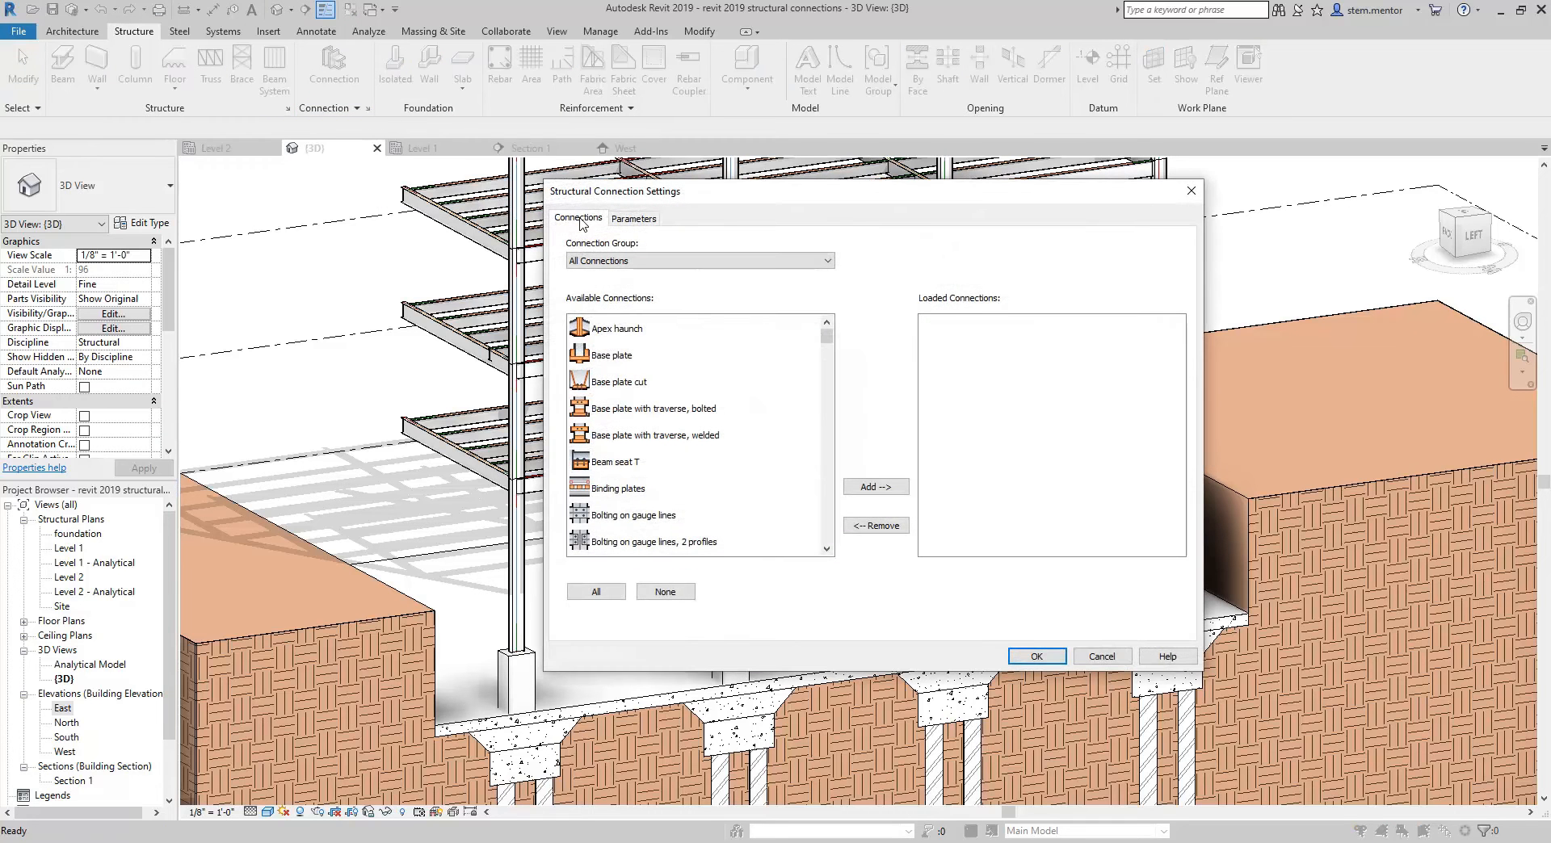
pyautogui.moveTo(586, 202)
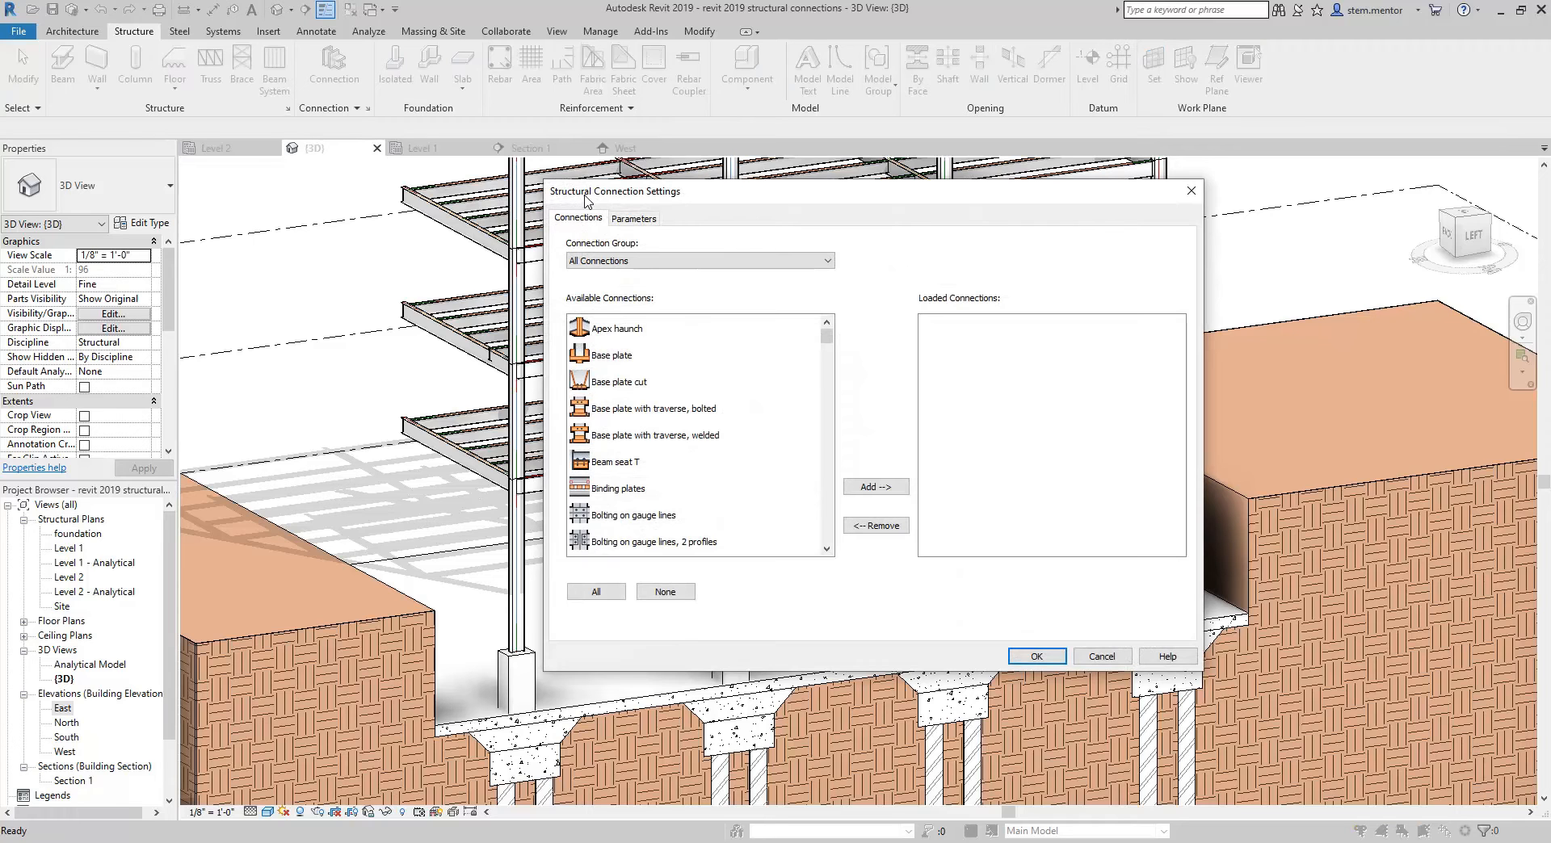
pyautogui.moveTo(576, 244)
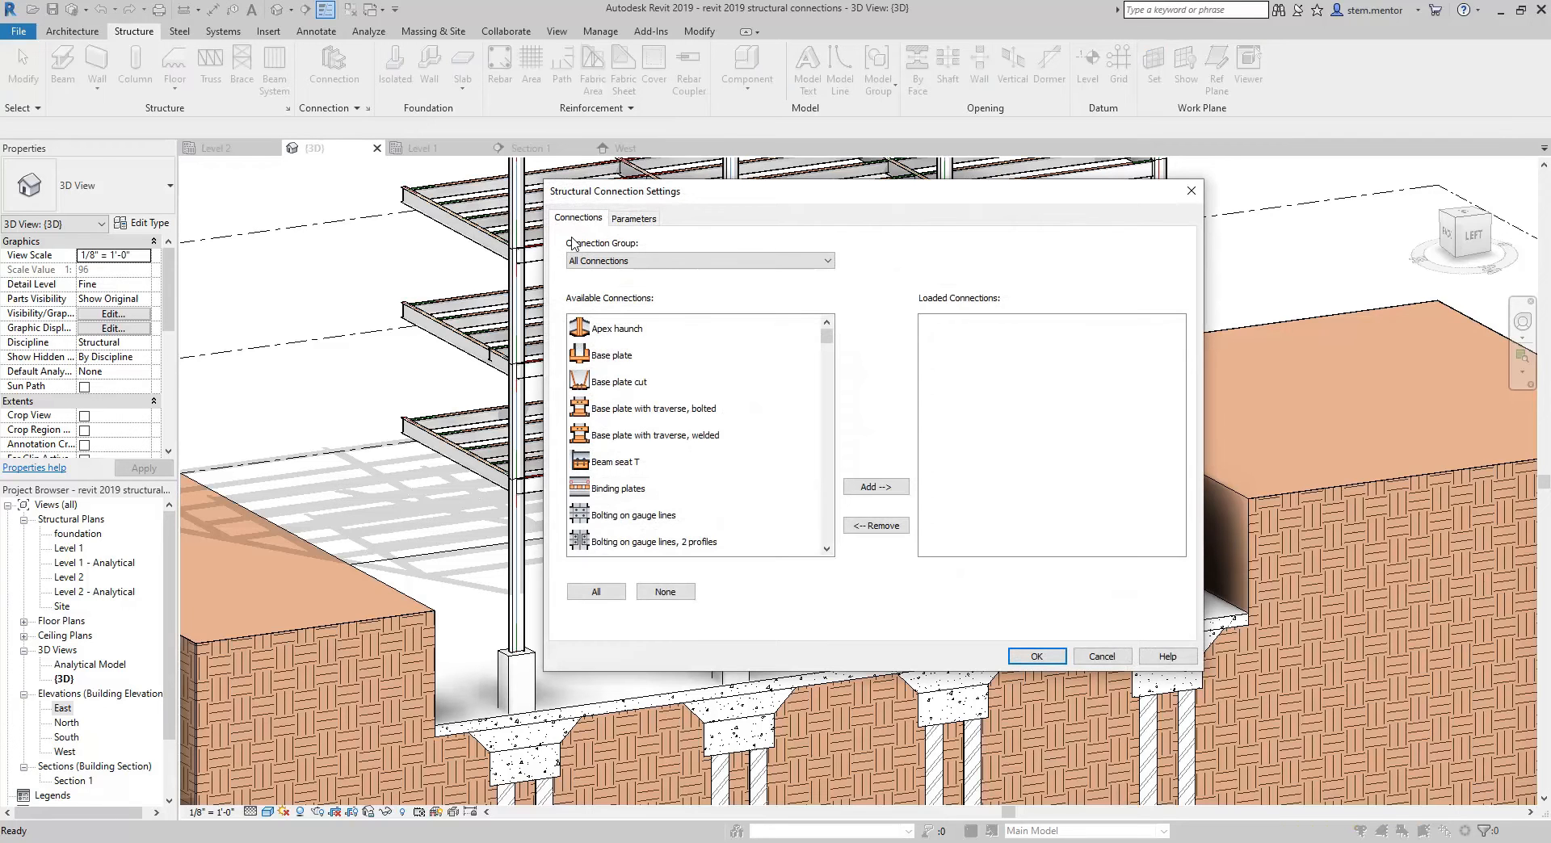
pyautogui.click(618, 328)
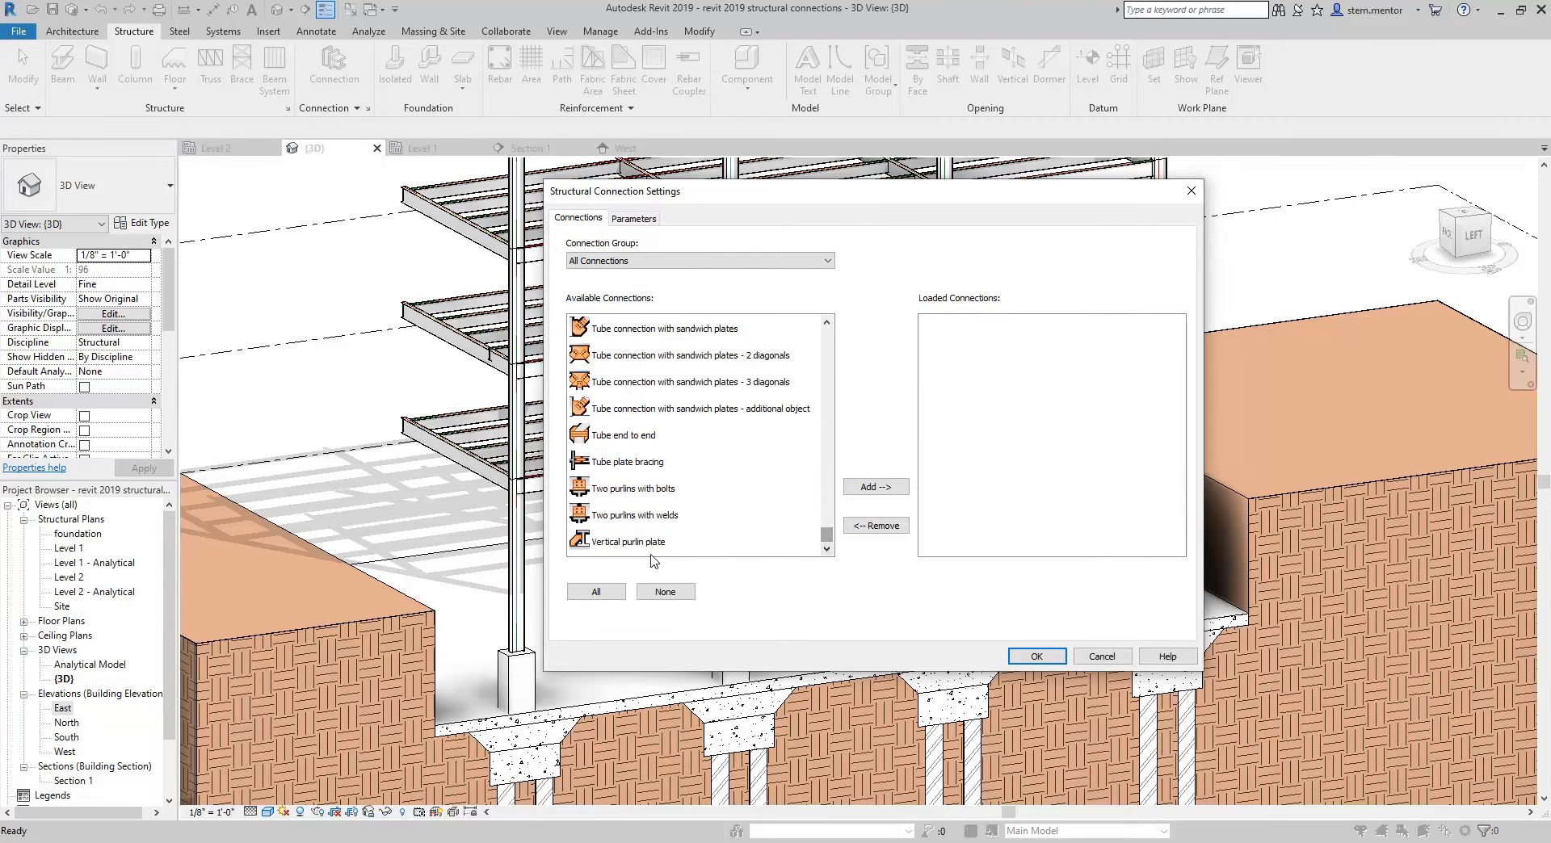
pyautogui.click(594, 591)
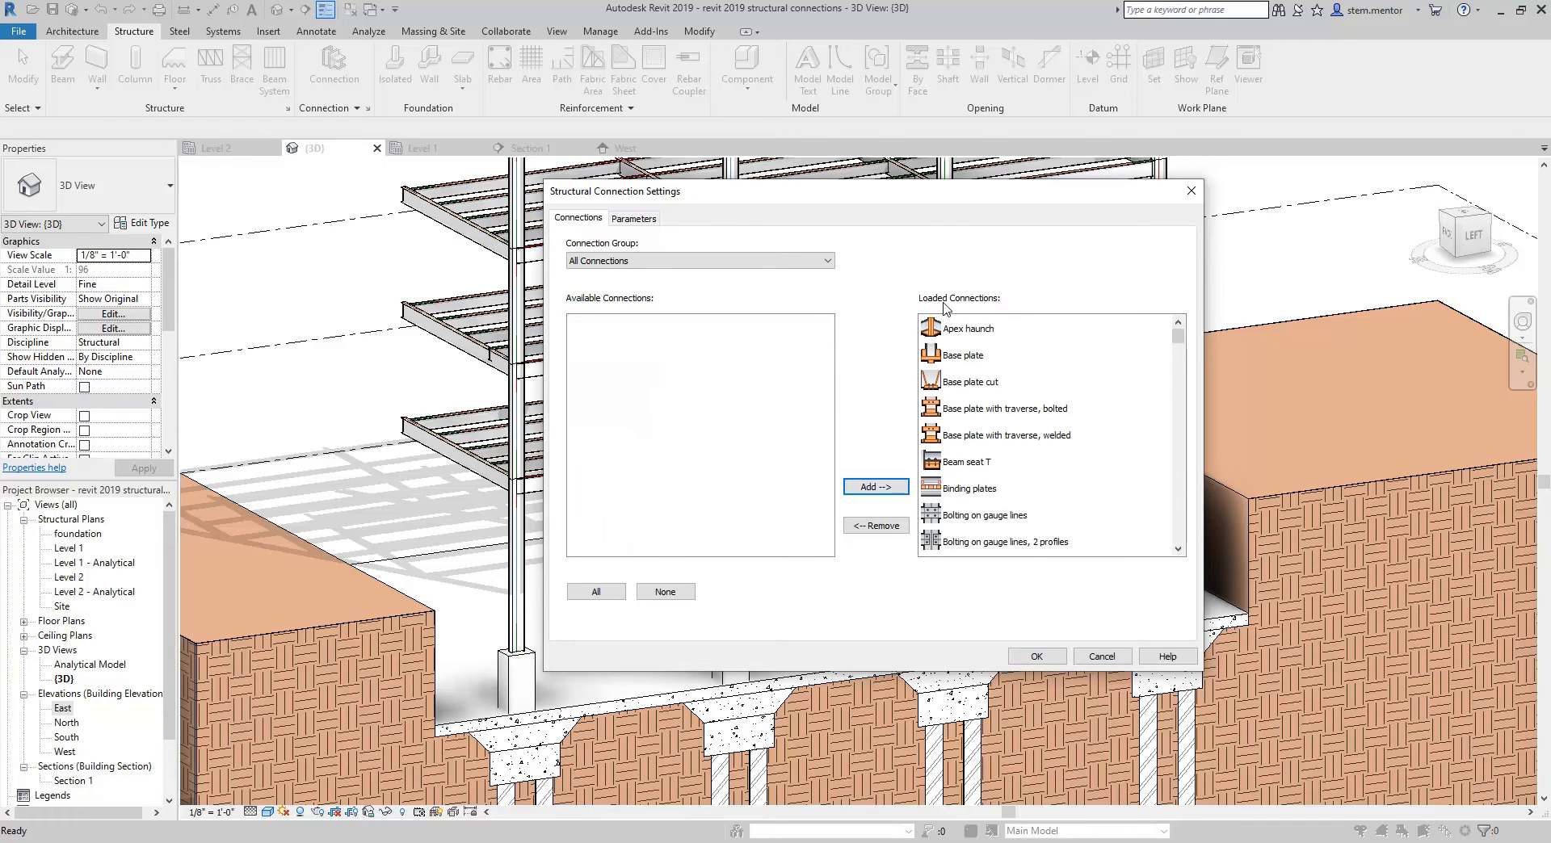
pyautogui.moveTo(953, 373)
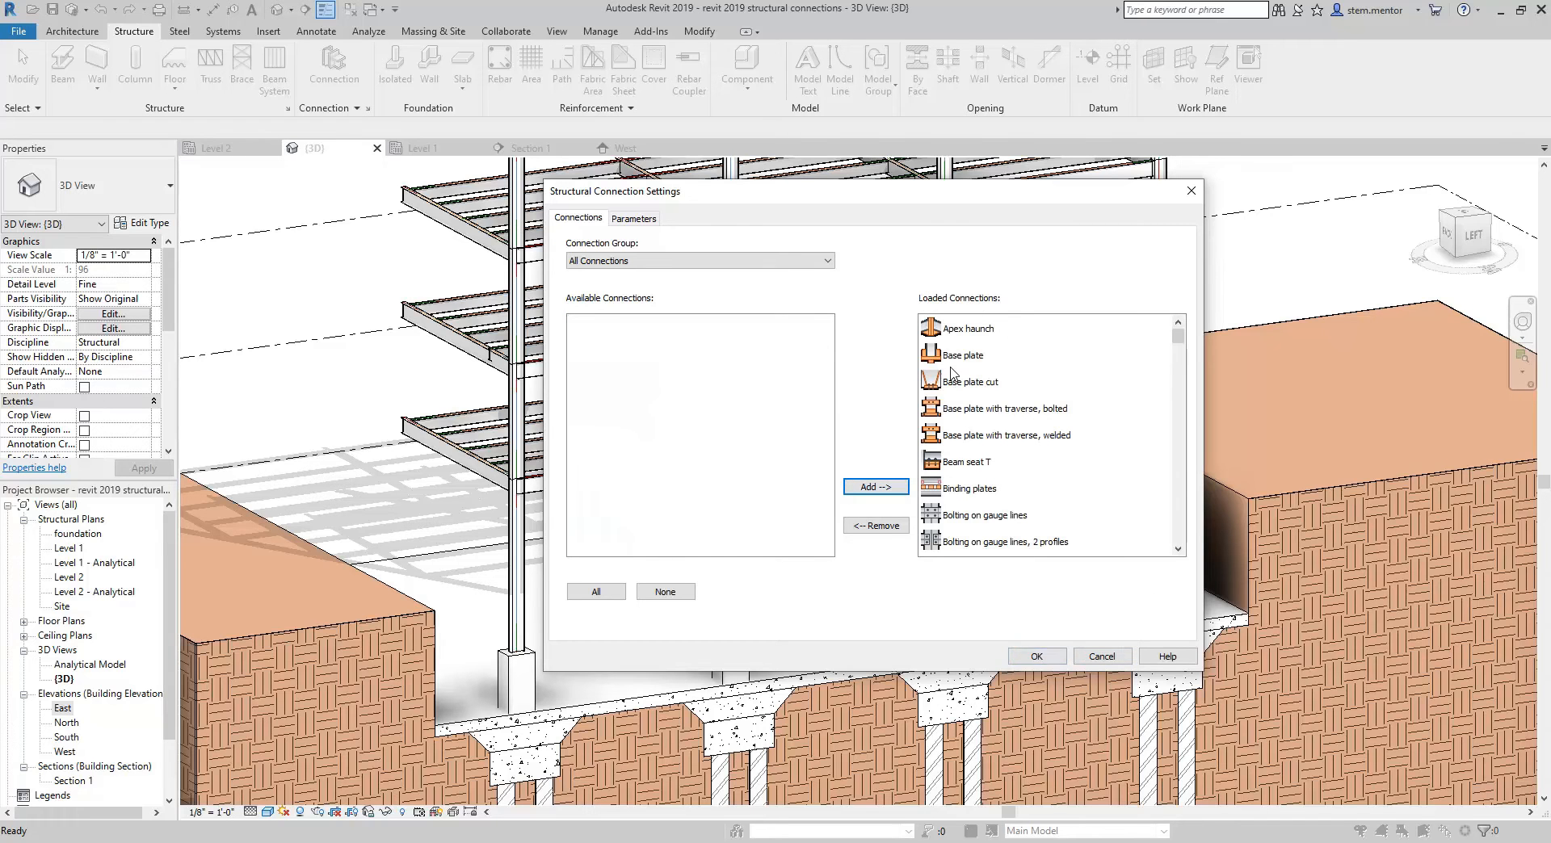
pyautogui.moveTo(1037, 335)
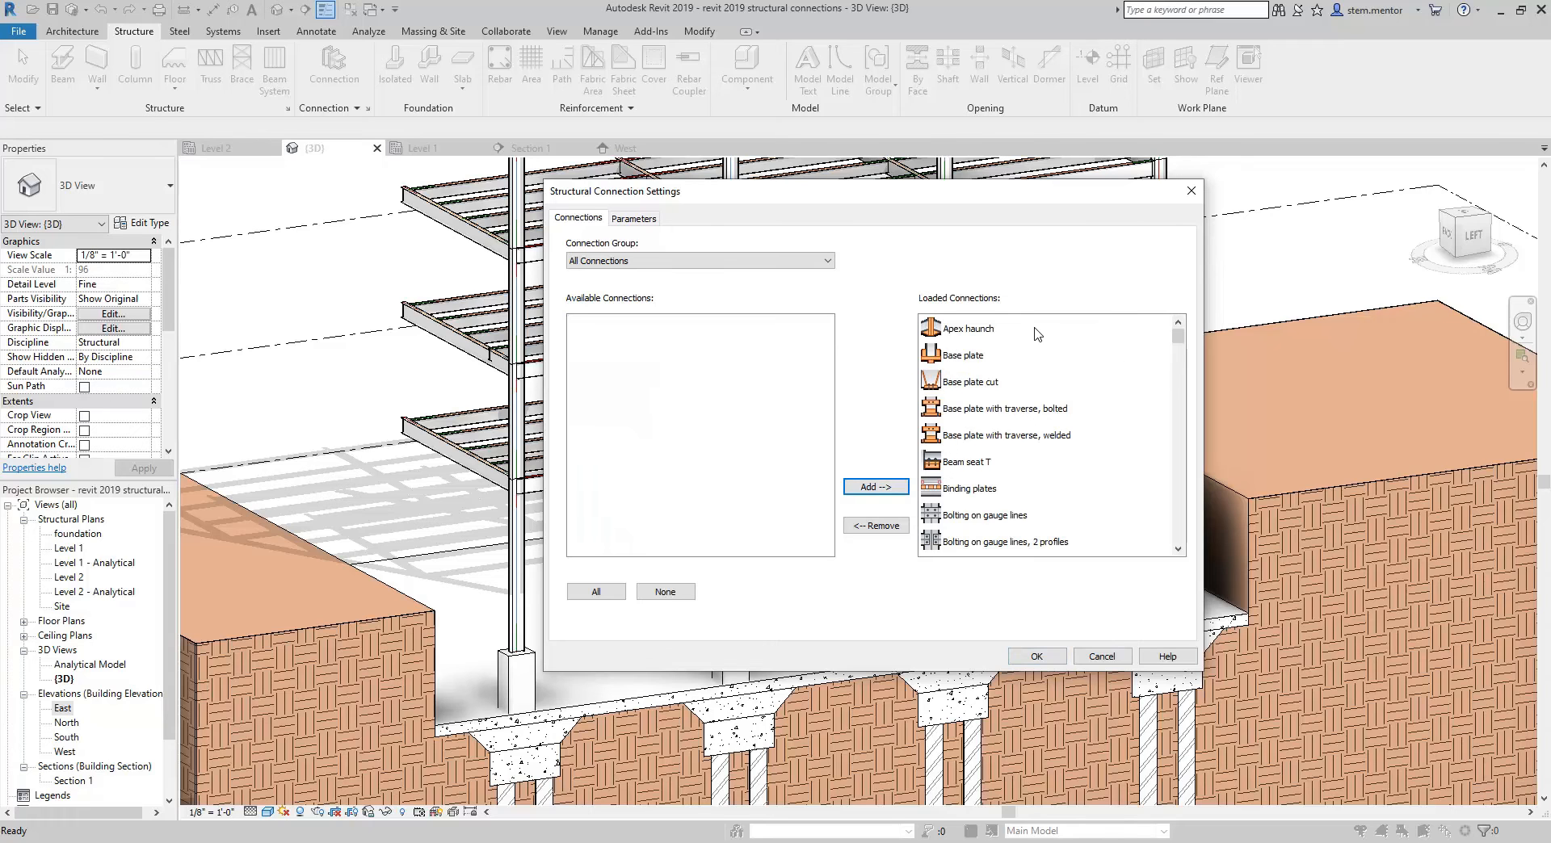
pyautogui.moveTo(972, 511)
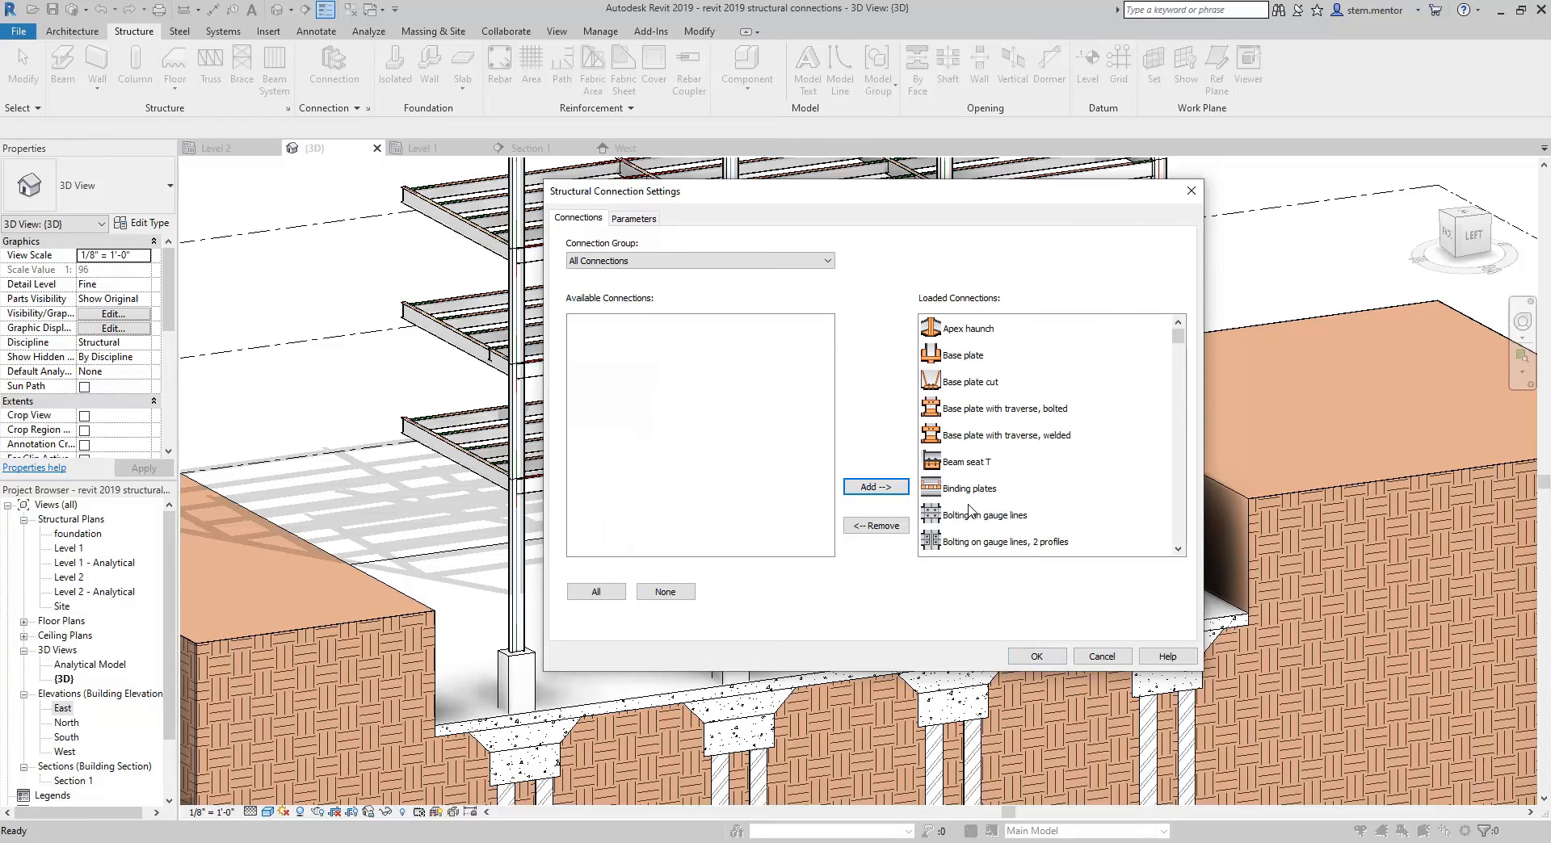
pyautogui.moveTo(974, 377)
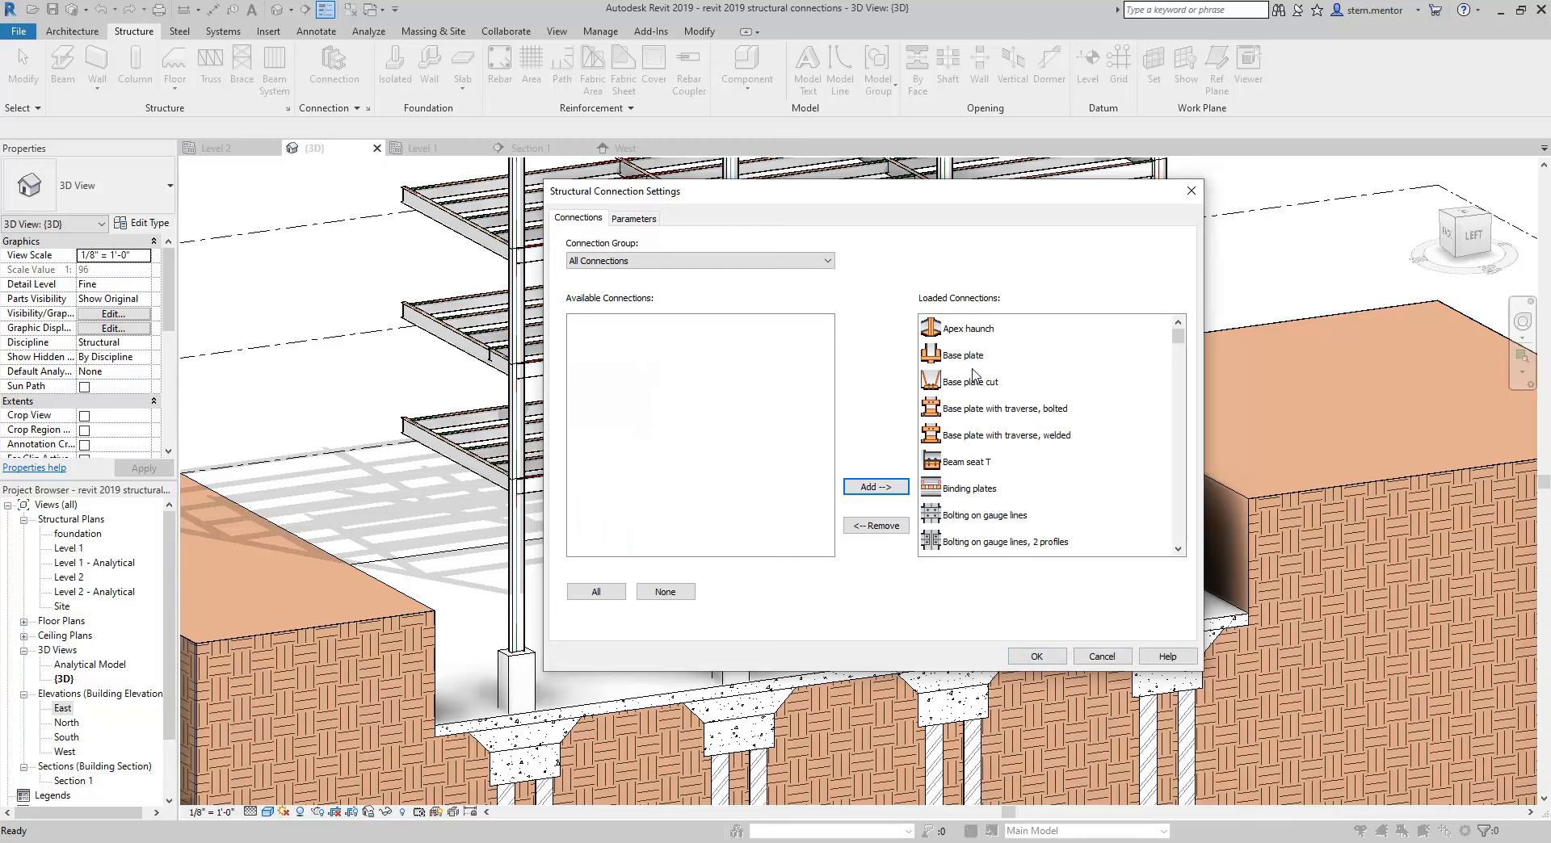
pyautogui.click(1100, 656)
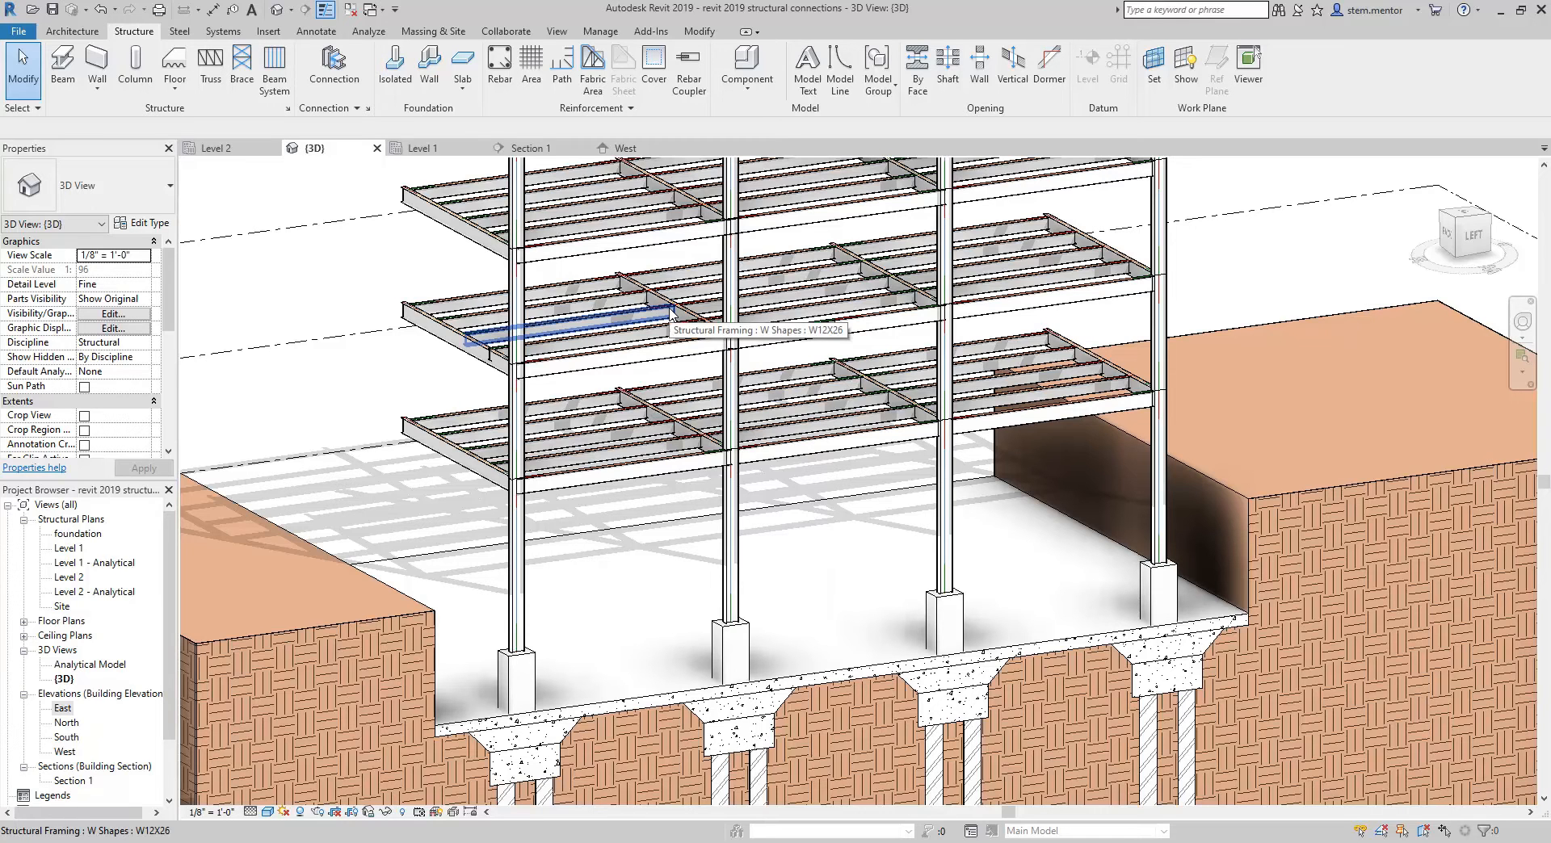
pyautogui.moveTo(540, 266)
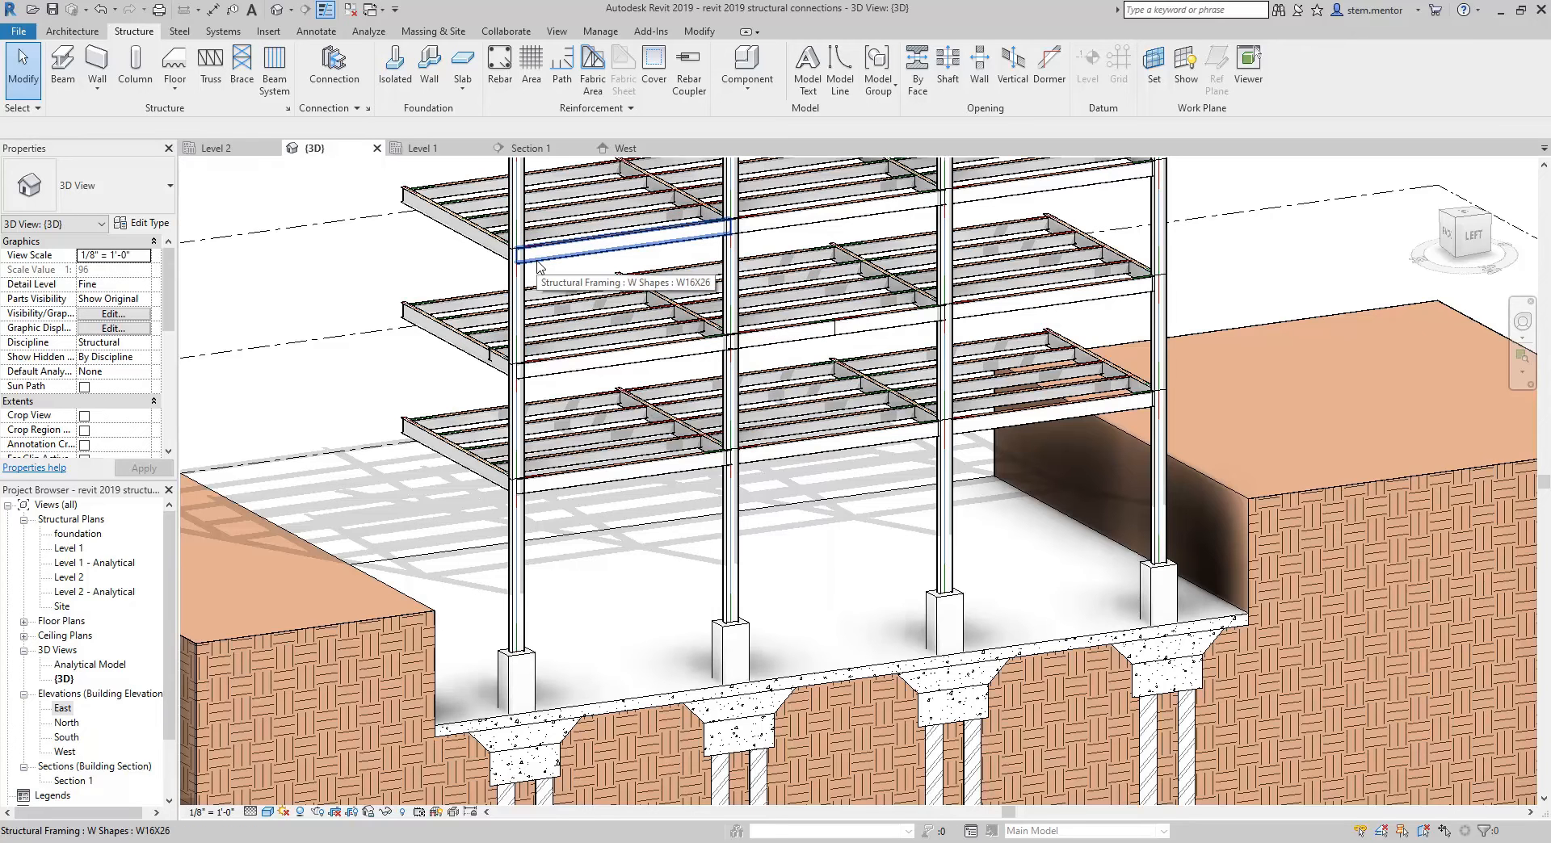
pyautogui.click(628, 238)
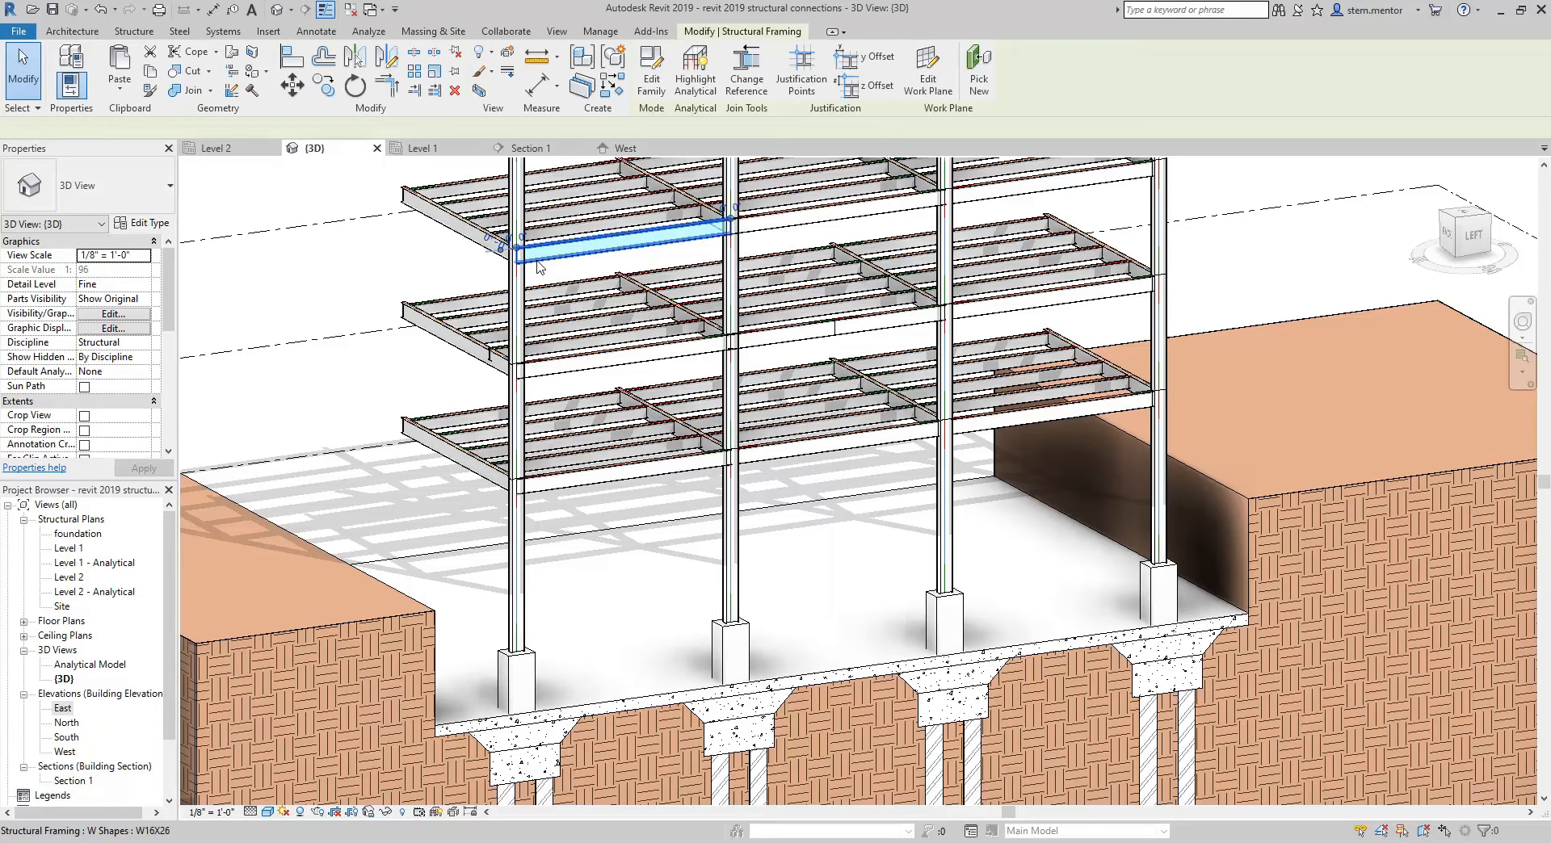
pyautogui.click(519, 298)
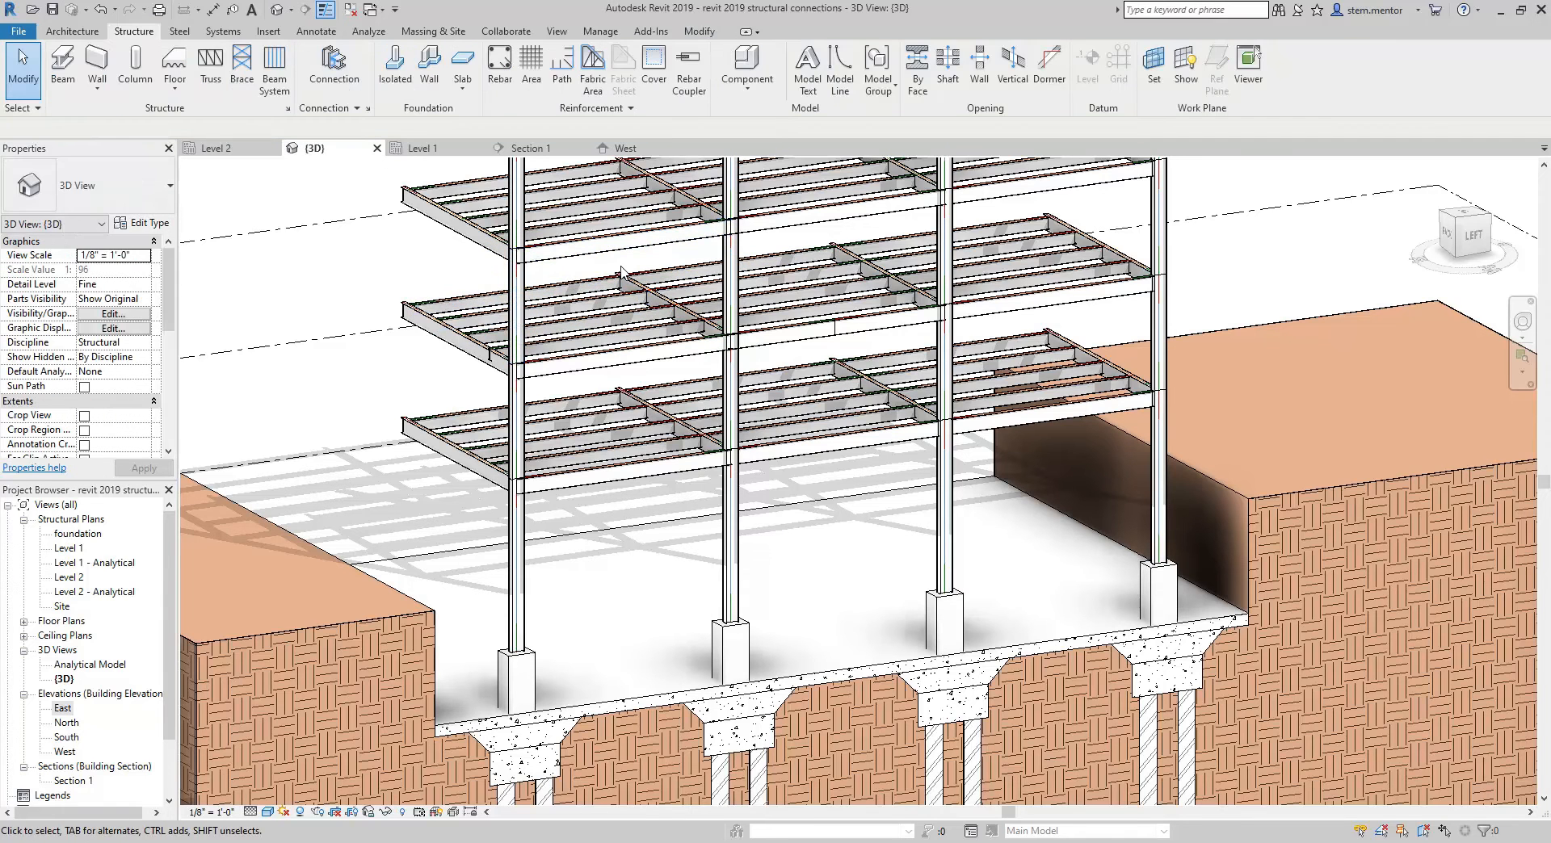
pyautogui.moveTo(626, 274)
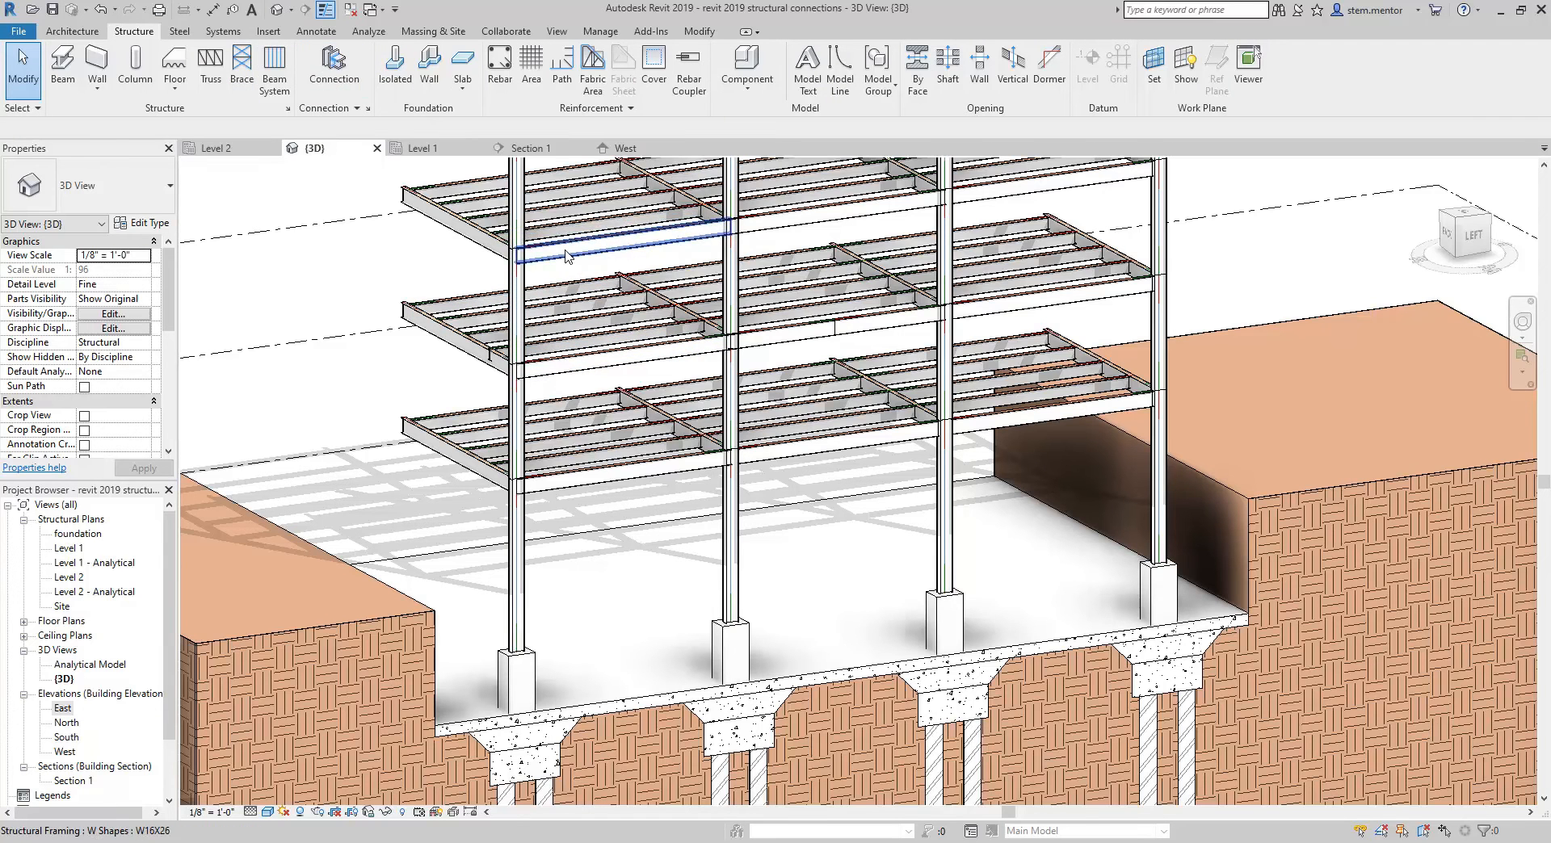
pyautogui.moveTo(611, 257)
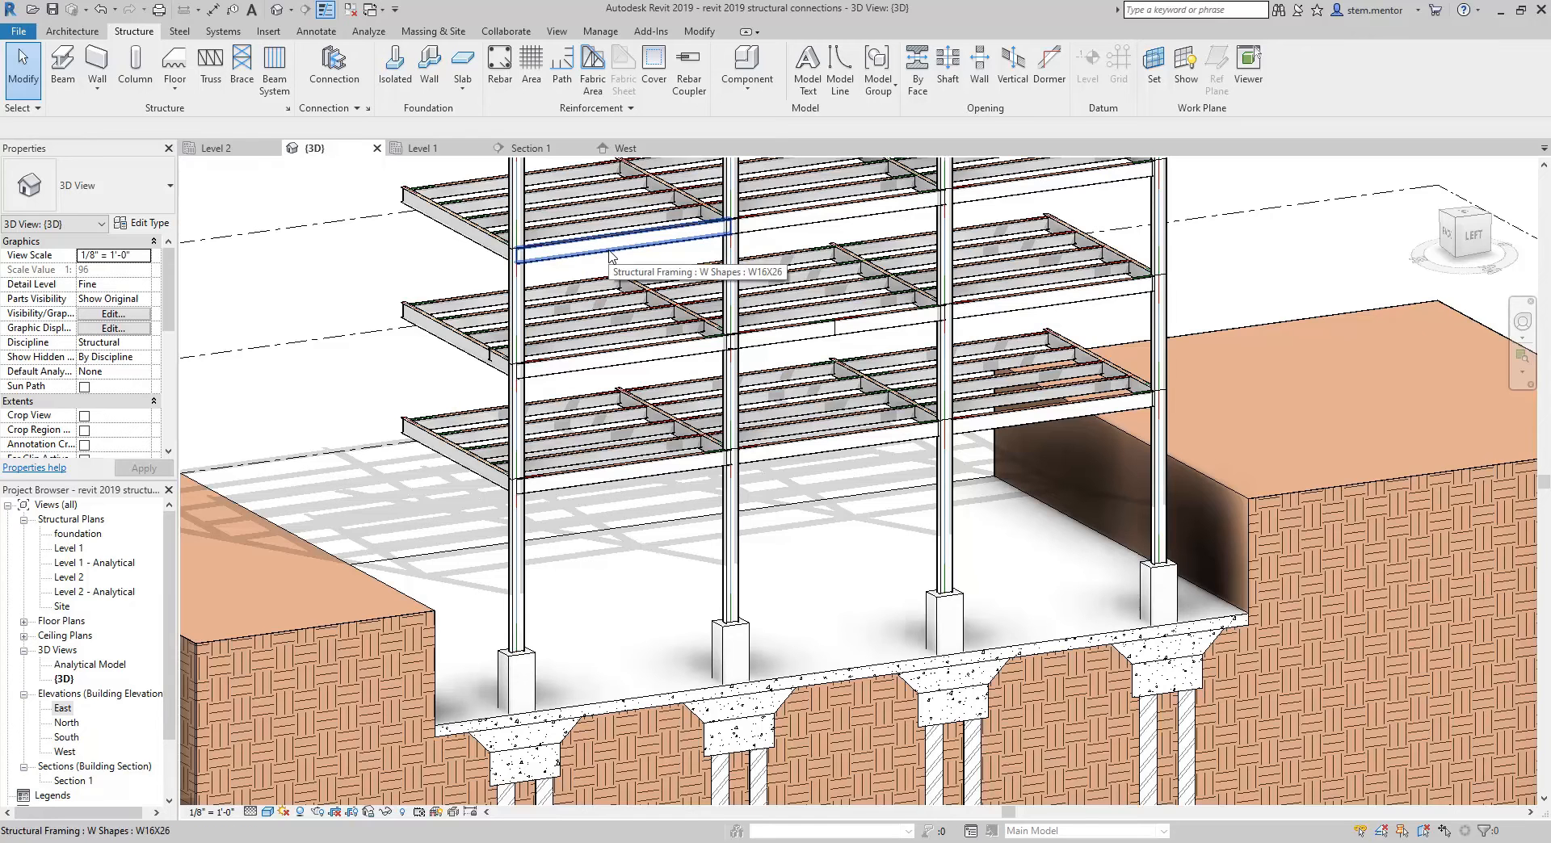
pyautogui.moveTo(594, 265)
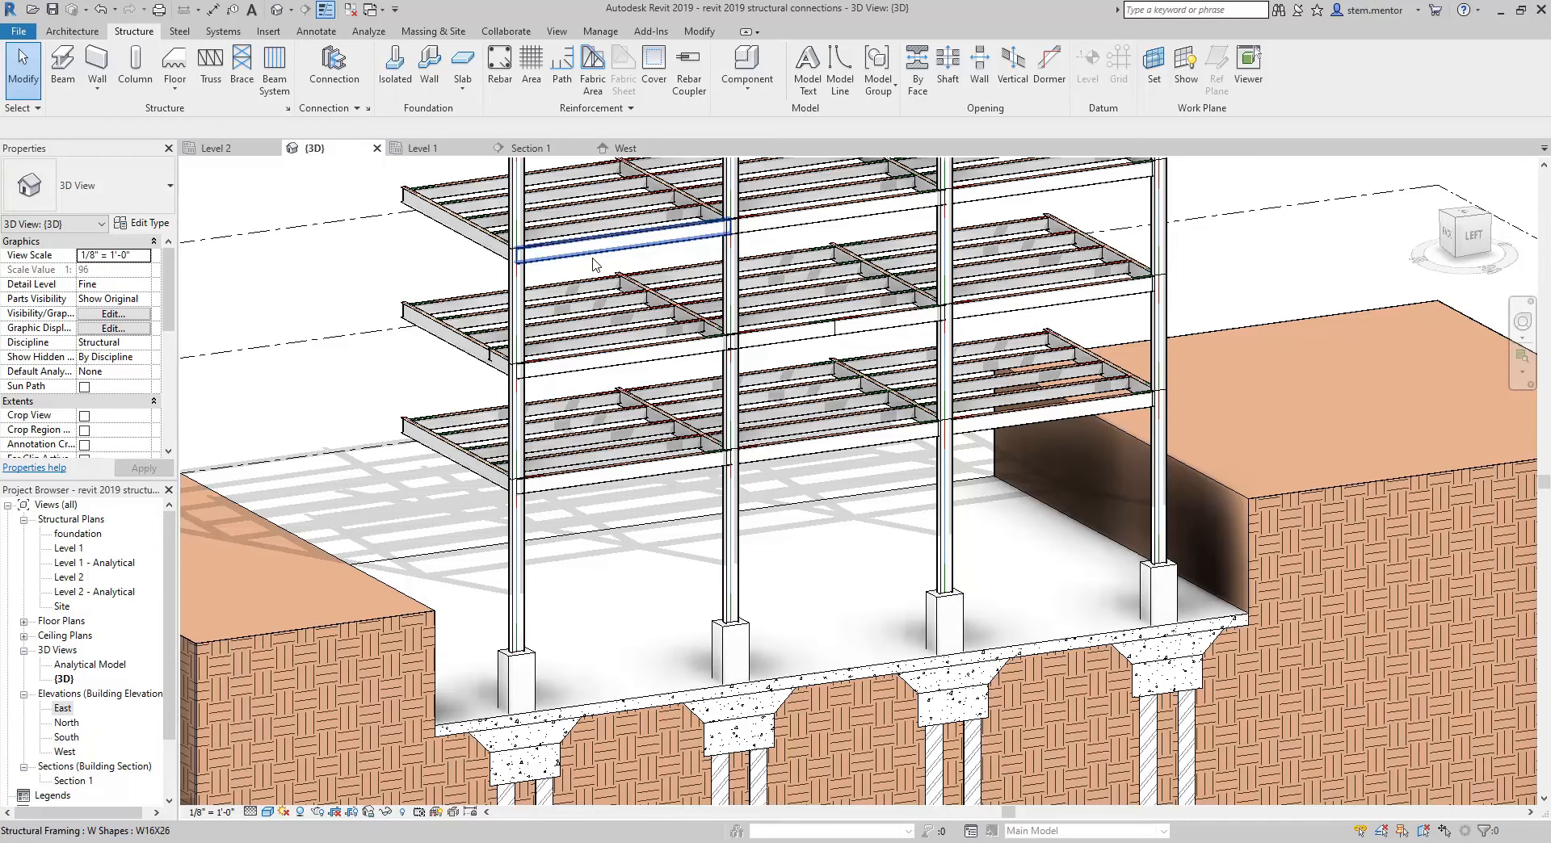
pyautogui.click(737, 499)
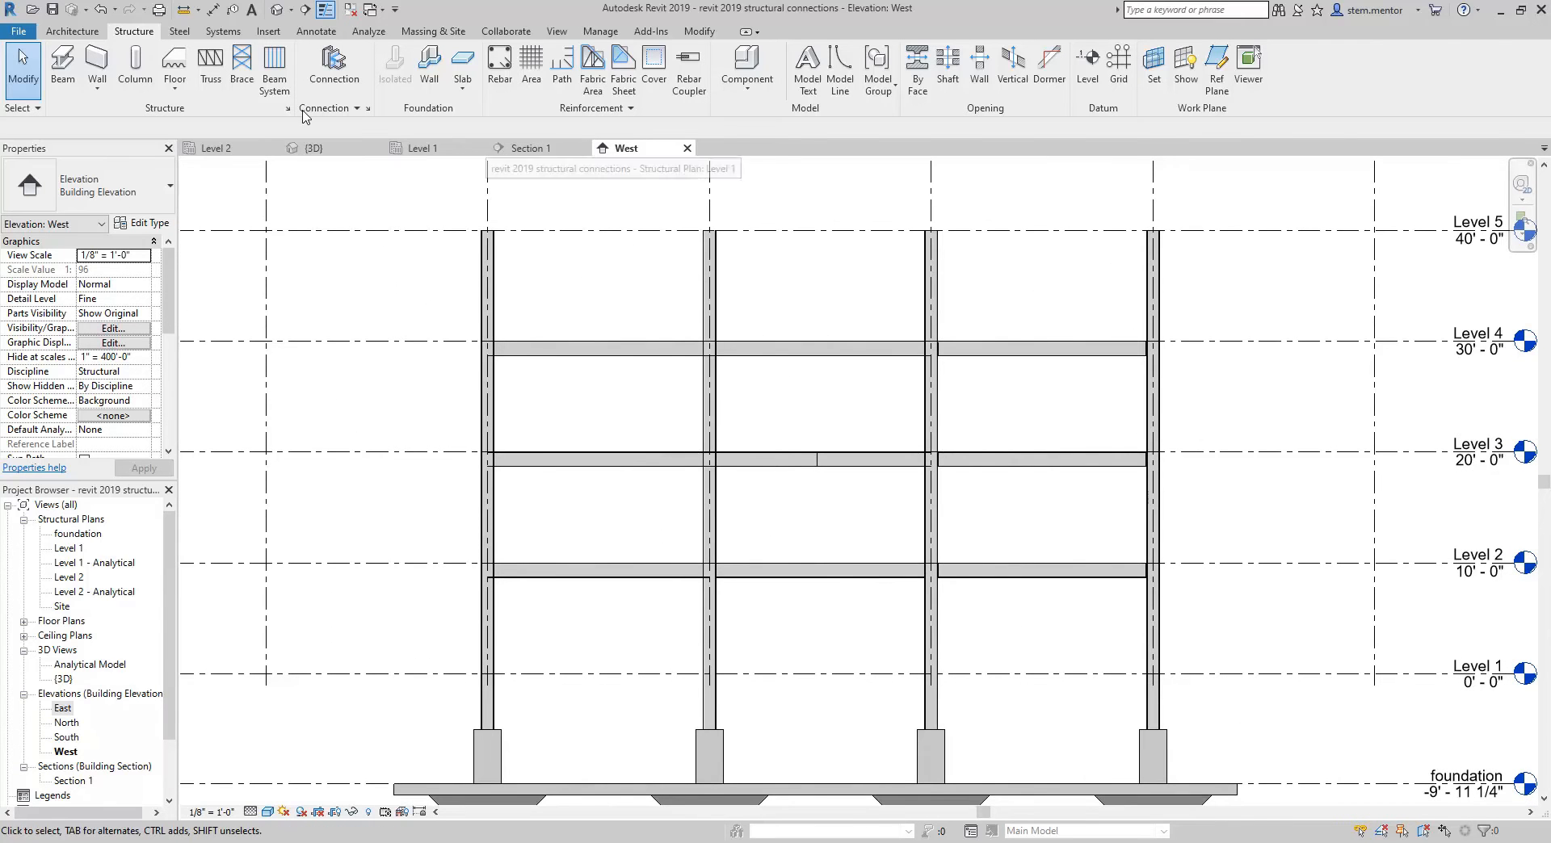
pyautogui.moveTo(134, 69)
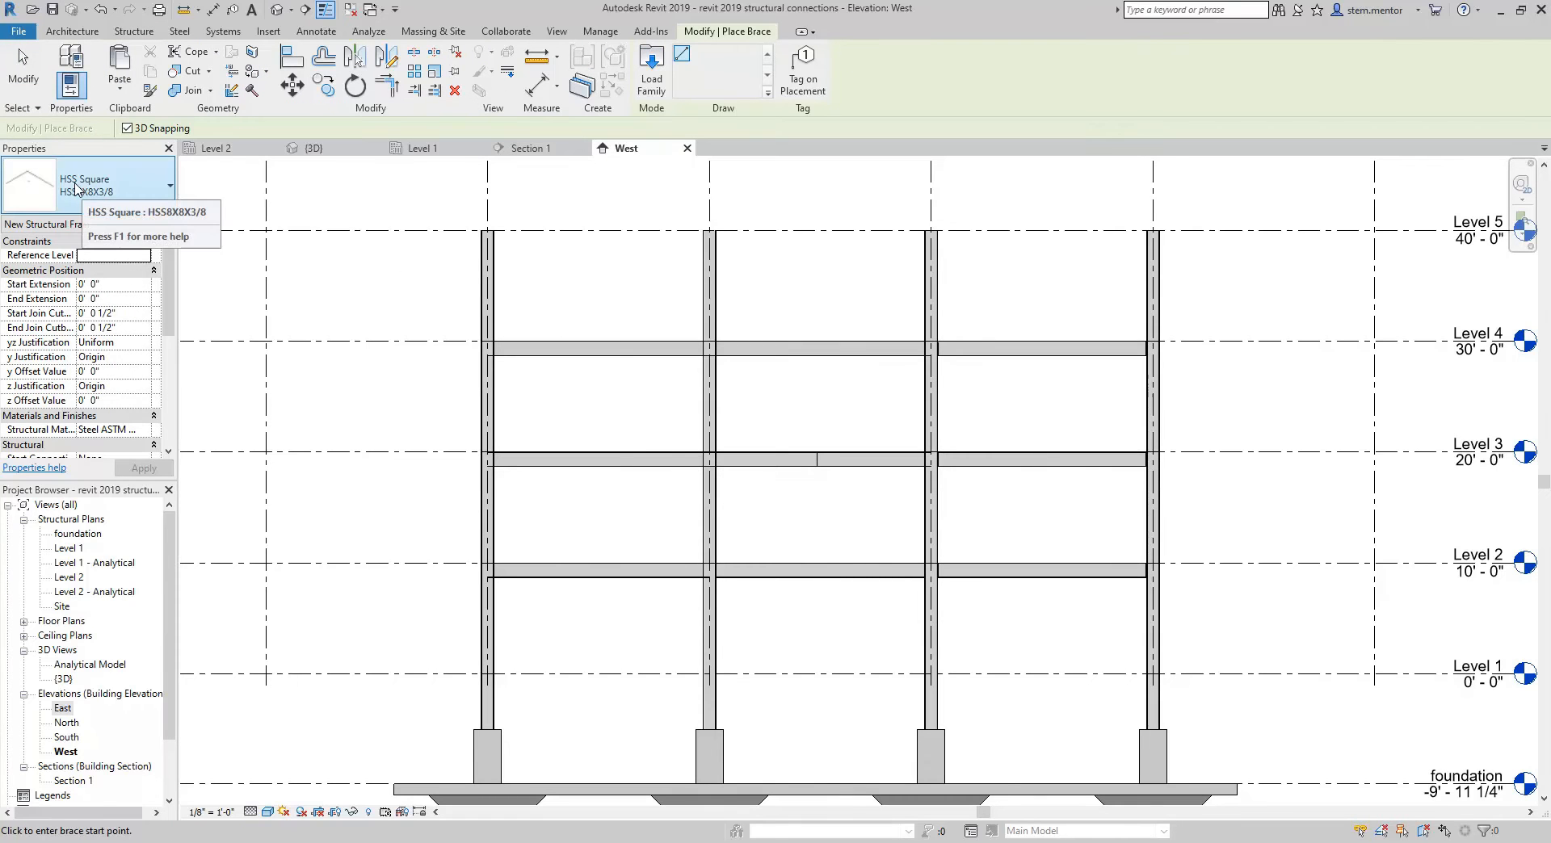
# Step: Expand the brace Type Selector to choose the HSS Square HSS8X8X3/8 section
pyautogui.click(168, 188)
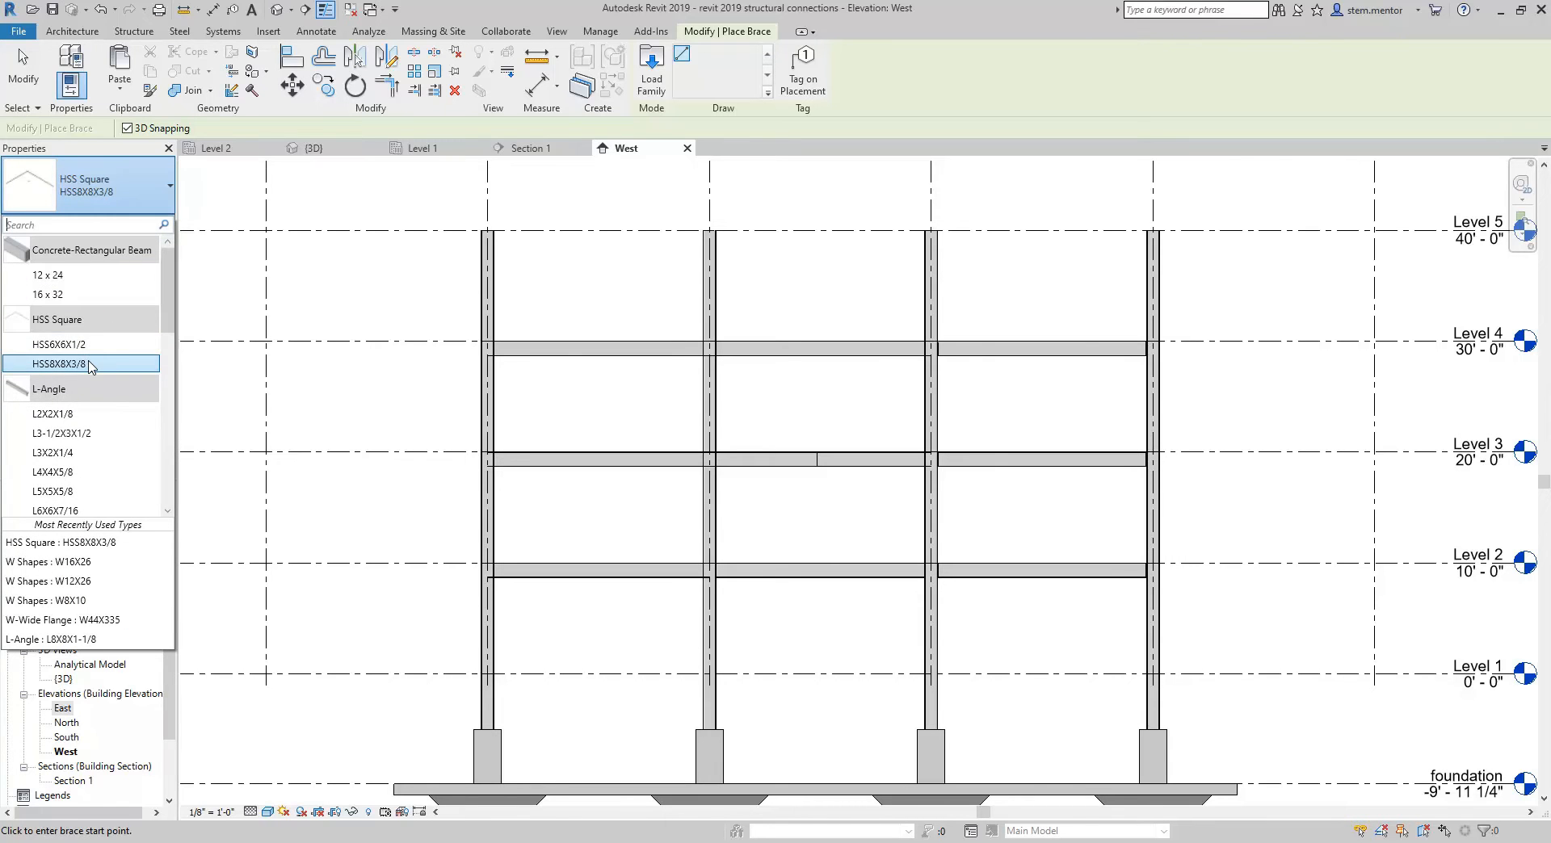
pyautogui.moveTo(83, 364)
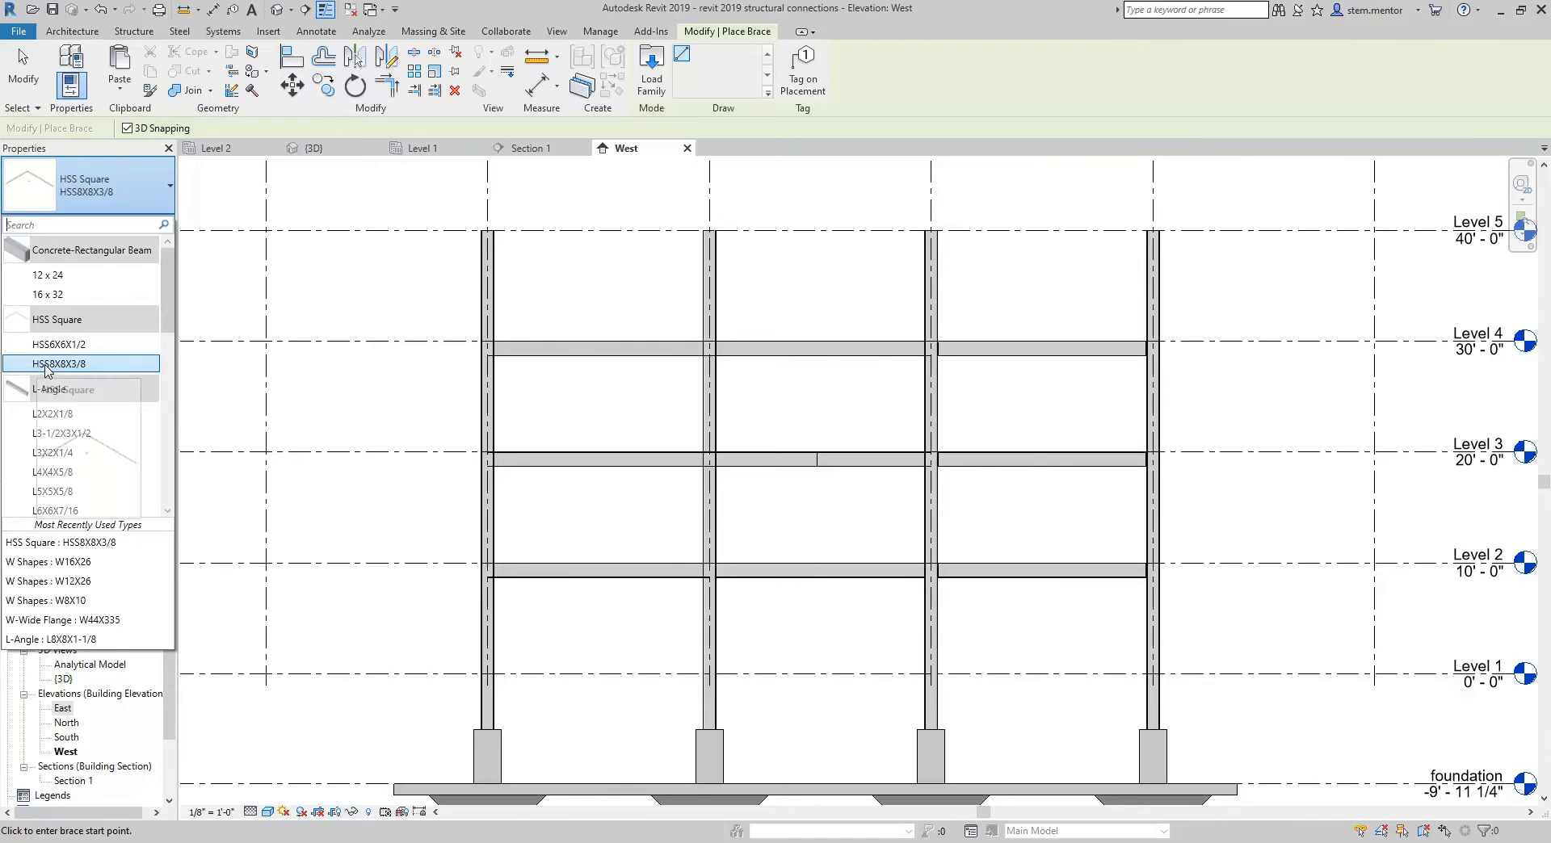
pyautogui.moveTo(69, 364)
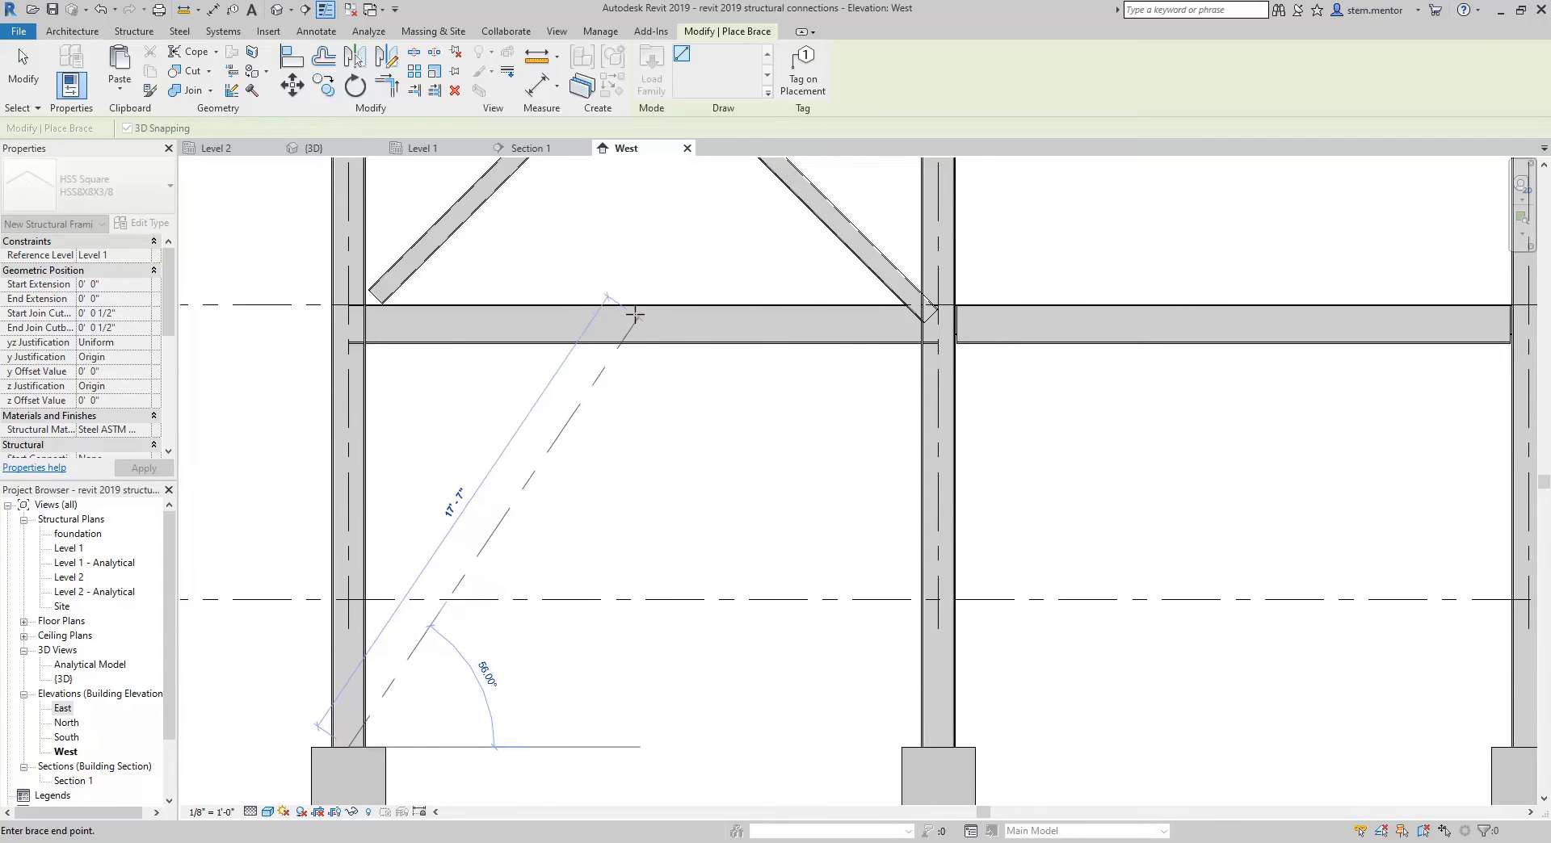
# Step: Finish the diagonal HSS8X8X3/8 brace by ending it at the beam underside
pyautogui.click(610, 295)
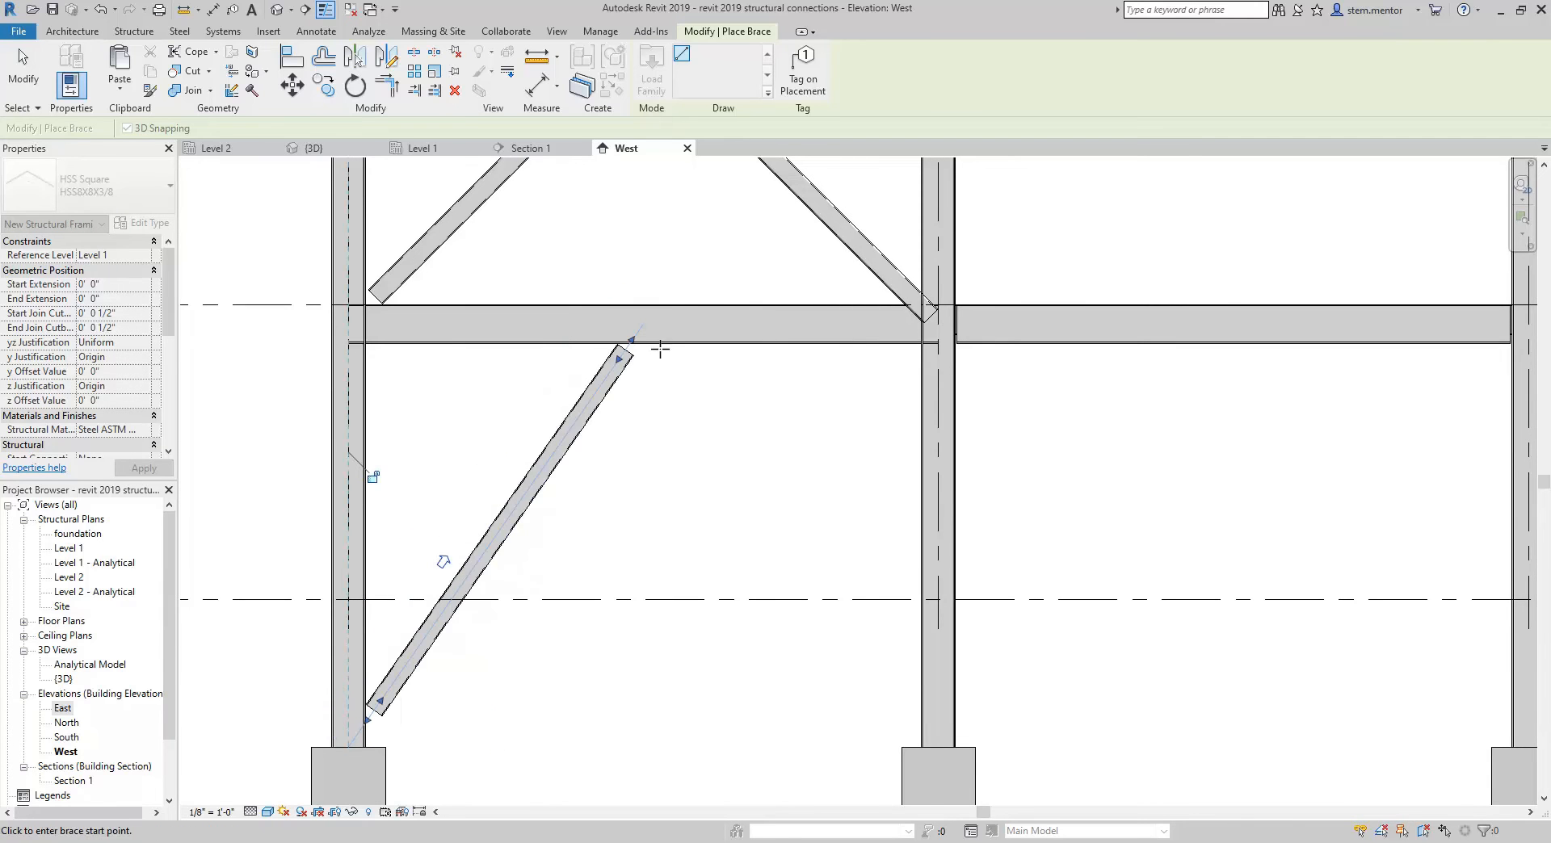
pyautogui.moveTo(645, 304)
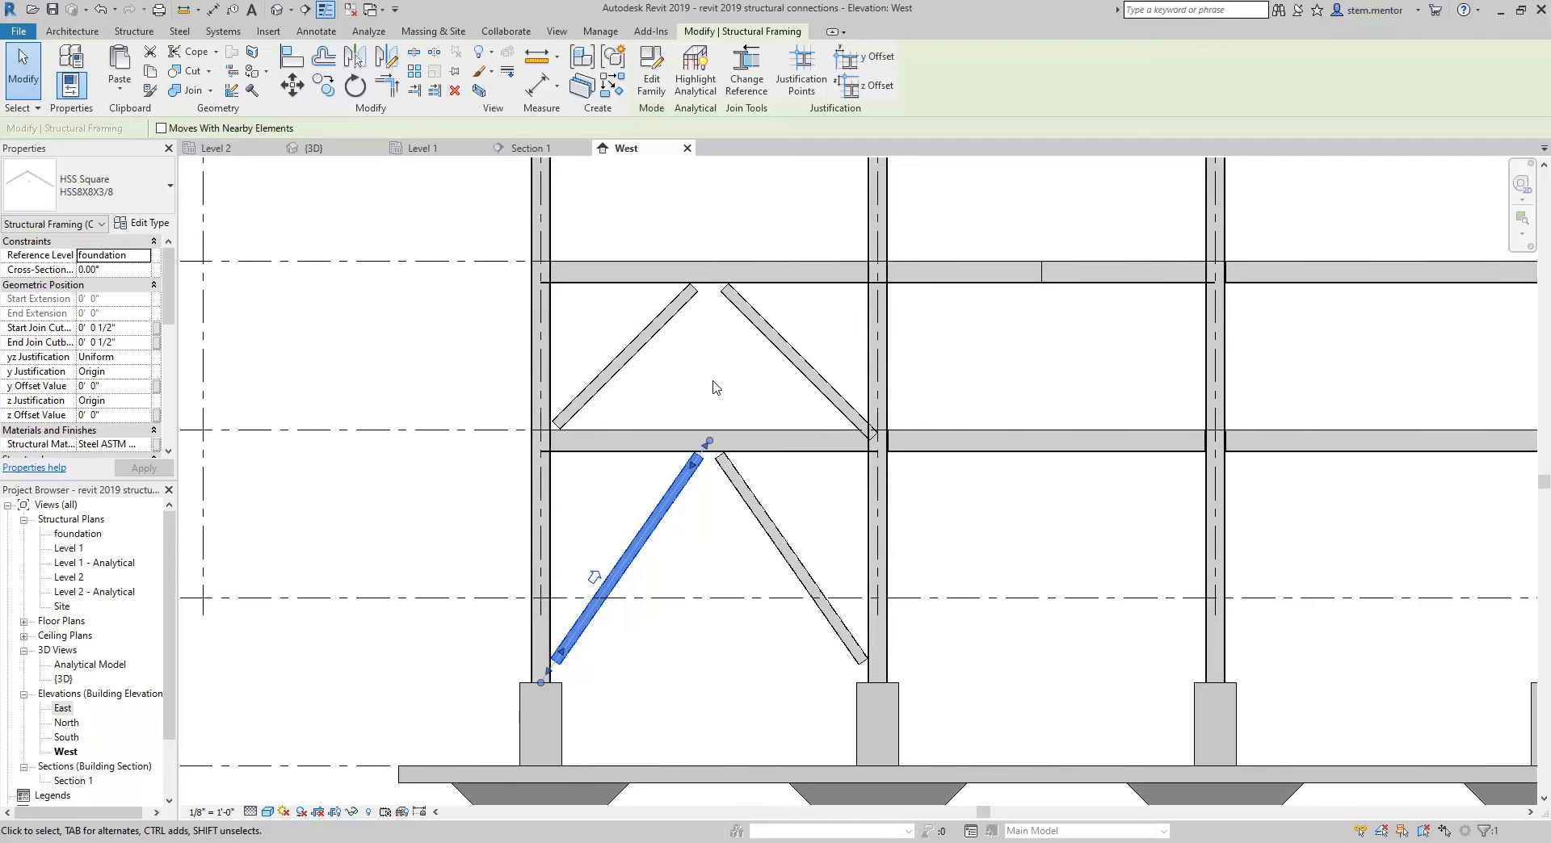
# Step: Select the beam with the two braces beneath it and view that joint in 3D
pyautogui.click(721, 389)
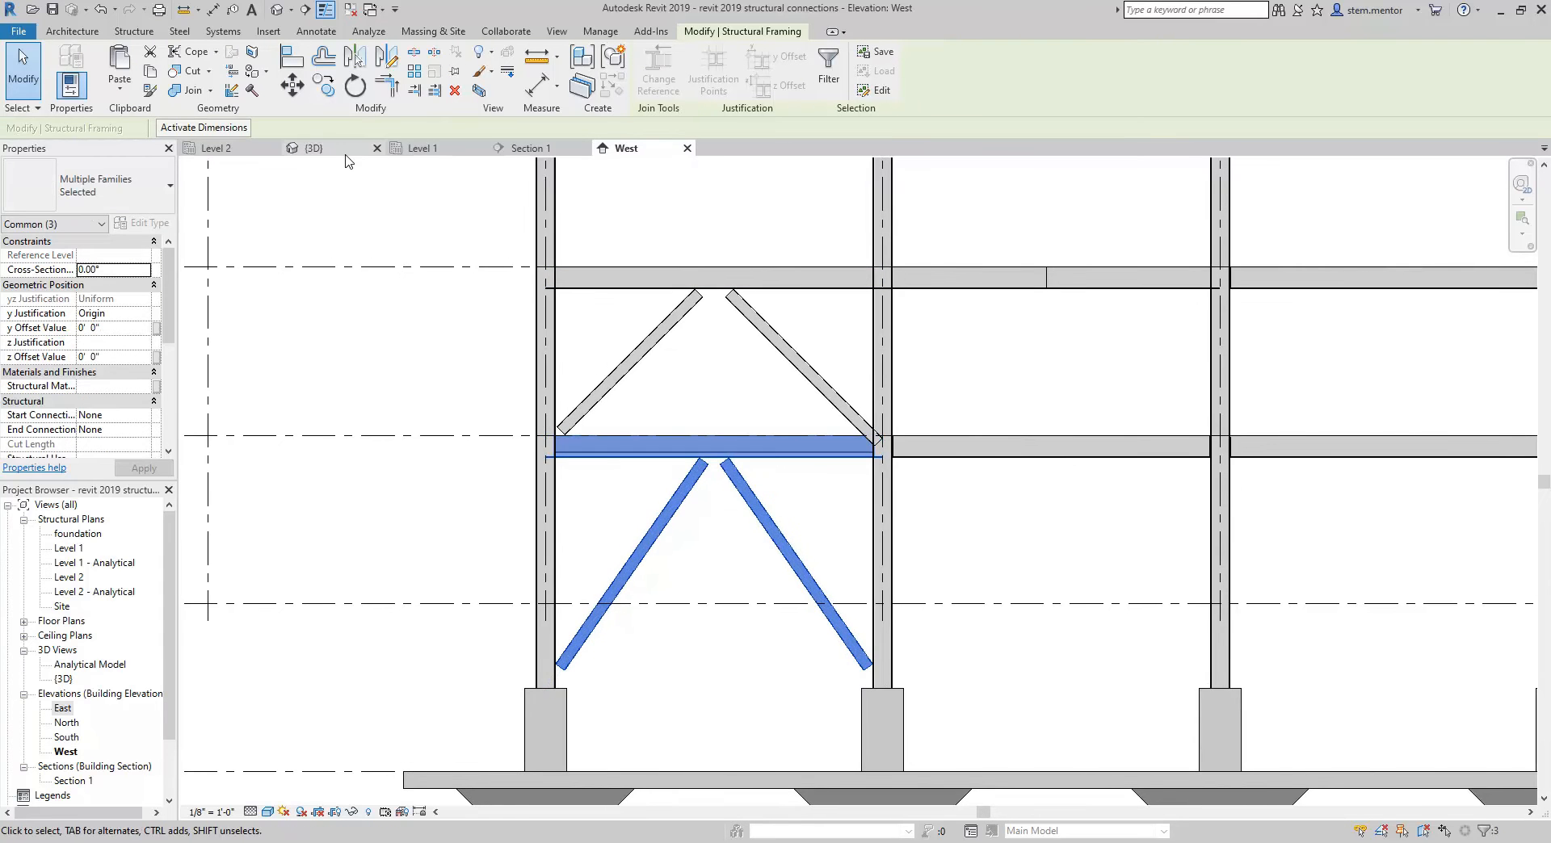
pyautogui.click(313, 147)
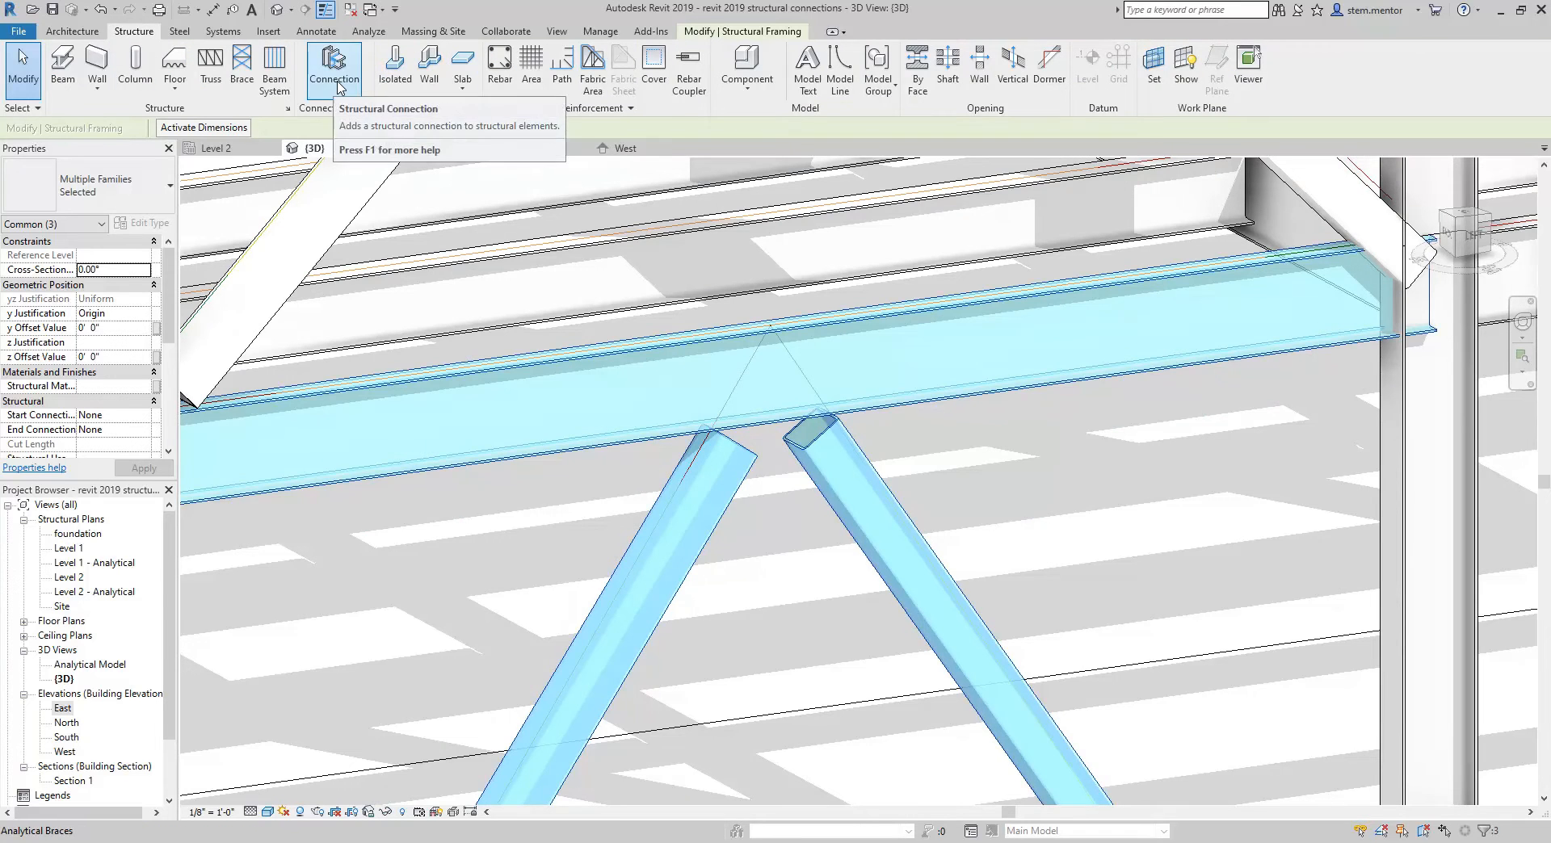
# Step: Place a generic connection at the chevron brace-to-beam junction and select it to show its properties
pyautogui.click(334, 63)
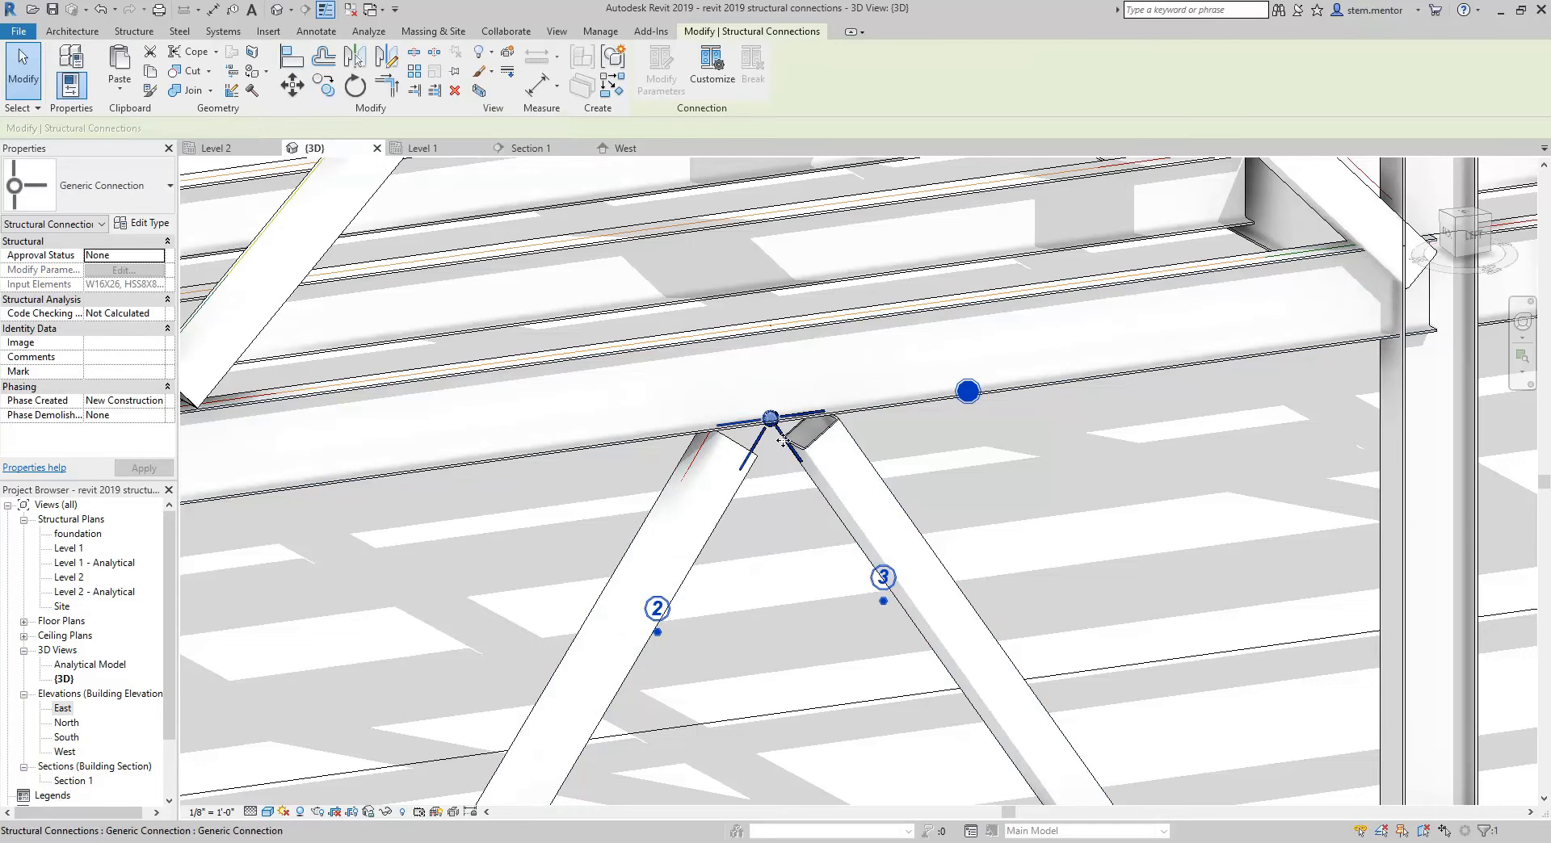
pyautogui.click(887, 518)
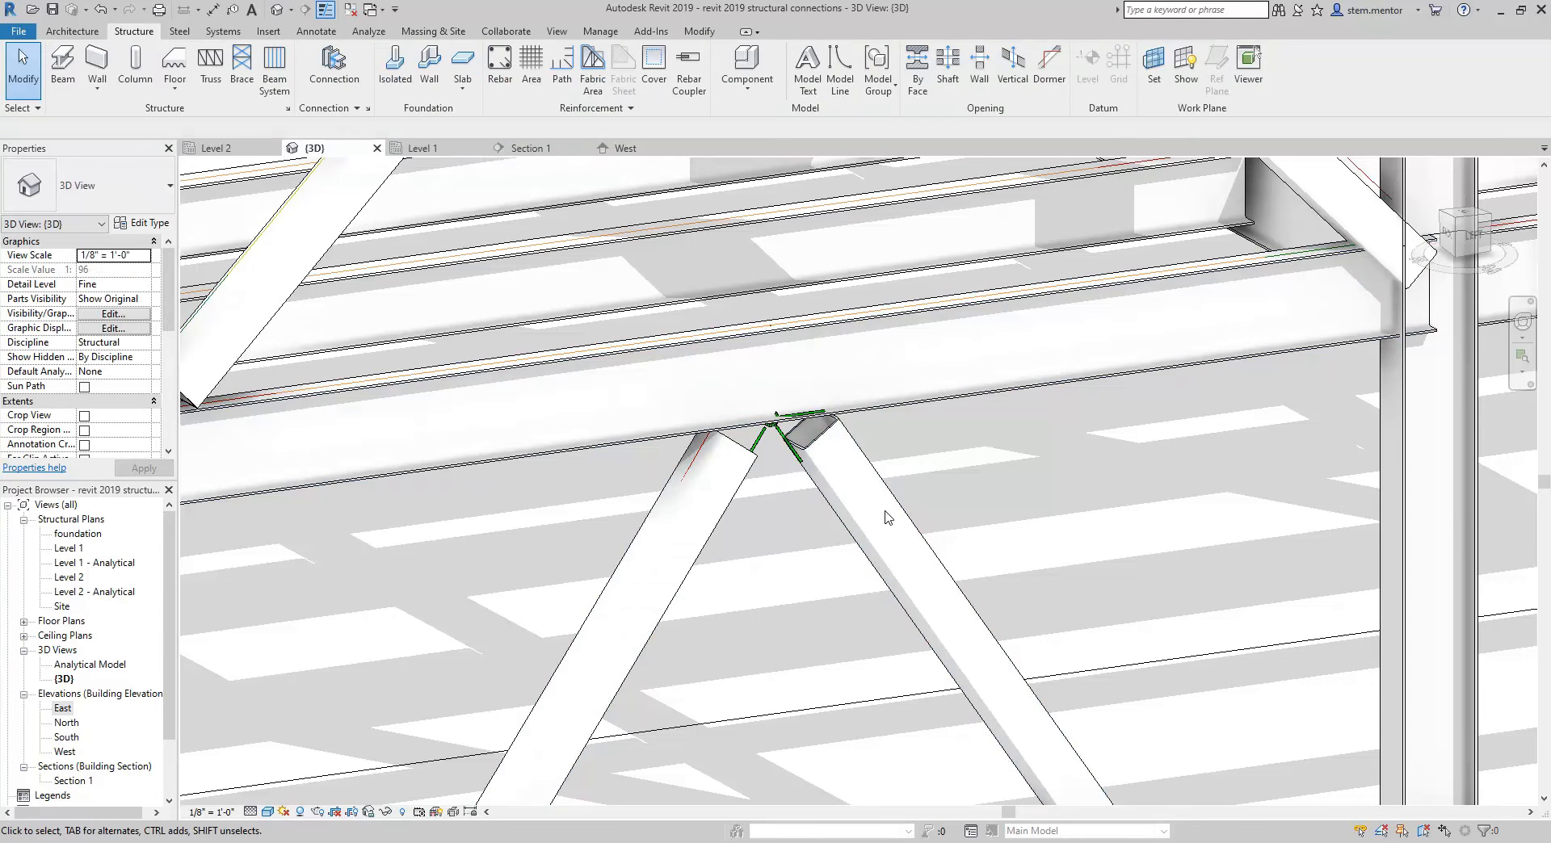
pyautogui.click(686, 445)
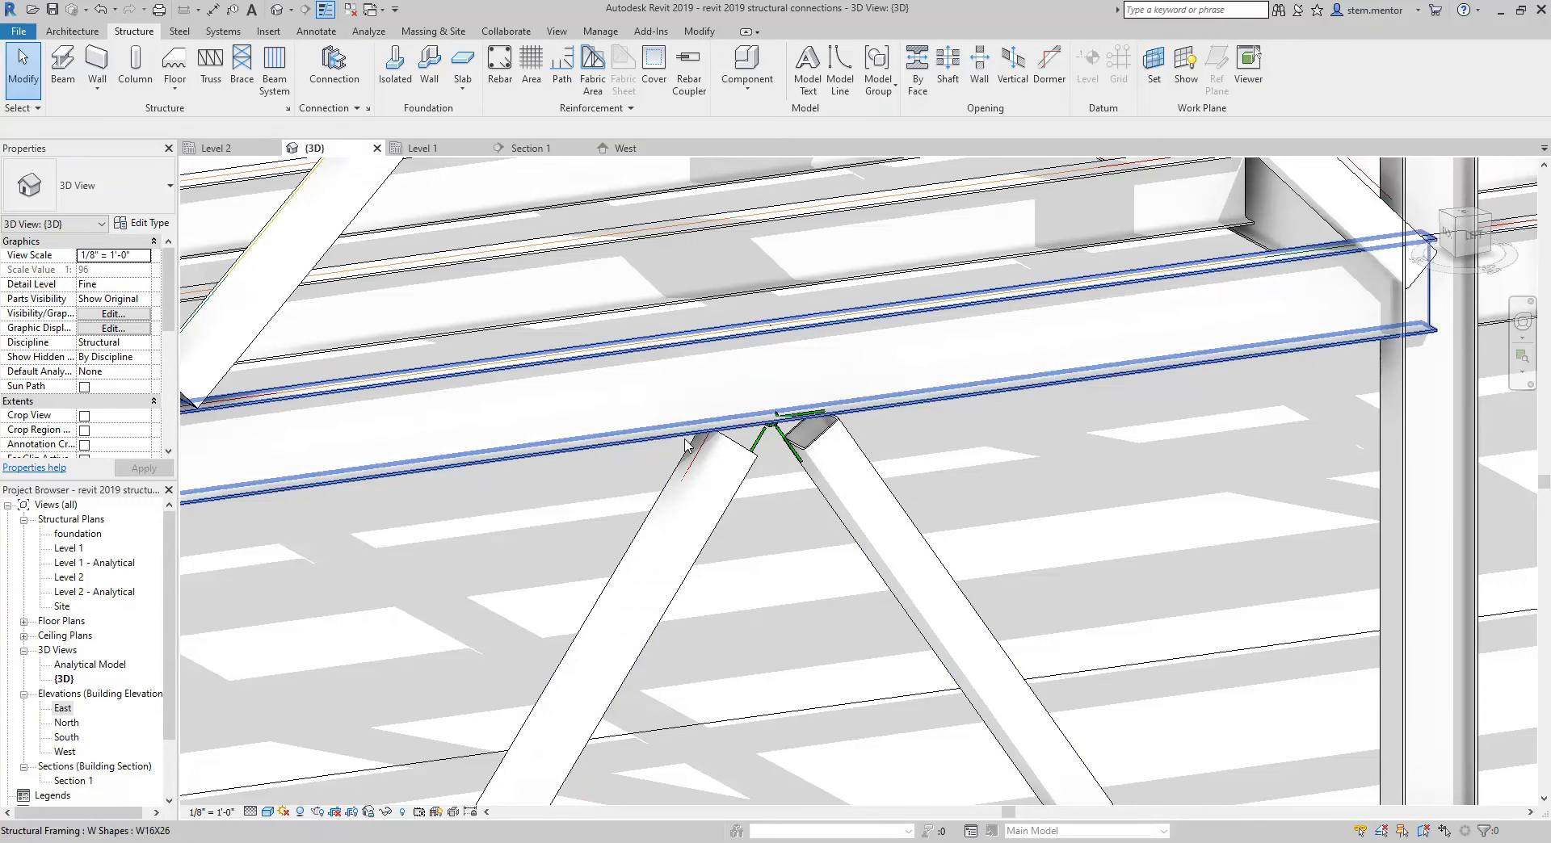
pyautogui.click(773, 420)
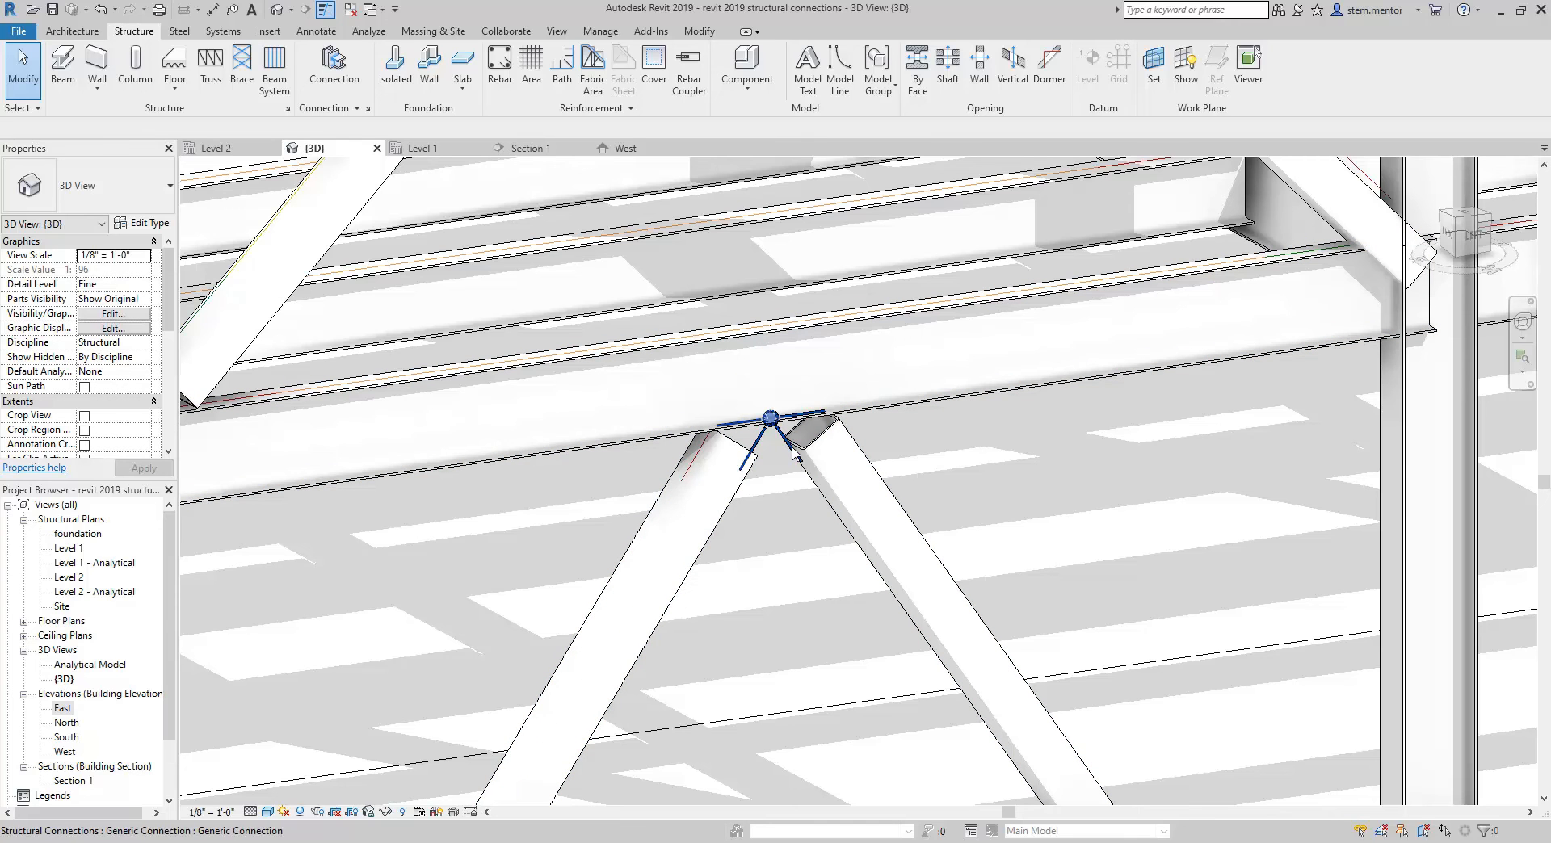
pyautogui.click(771, 418)
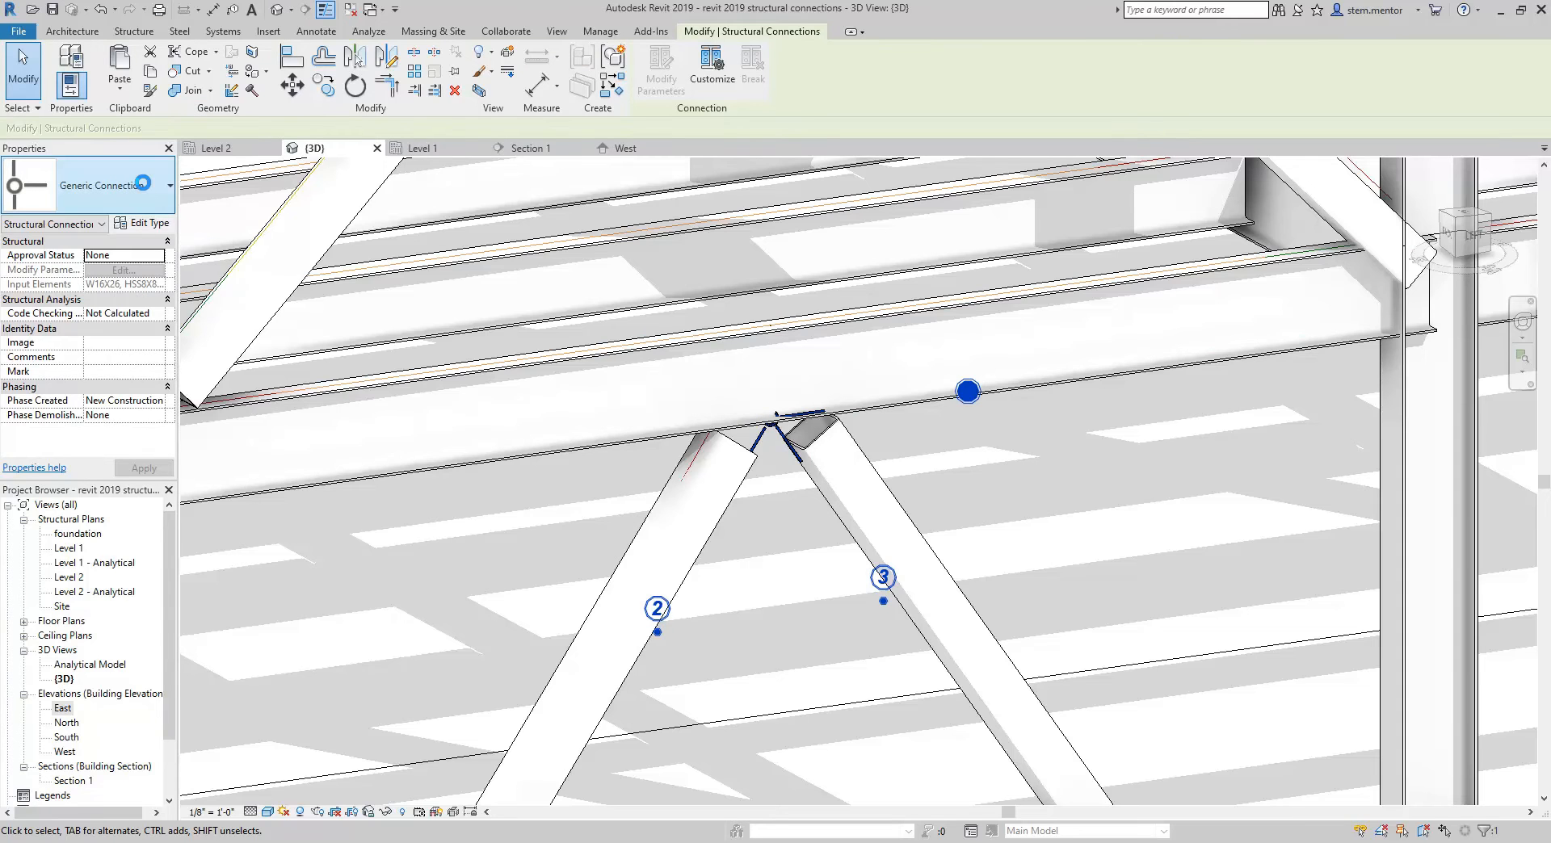
# Step: Filter the connection type list by searching 'tube with' for sandwich-plate tube connections
pyautogui.click(168, 184)
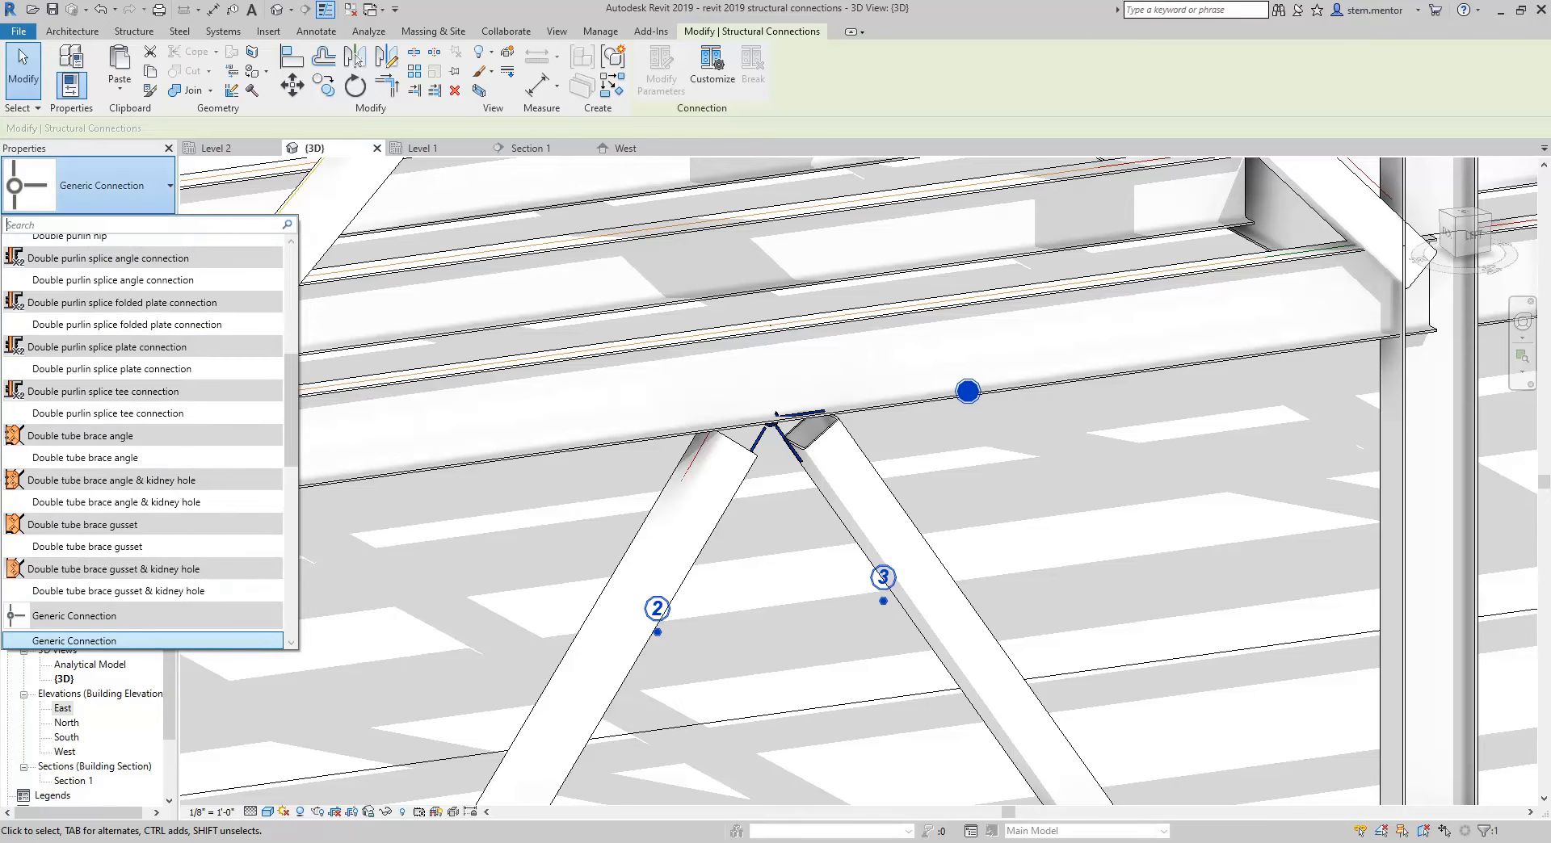
pyautogui.click(72, 642)
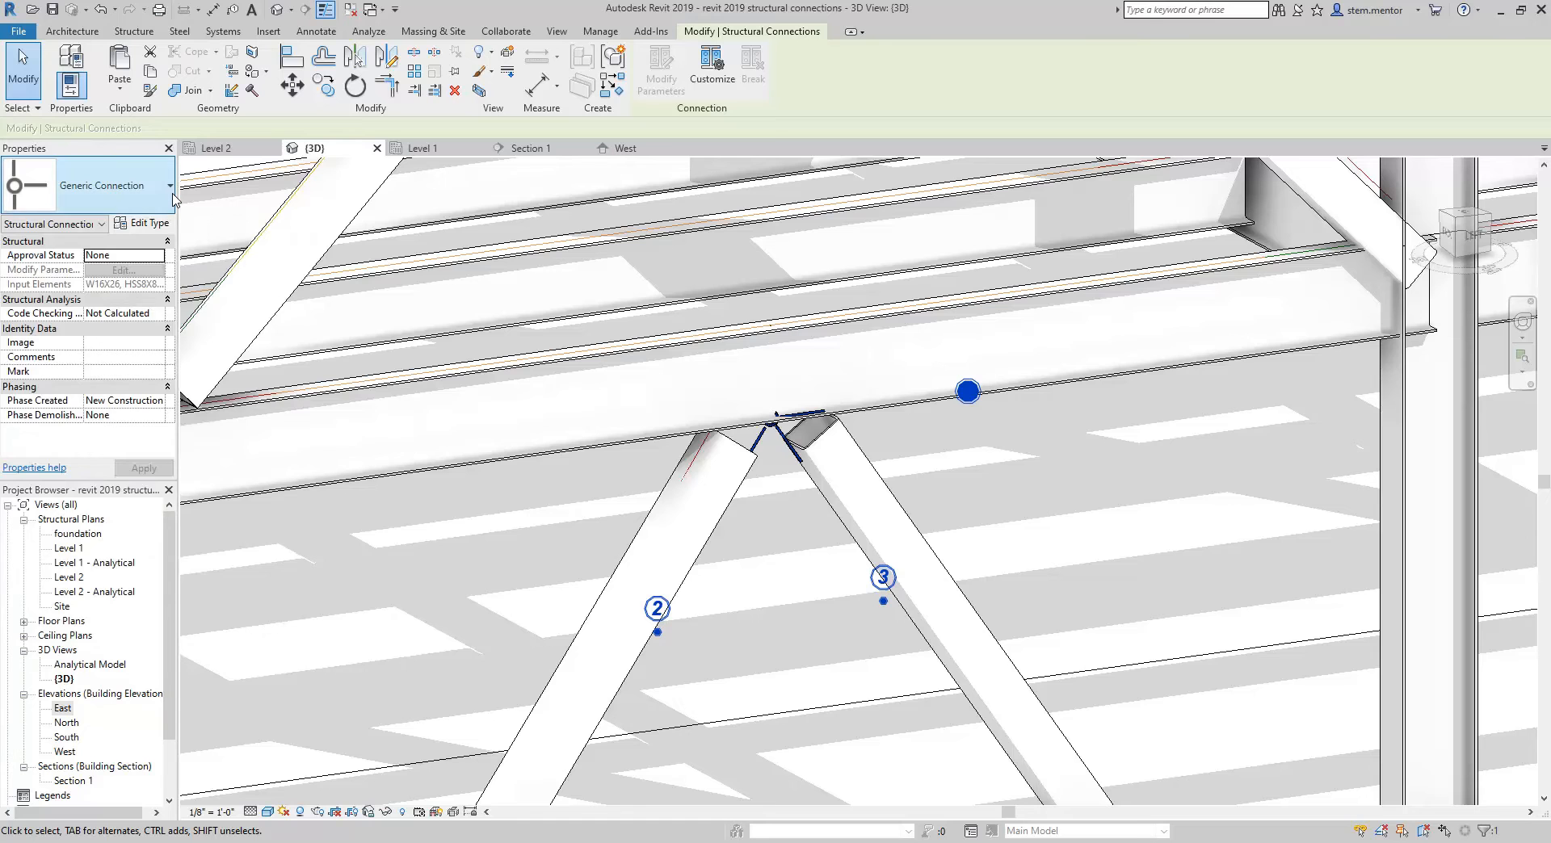
pyautogui.click(168, 184)
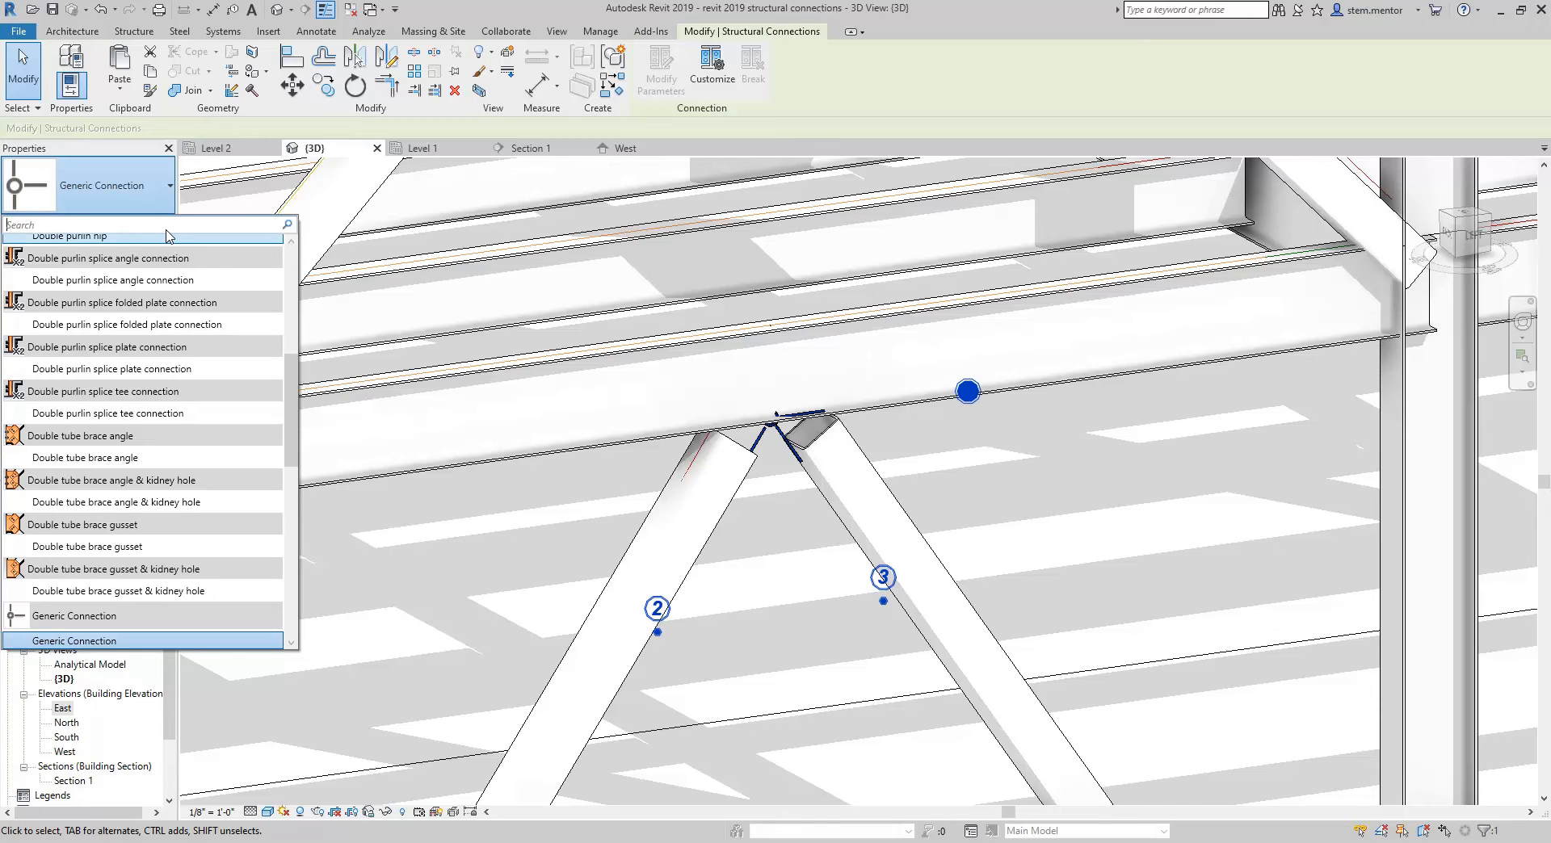
pyautogui.write('tube connection')
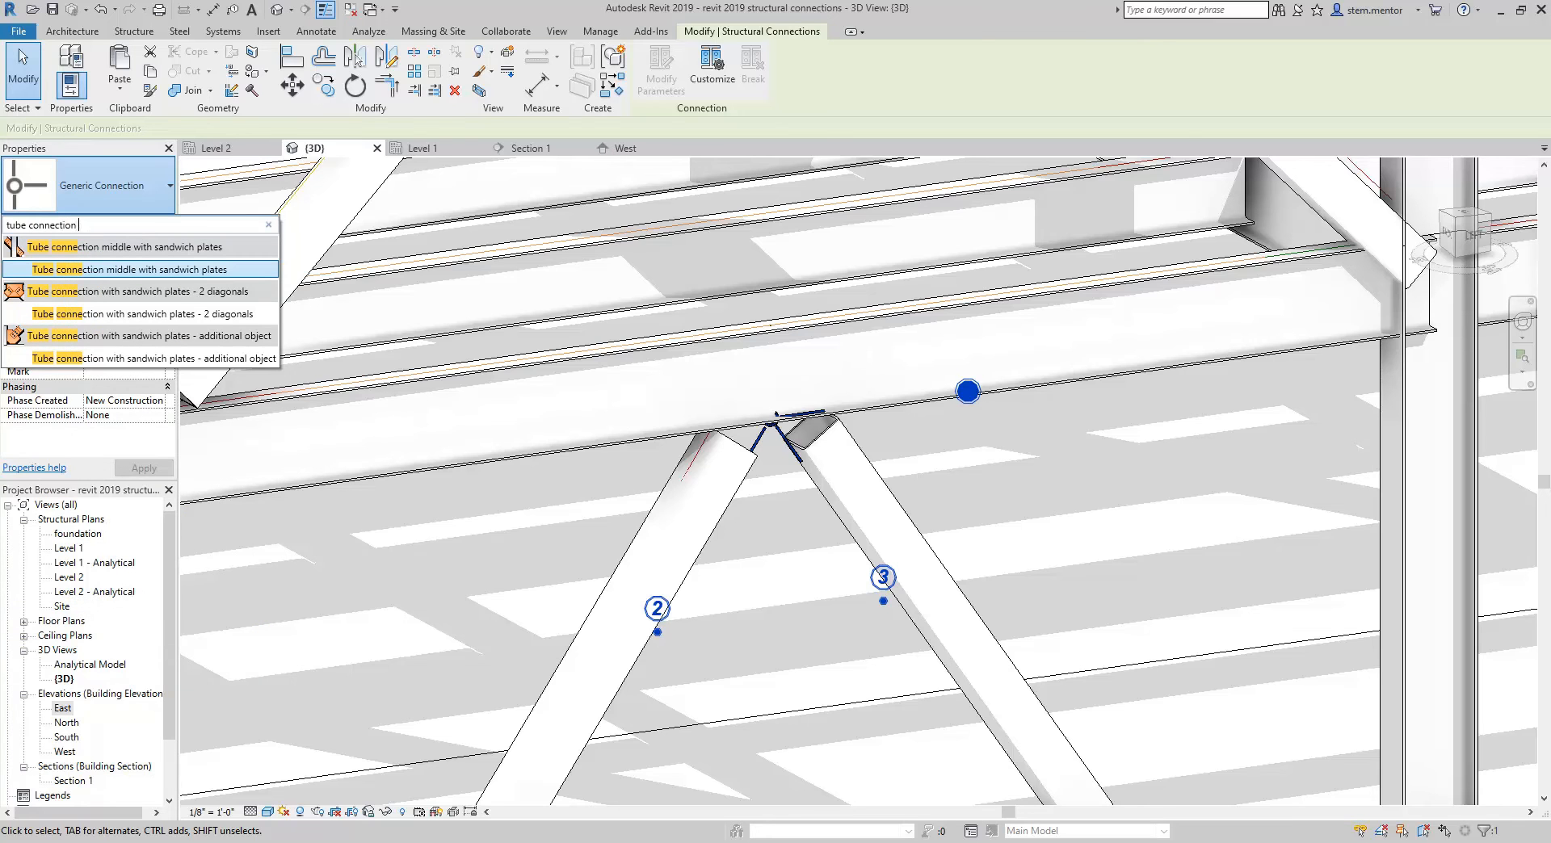
pyautogui.write('with')
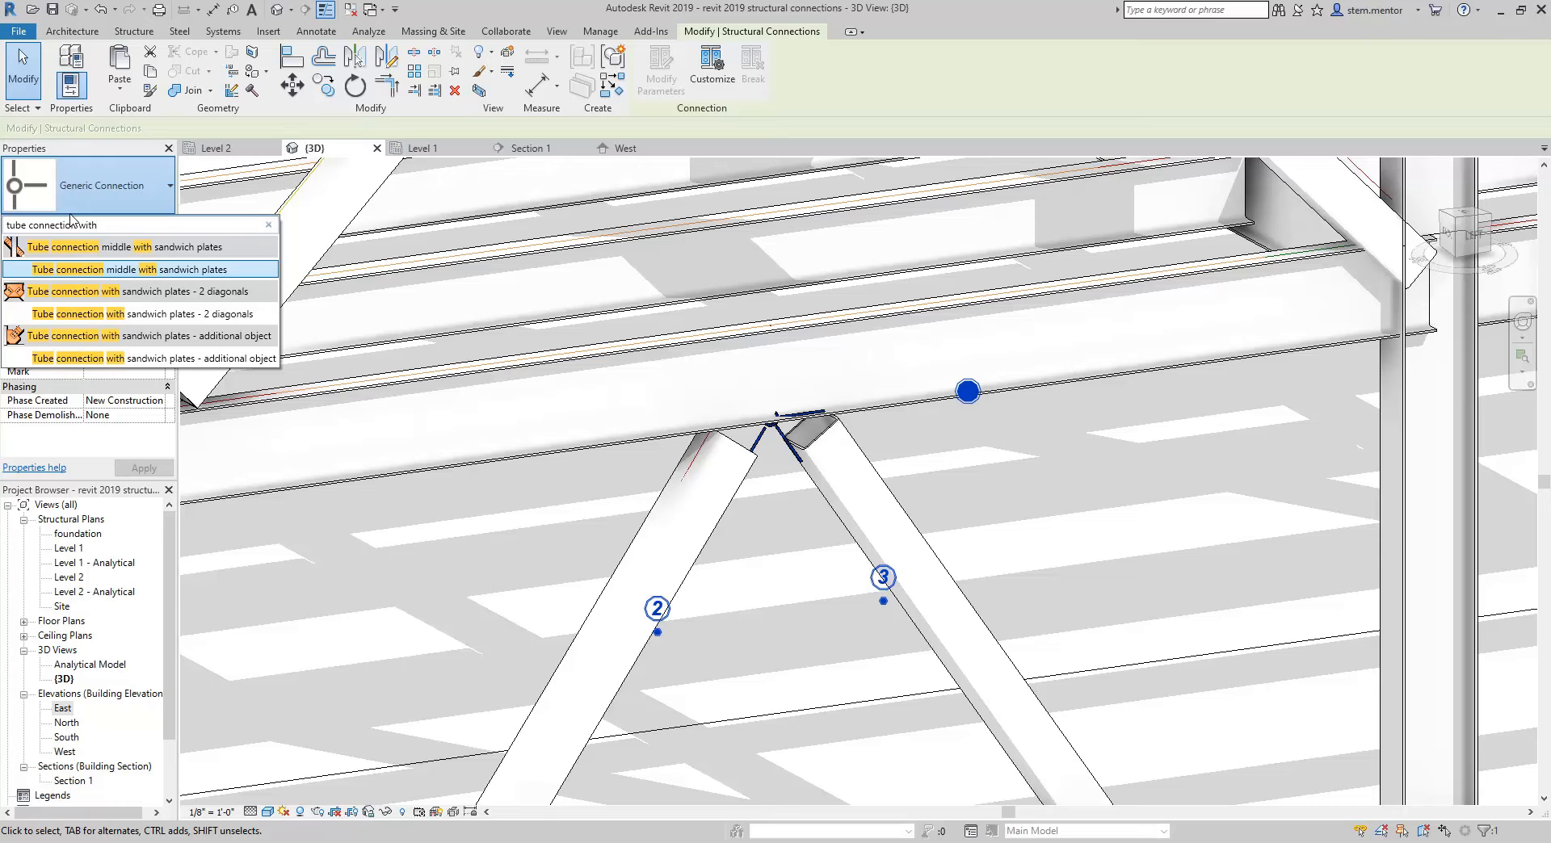
pyautogui.moveTo(38, 359)
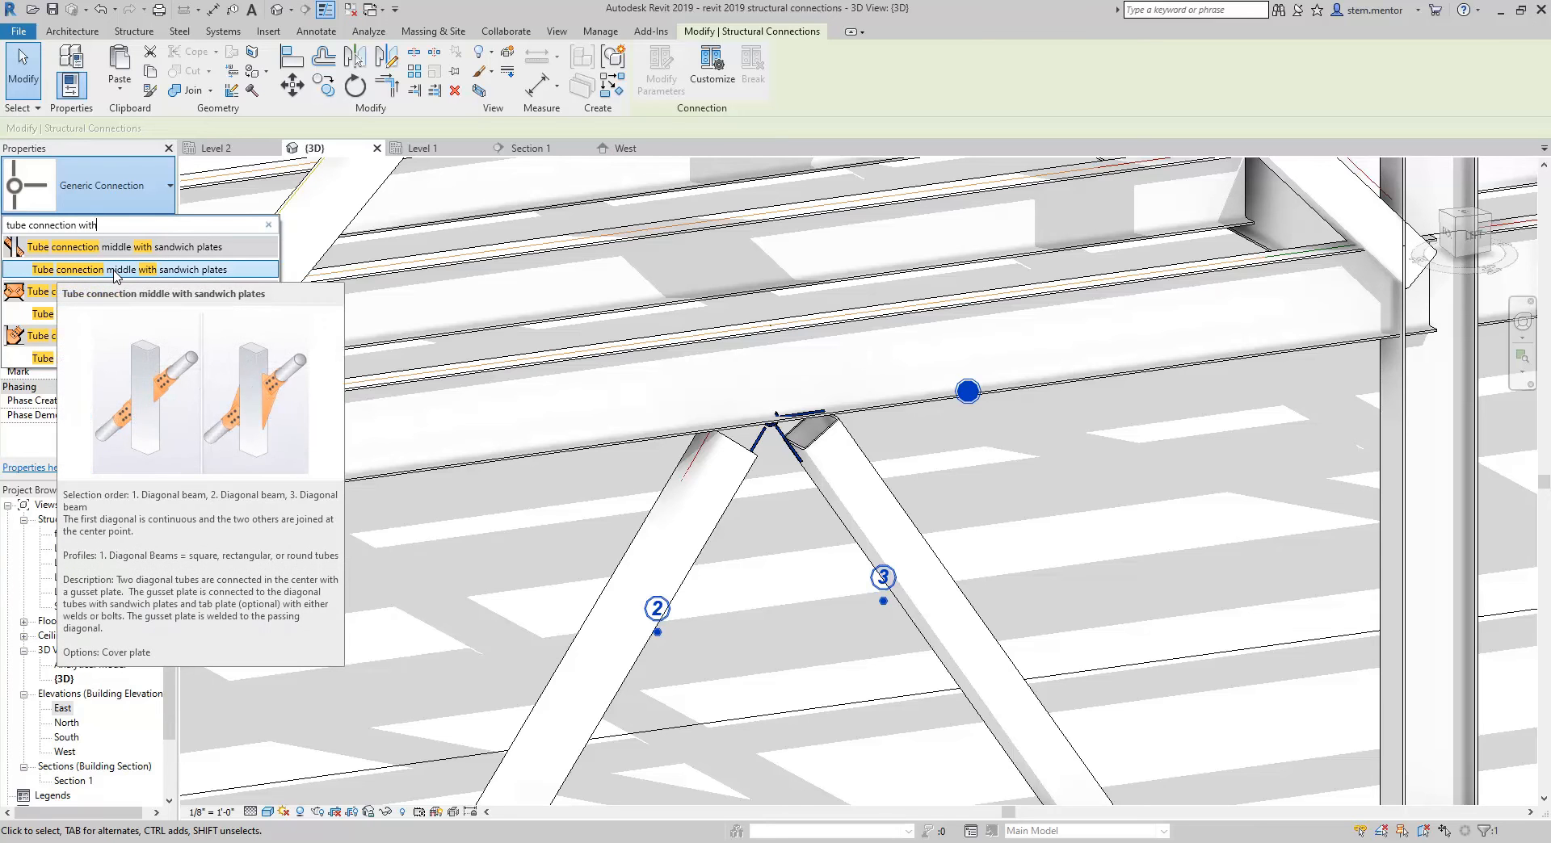
pyautogui.moveTo(162, 325)
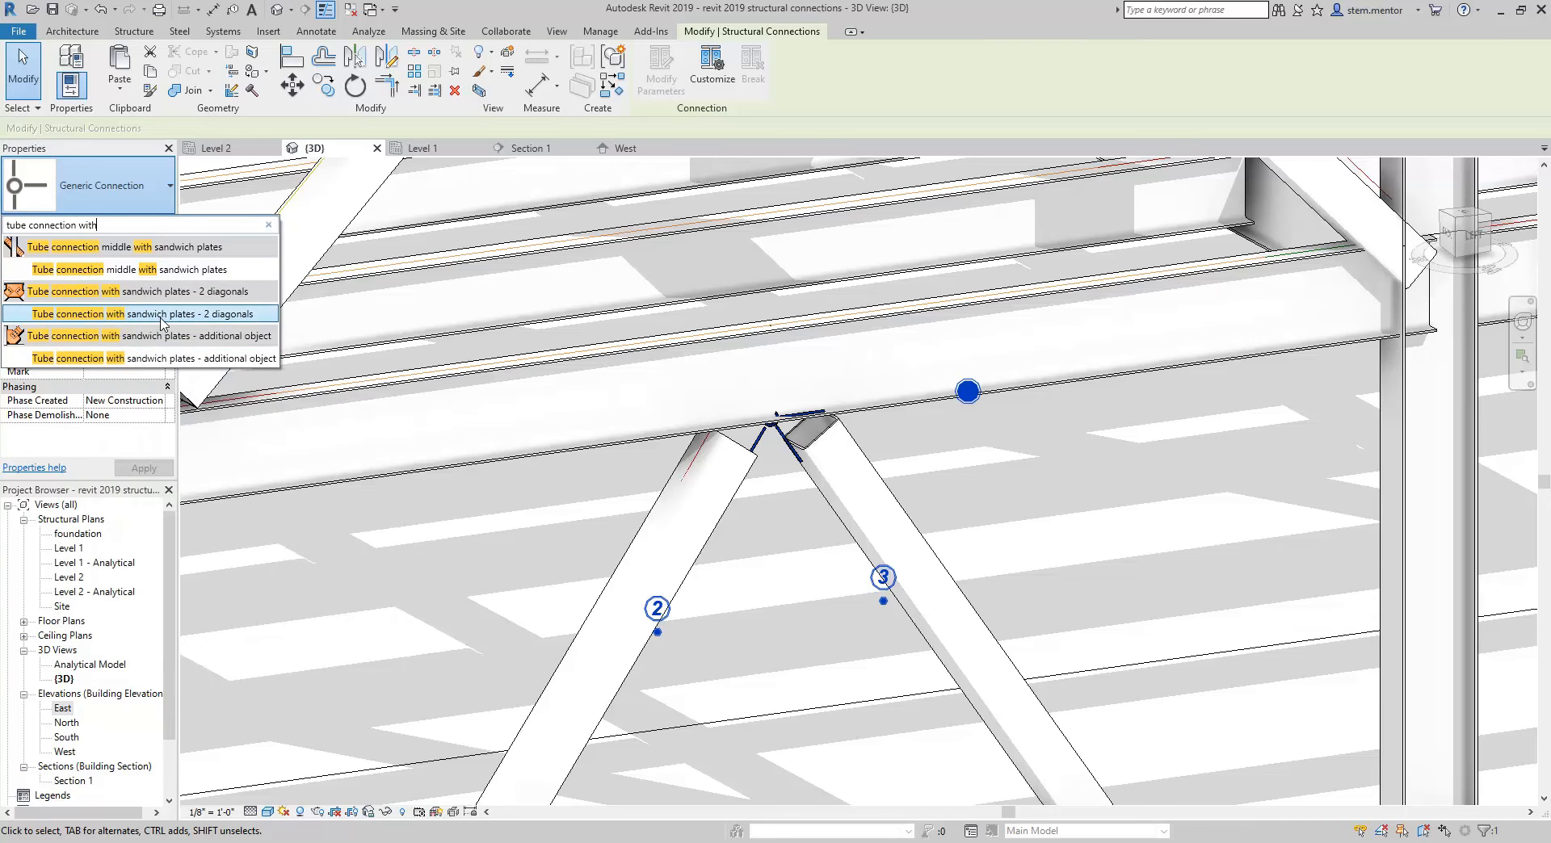
pyautogui.moveTo(108, 359)
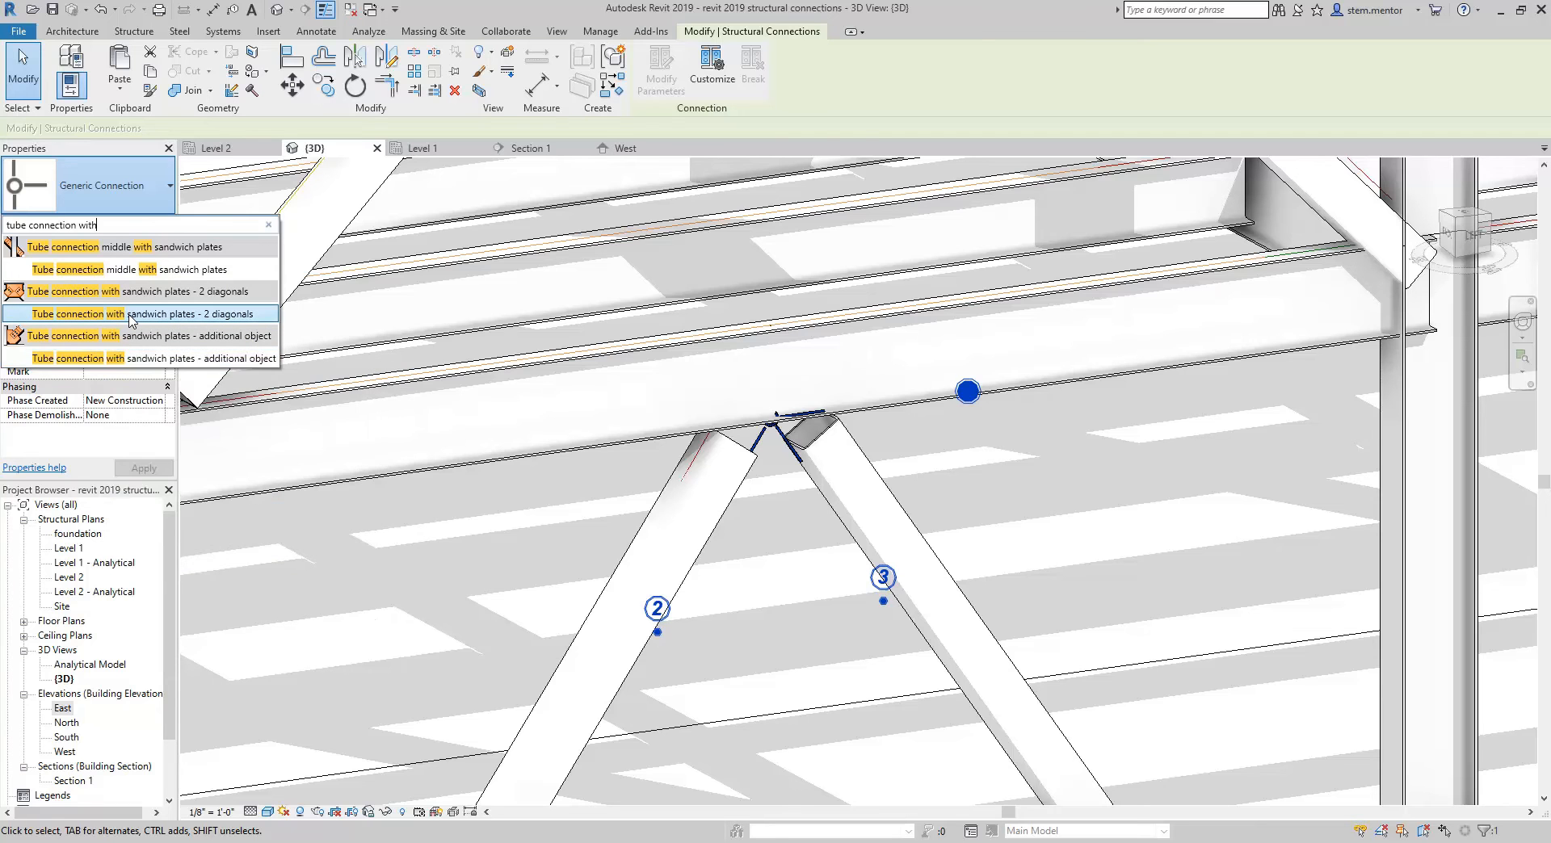
pyautogui.moveTo(136, 268)
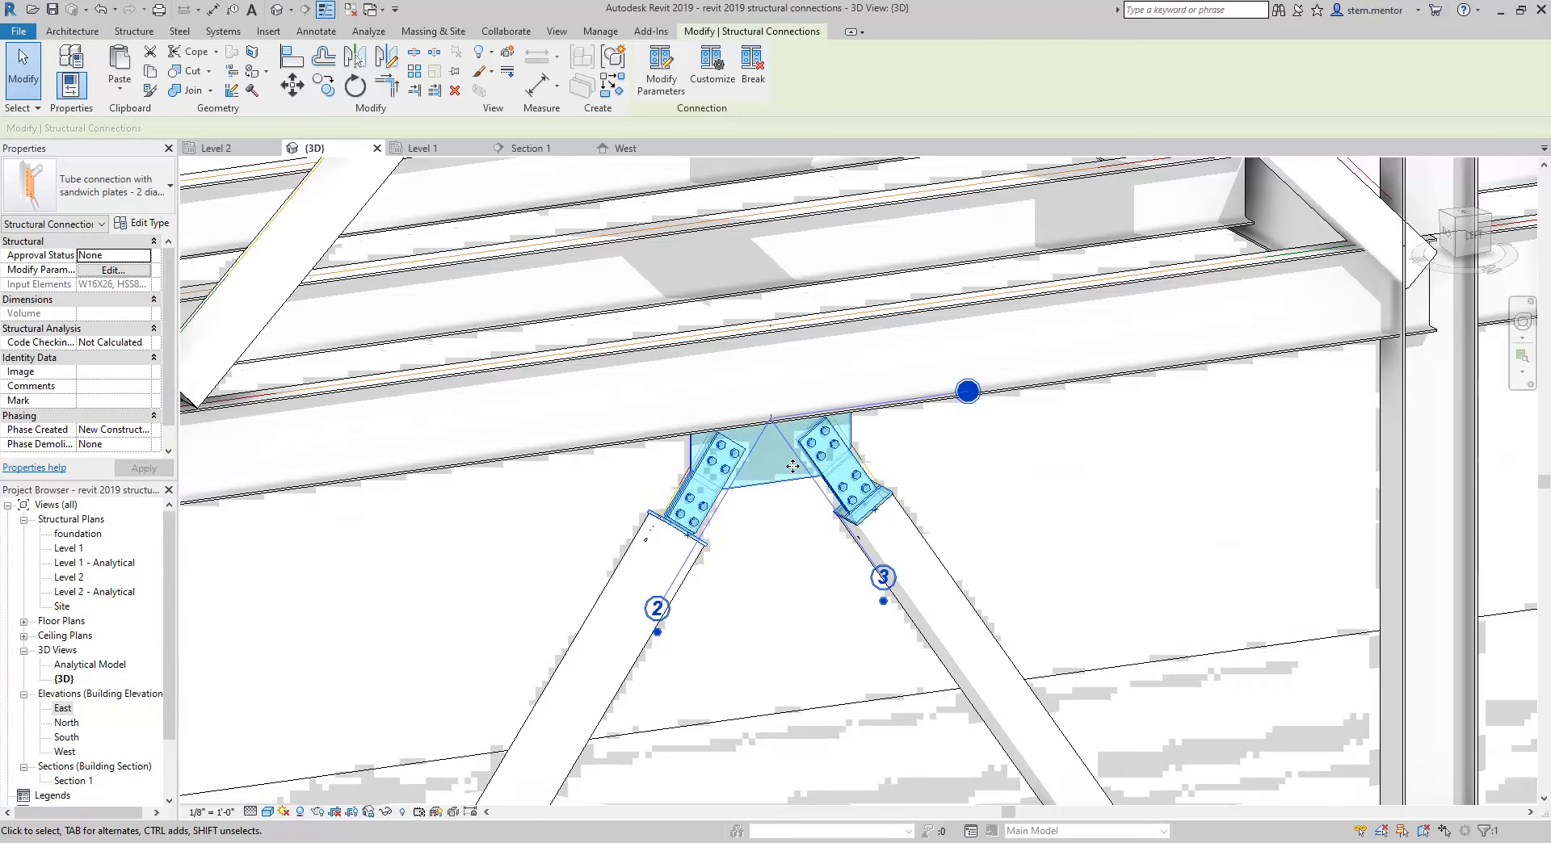
# Step: Clear the selection and zoom toward the left brace's lower end at its column
pyautogui.click(894, 415)
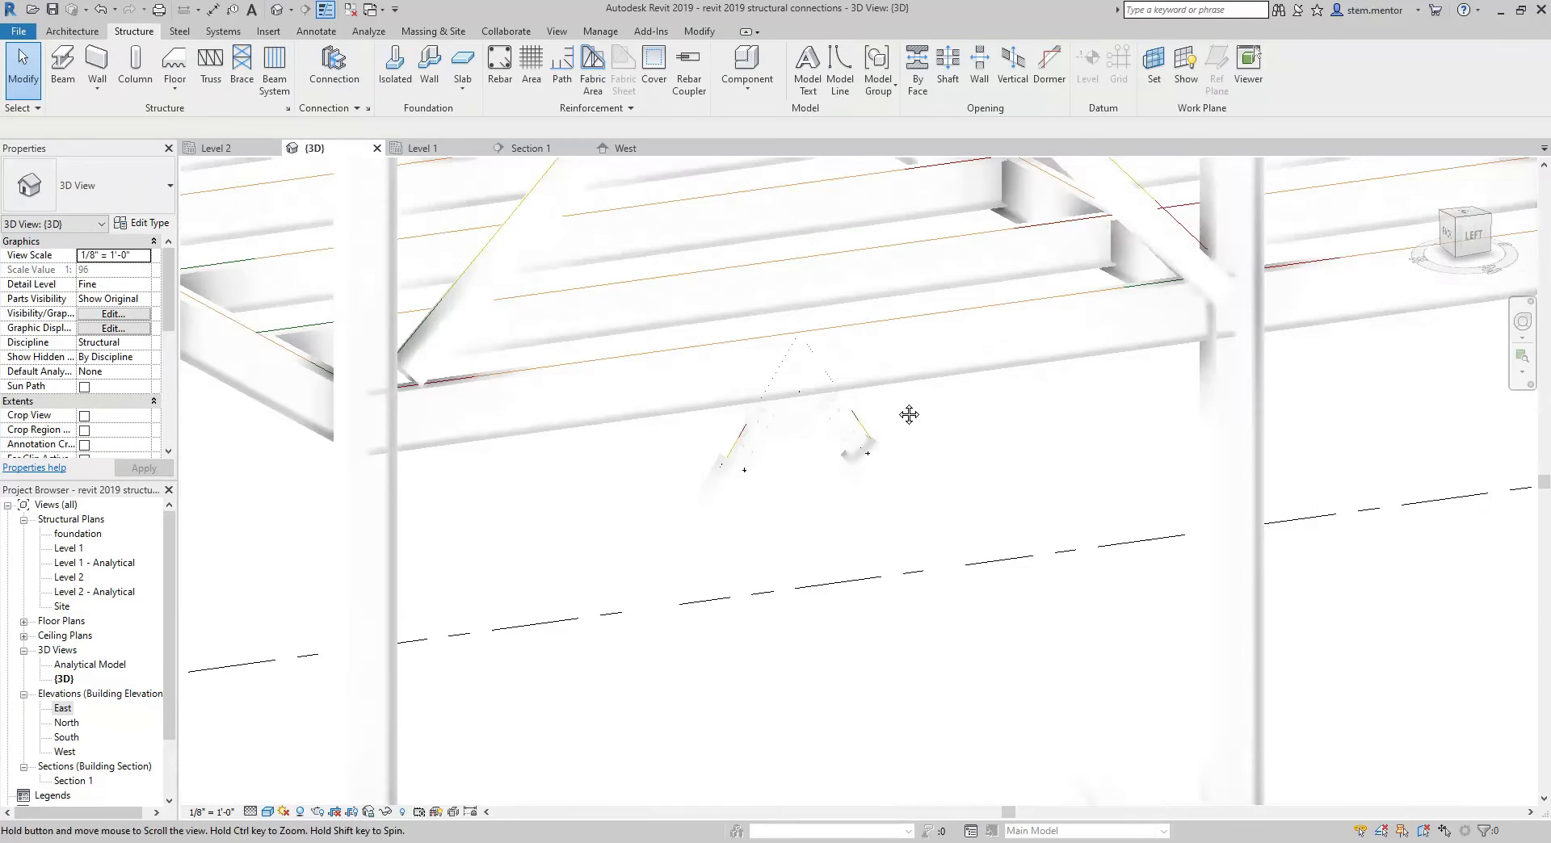
pyautogui.scroll(-3)
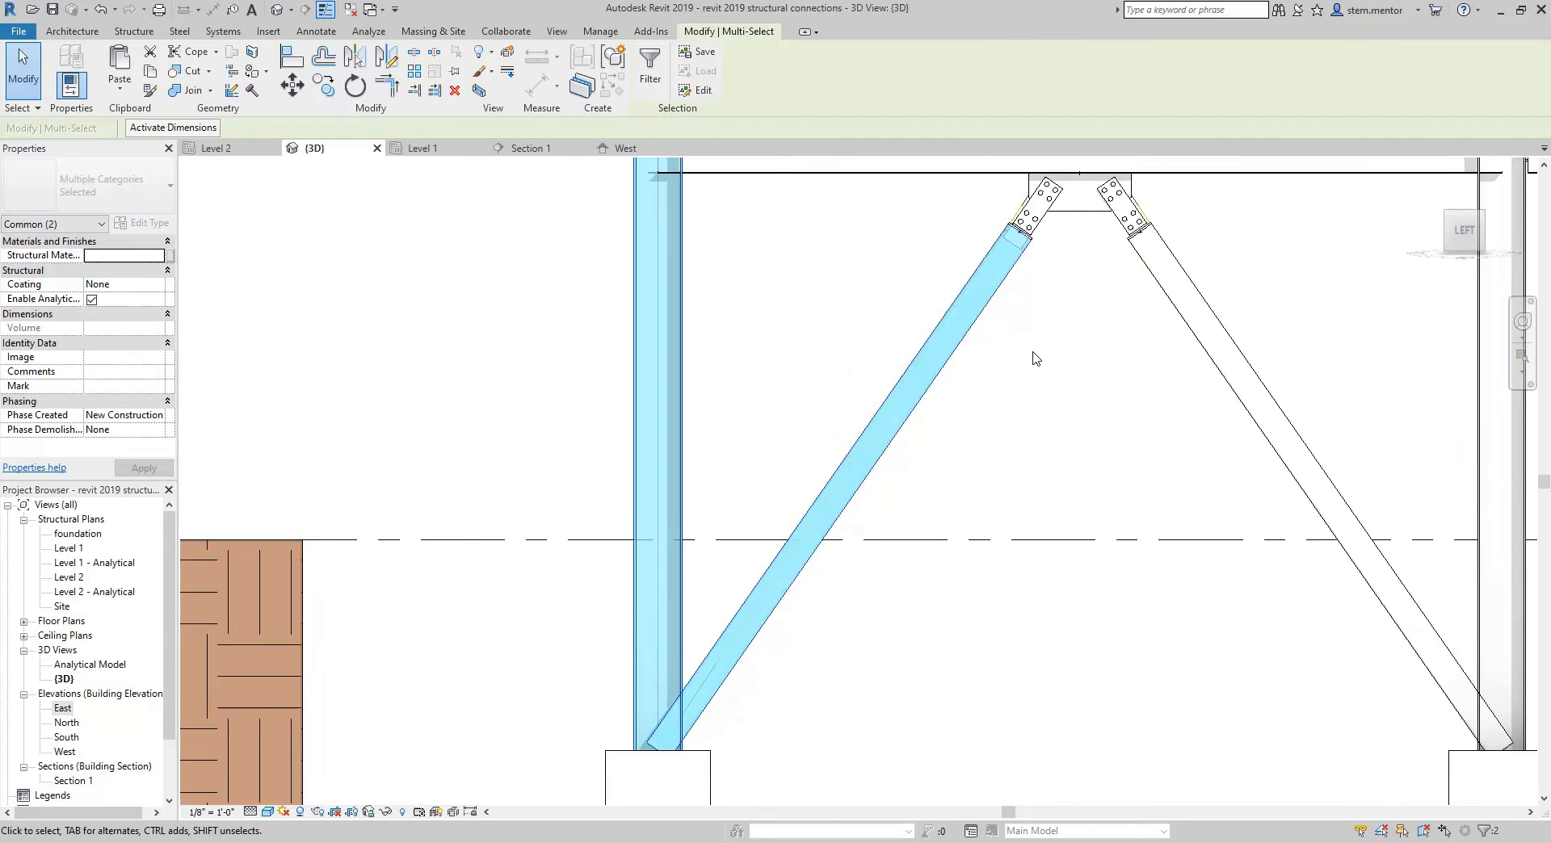
pyautogui.moveTo(179, 31)
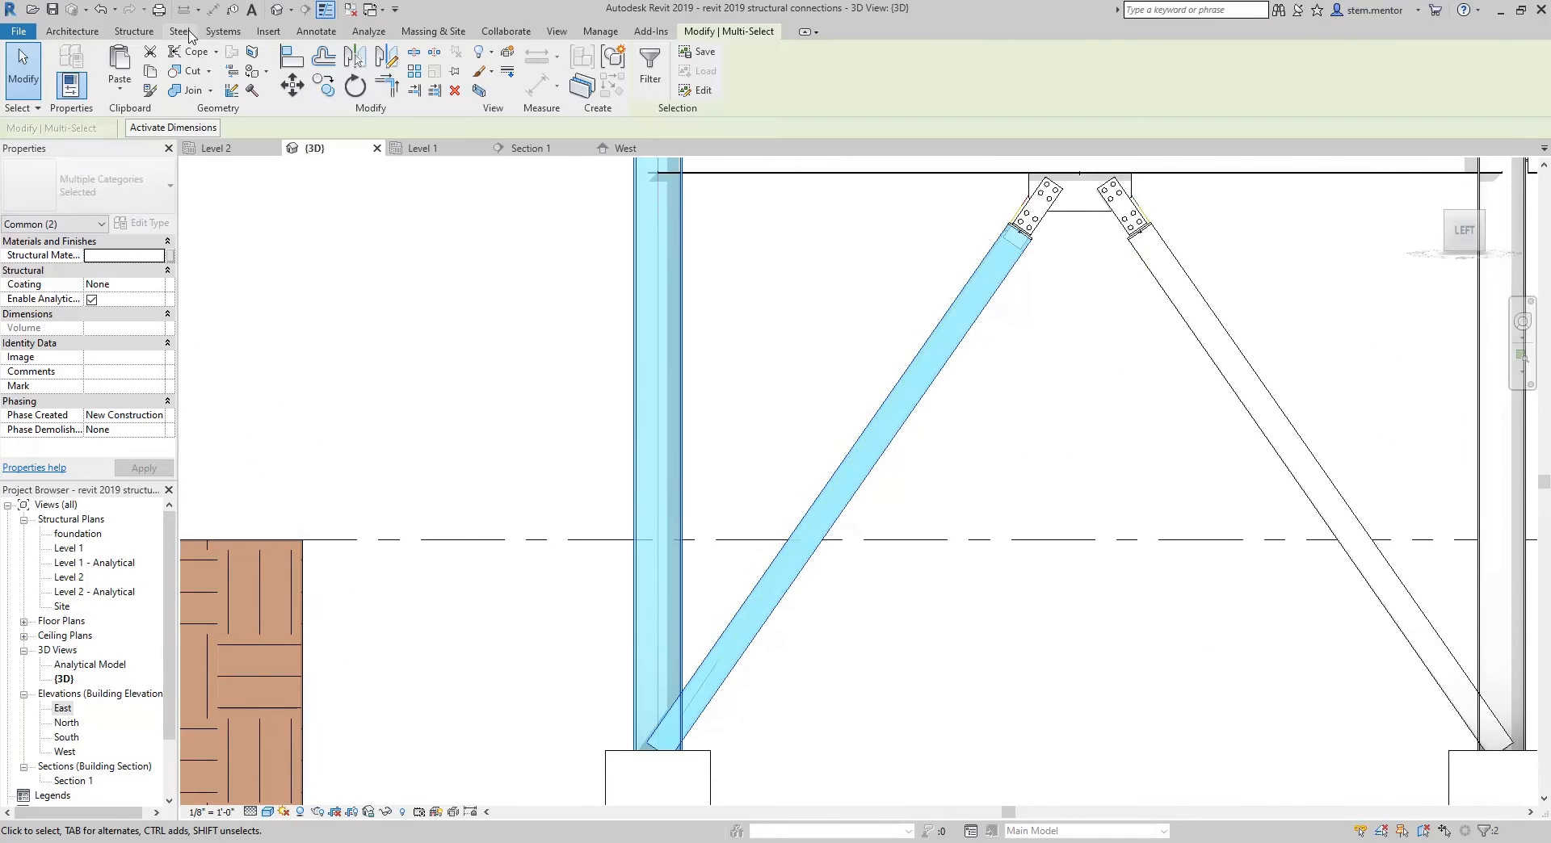
# Step: Connect the column and left brace and set the type to Gusset plate (triangle) at one diagonal
pyautogui.click(179, 31)
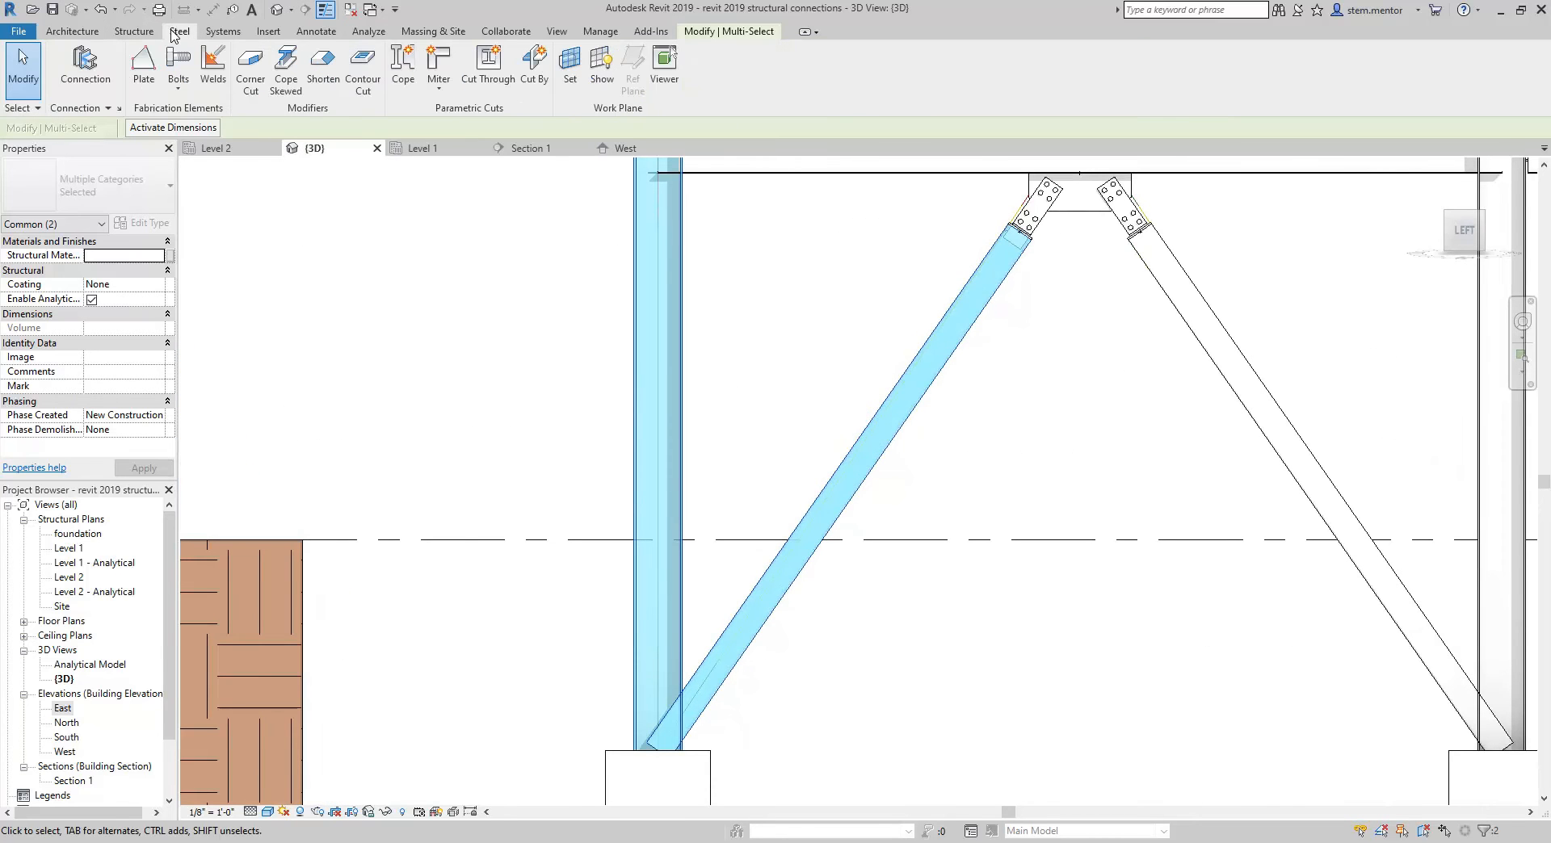
pyautogui.click(134, 31)
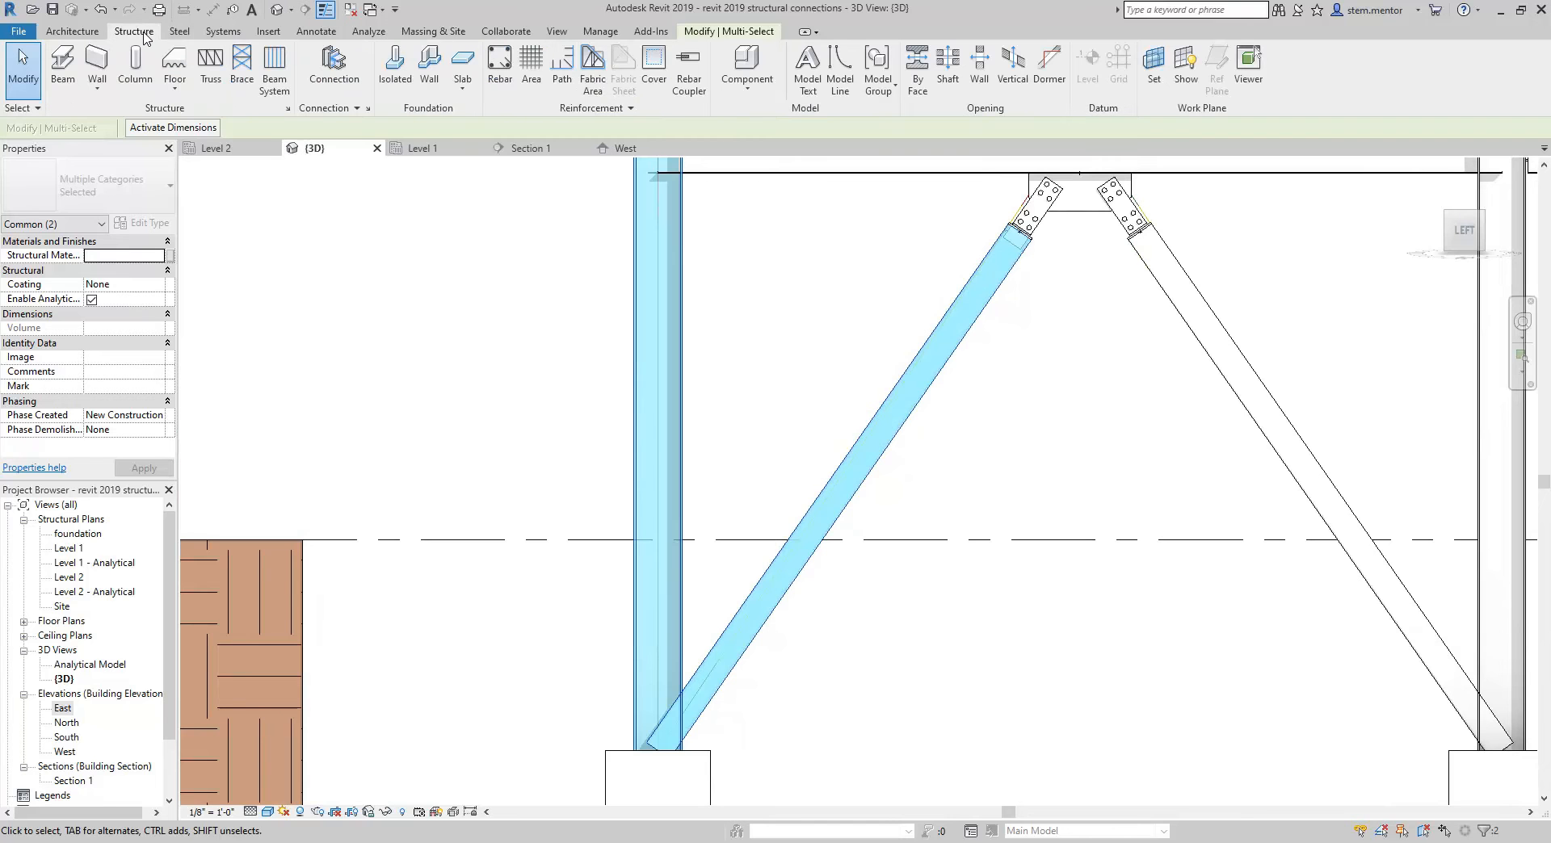
pyautogui.click(657, 572)
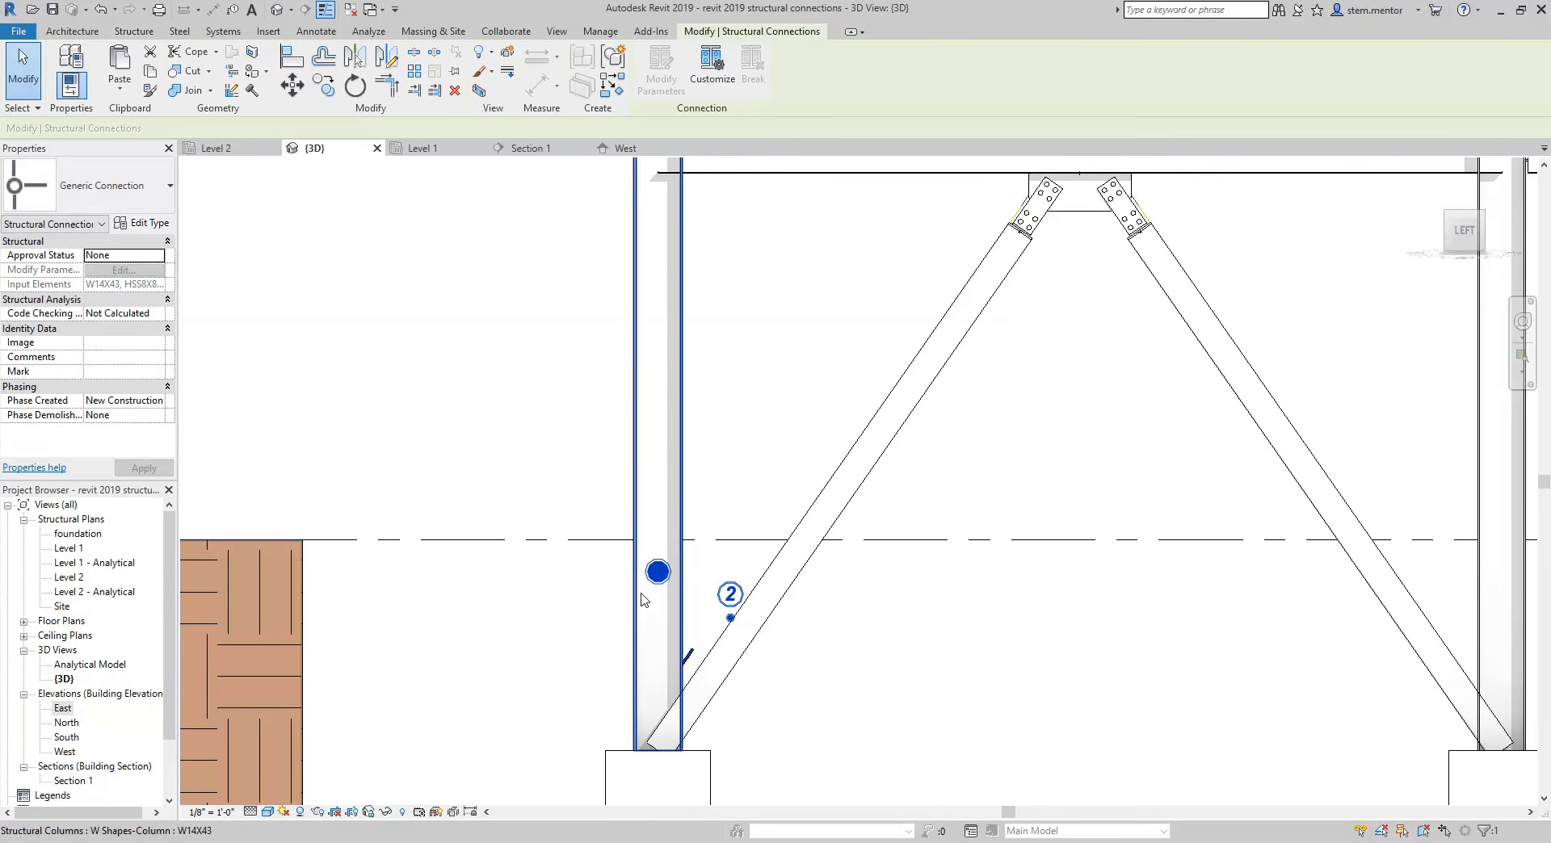
pyautogui.click(731, 595)
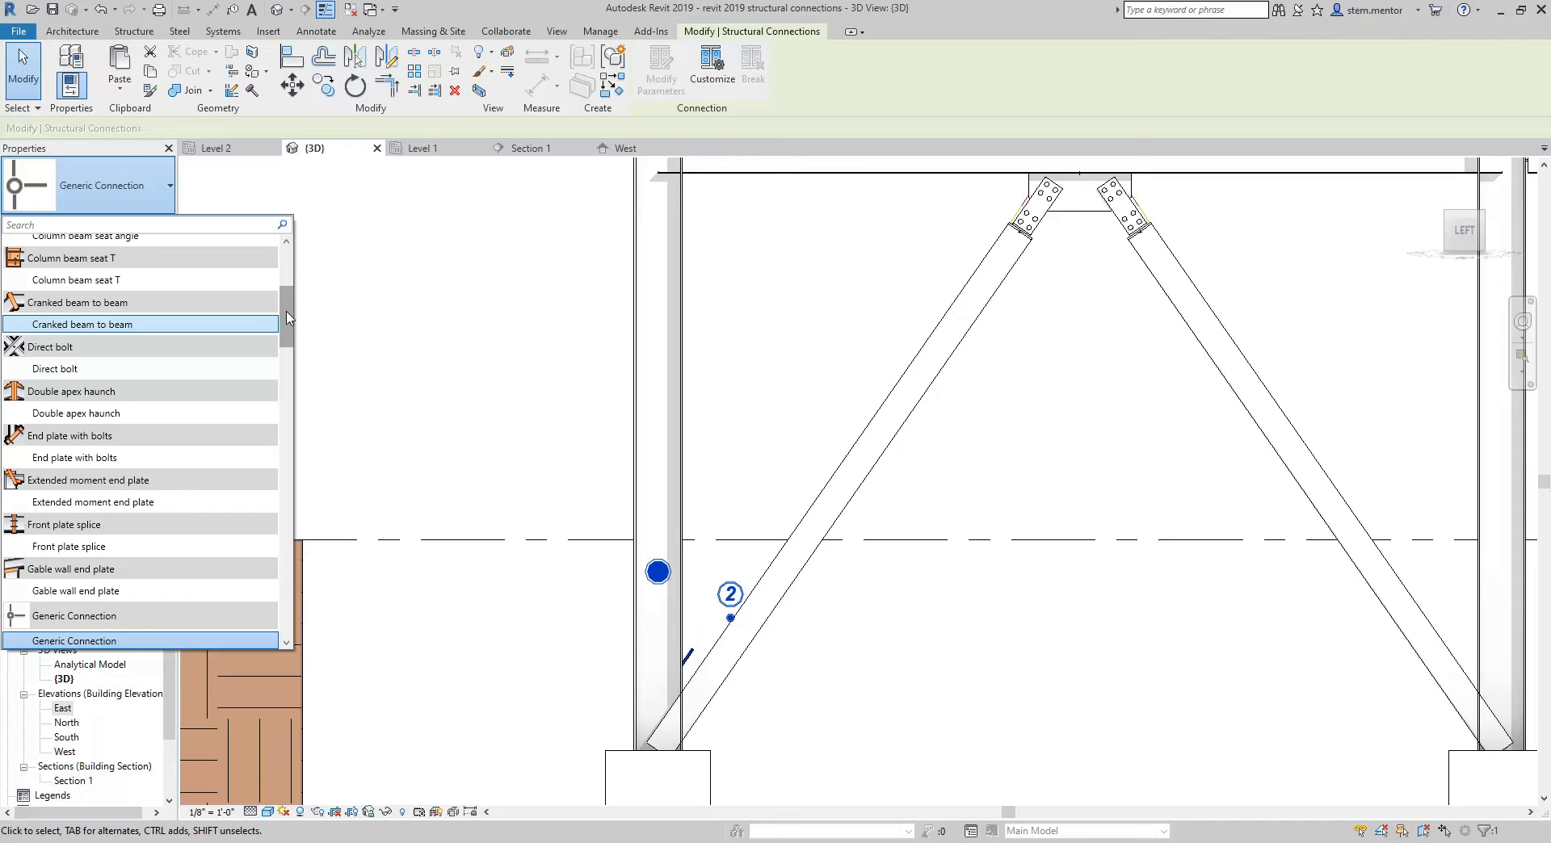
pyautogui.scroll(-3)
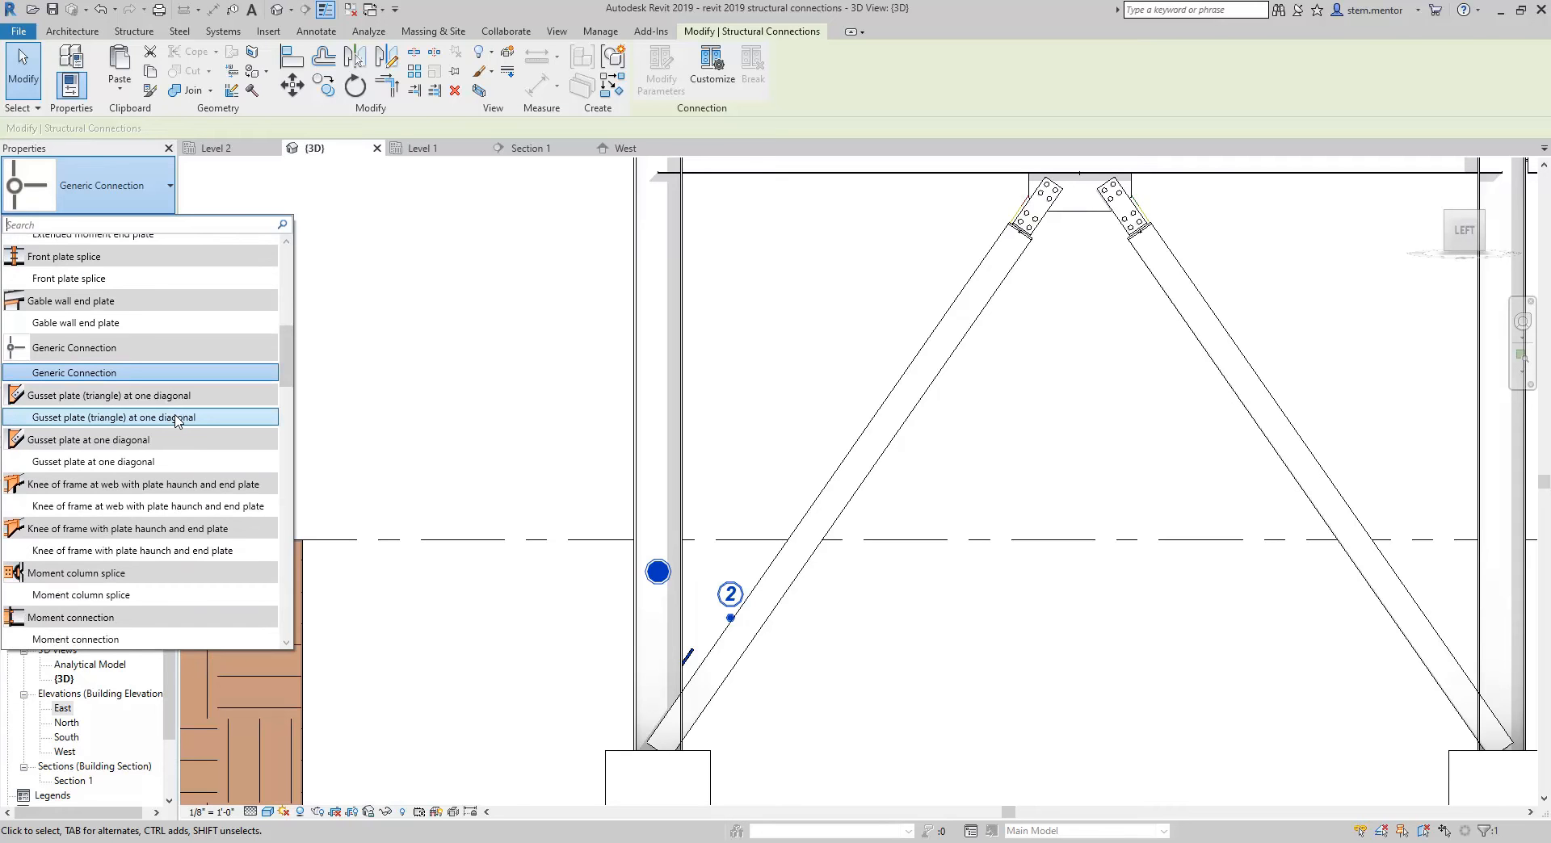
pyautogui.click(112, 396)
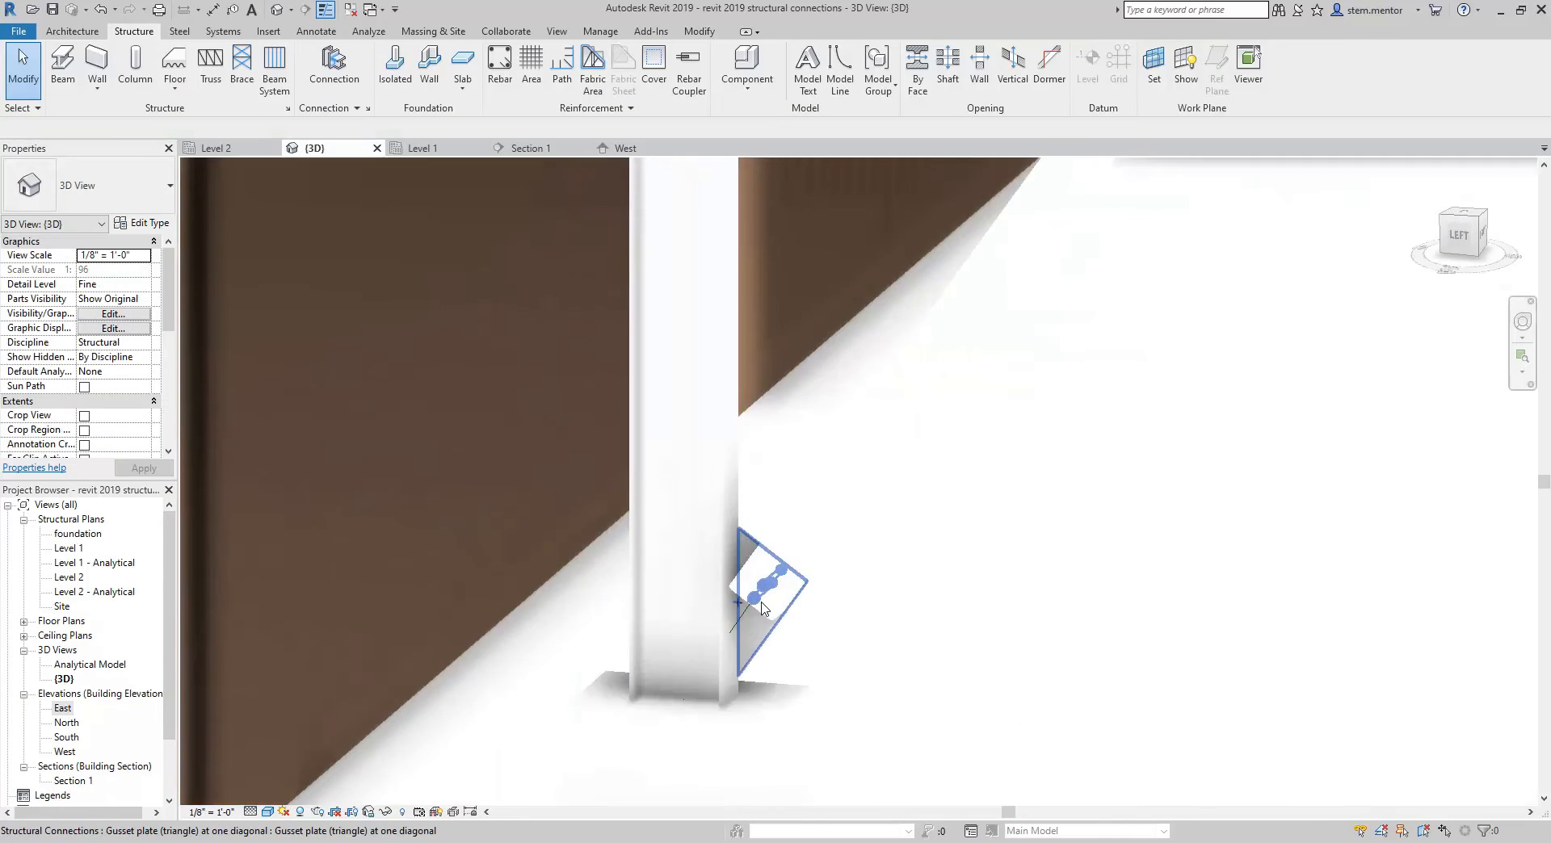
pyautogui.click(761, 583)
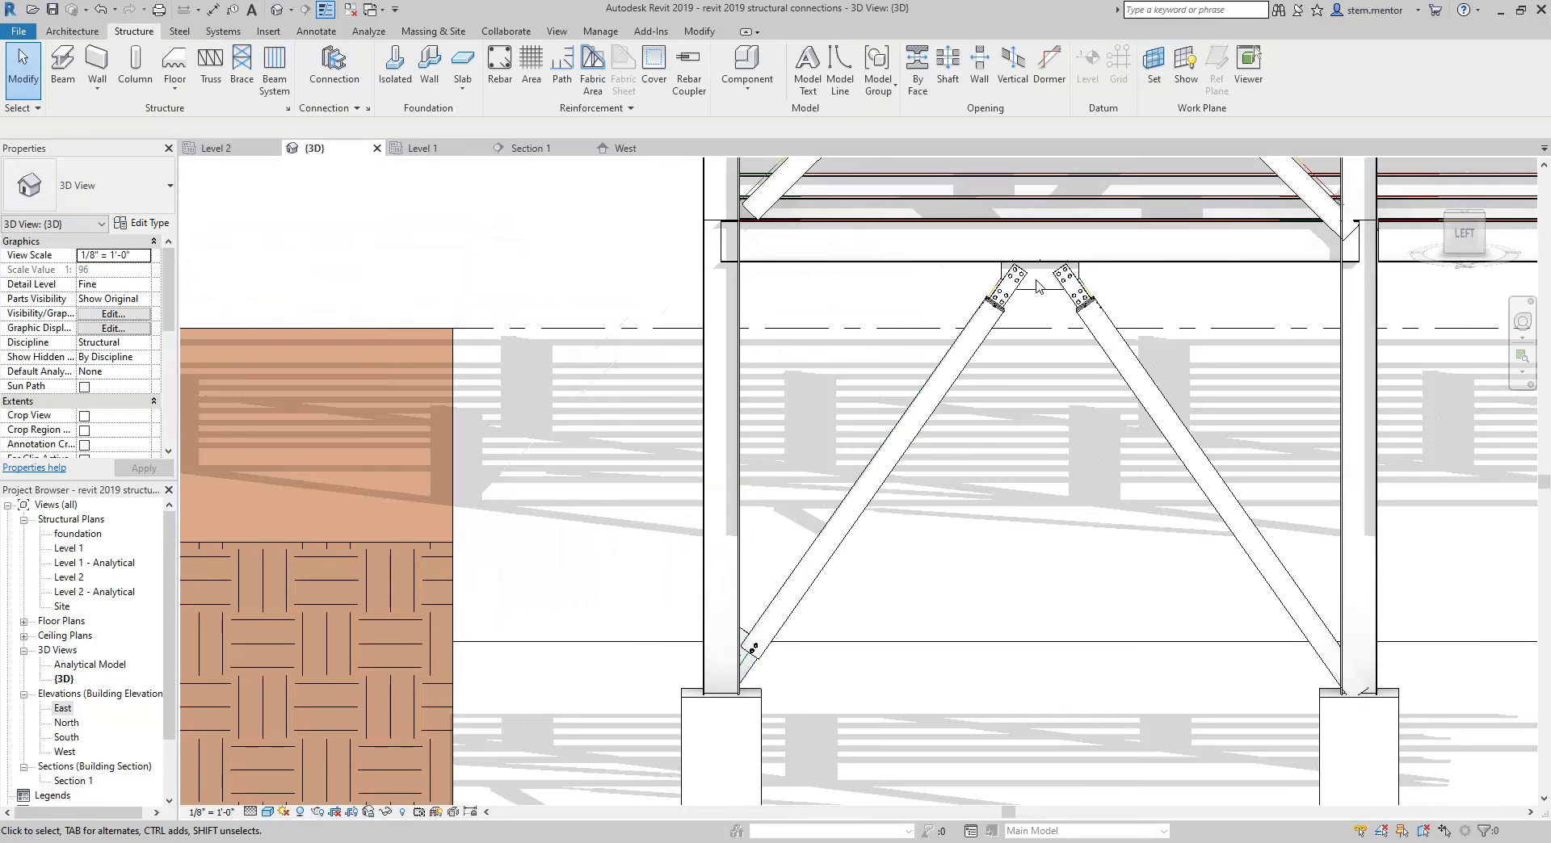
pyautogui.click(1008, 281)
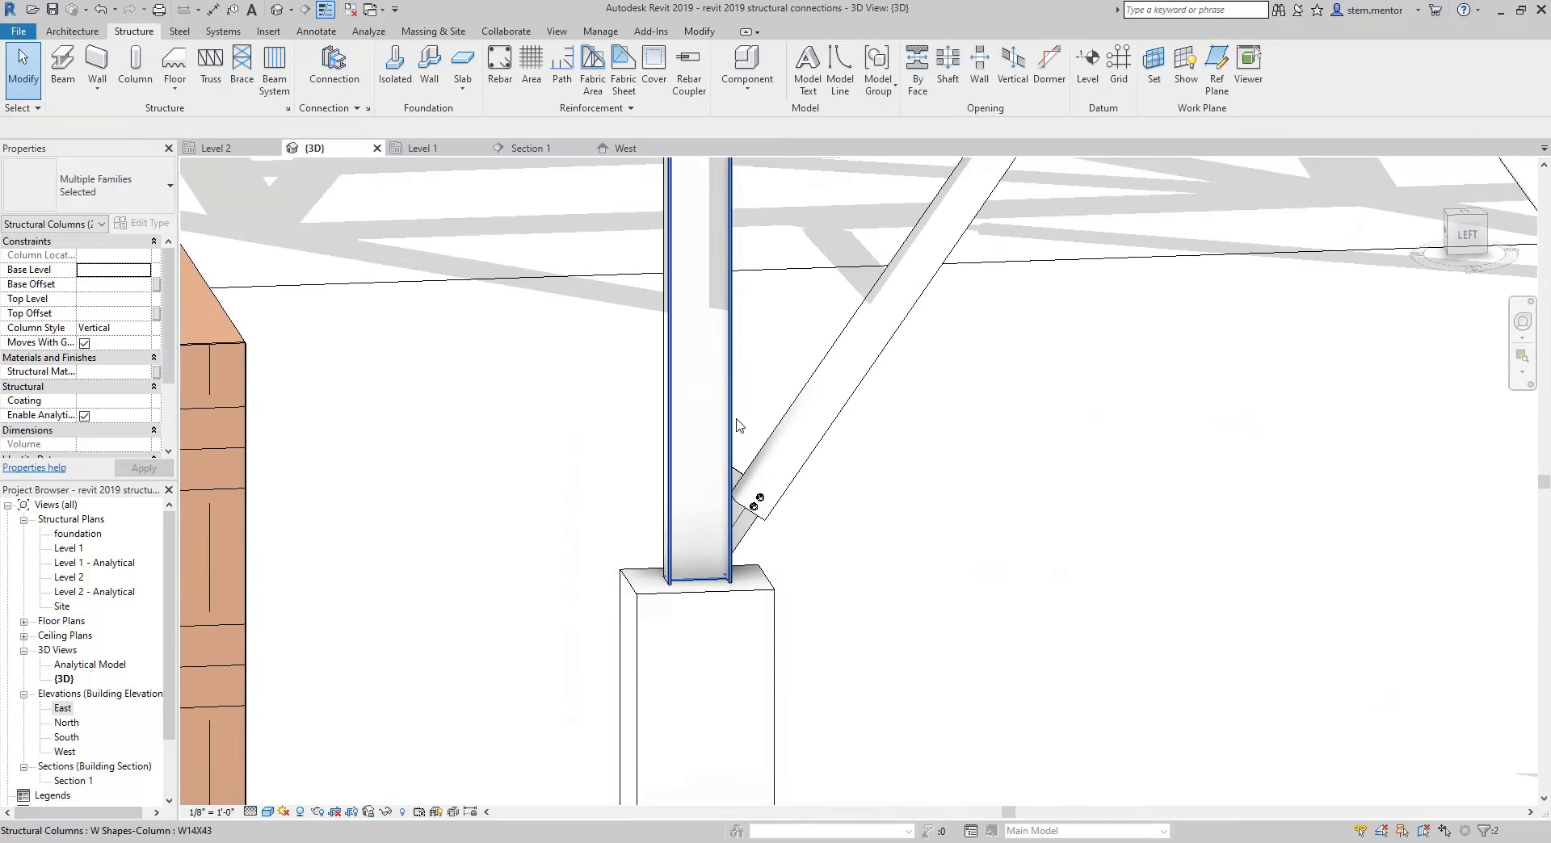
# Step: Add a base plate connection between the W14X43 column and its pedestal and select it
pyautogui.click(693, 396)
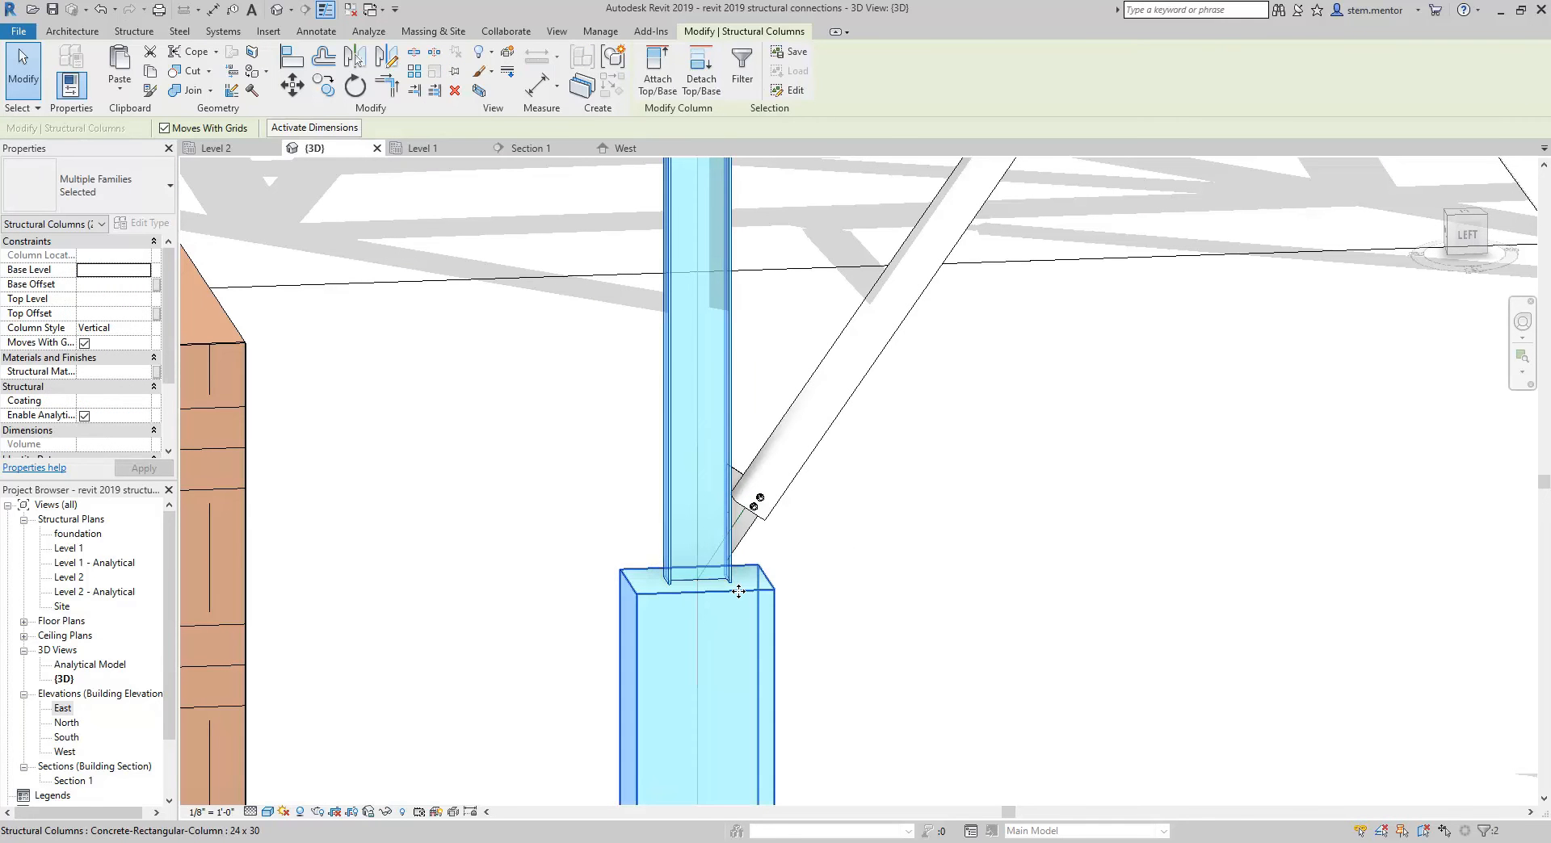
pyautogui.moveTo(740, 591)
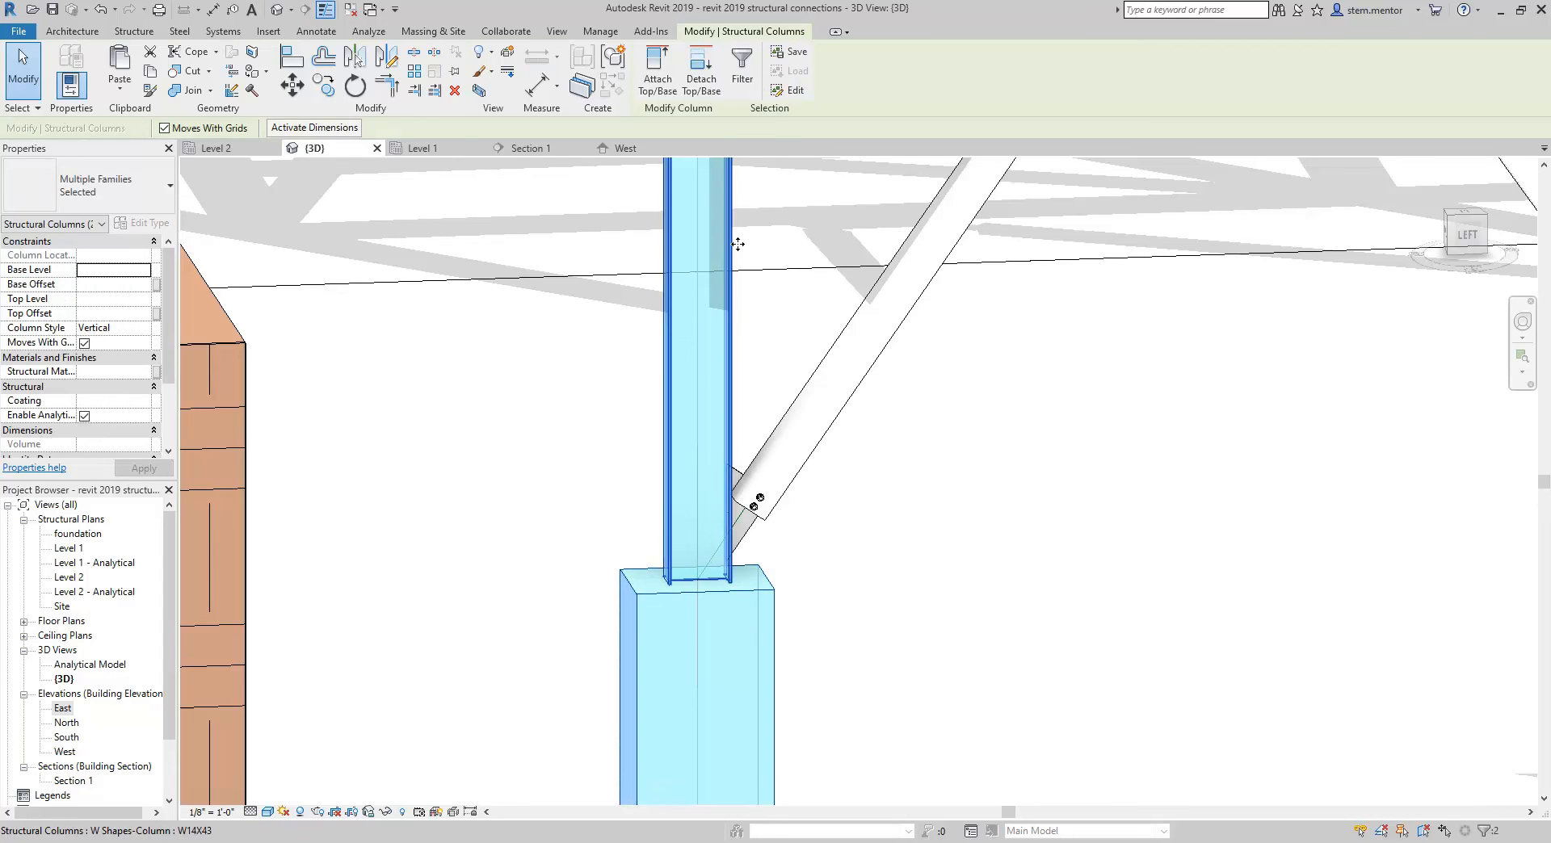
pyautogui.click(134, 31)
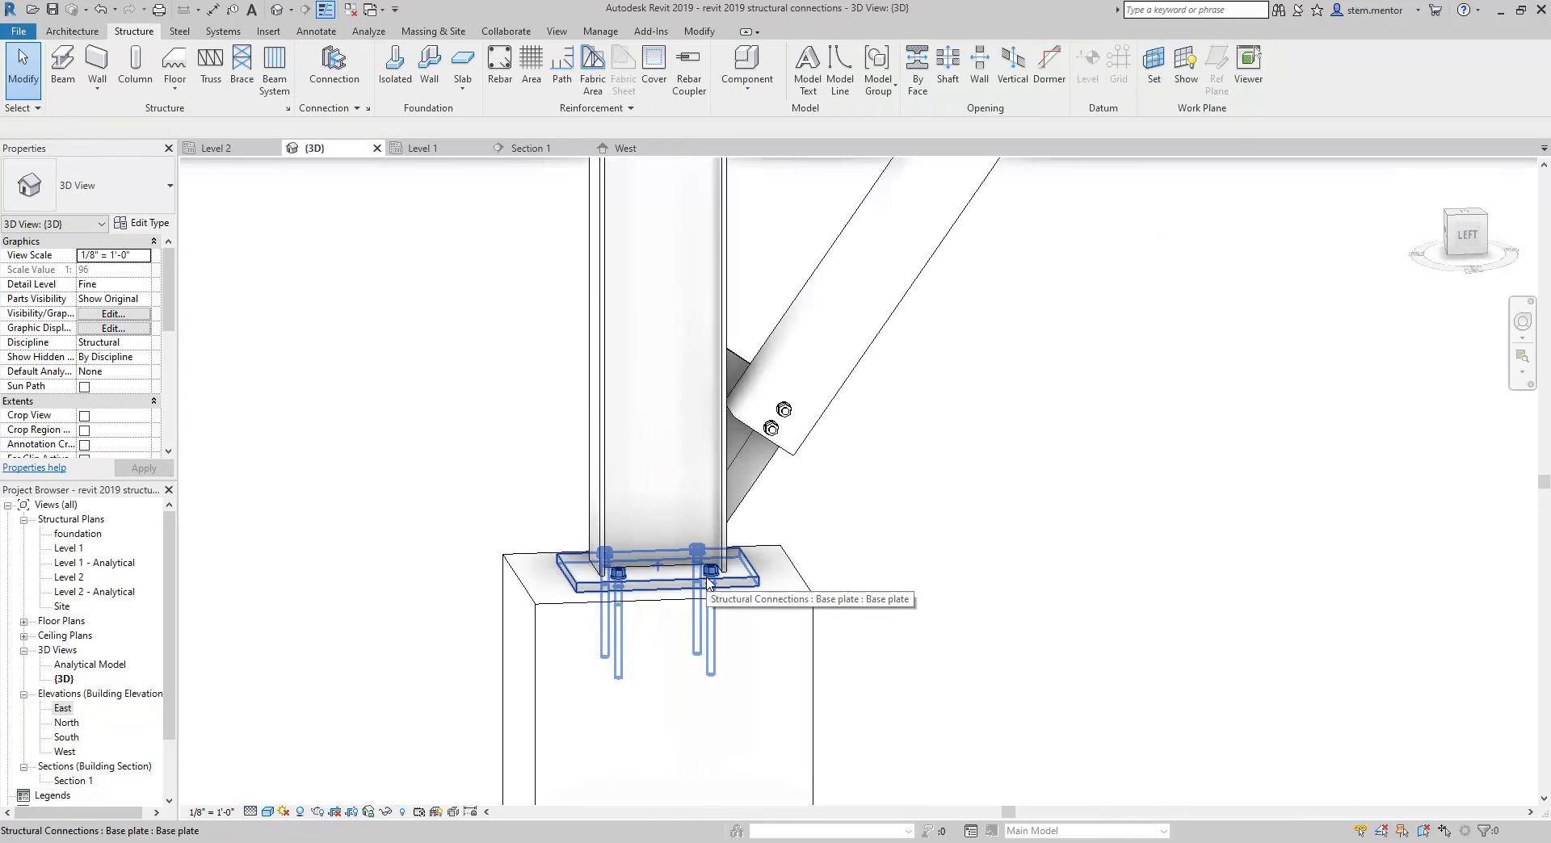
pyautogui.click(703, 573)
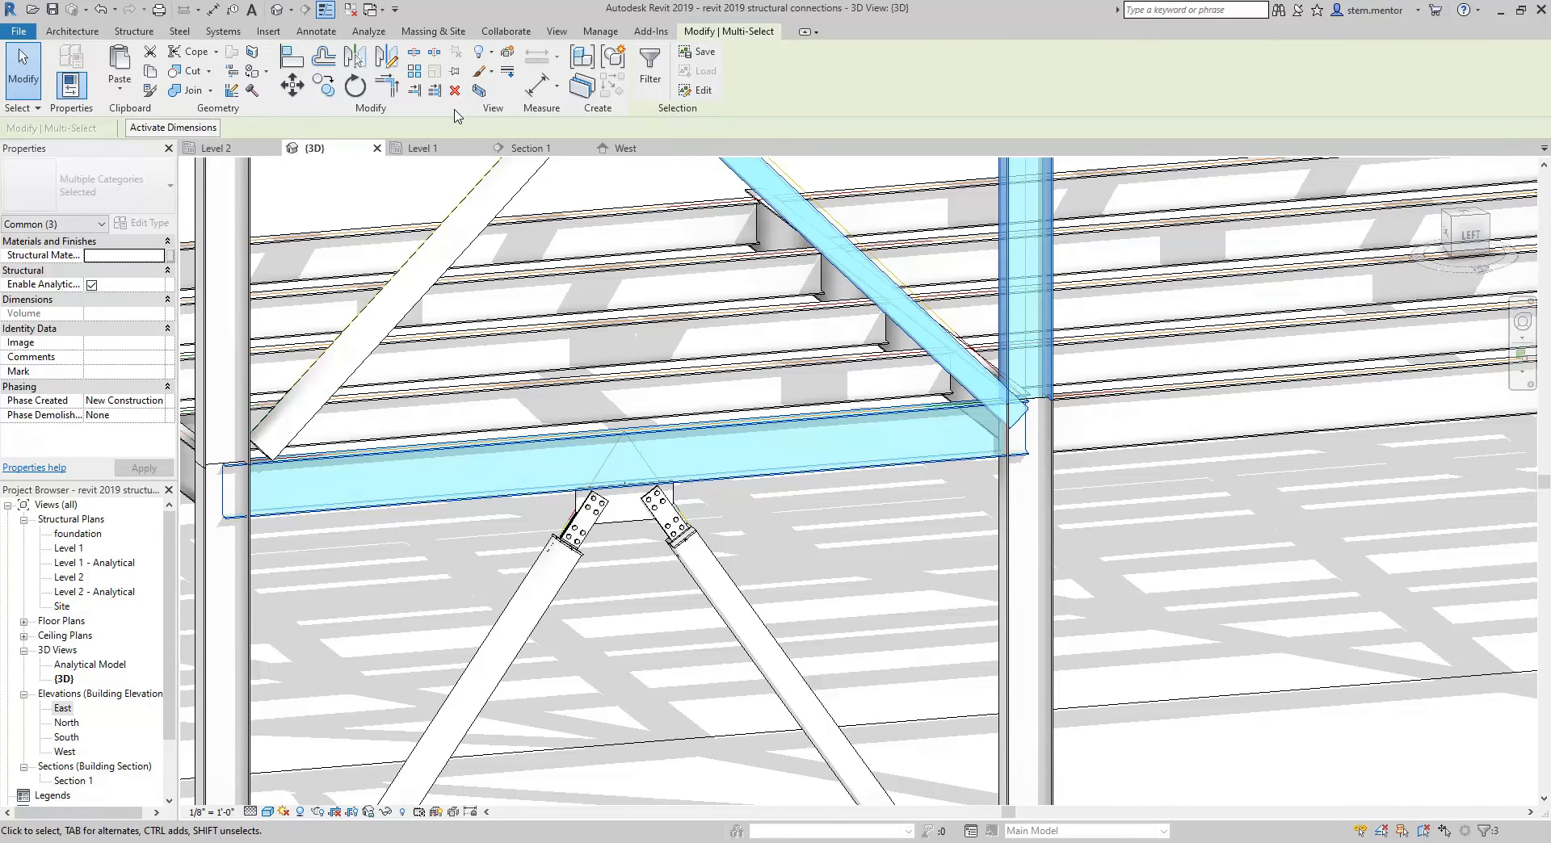
# Step: Connect column, beam and upper brace and set the type to Gusset plate to column and base plate
pyautogui.click(134, 30)
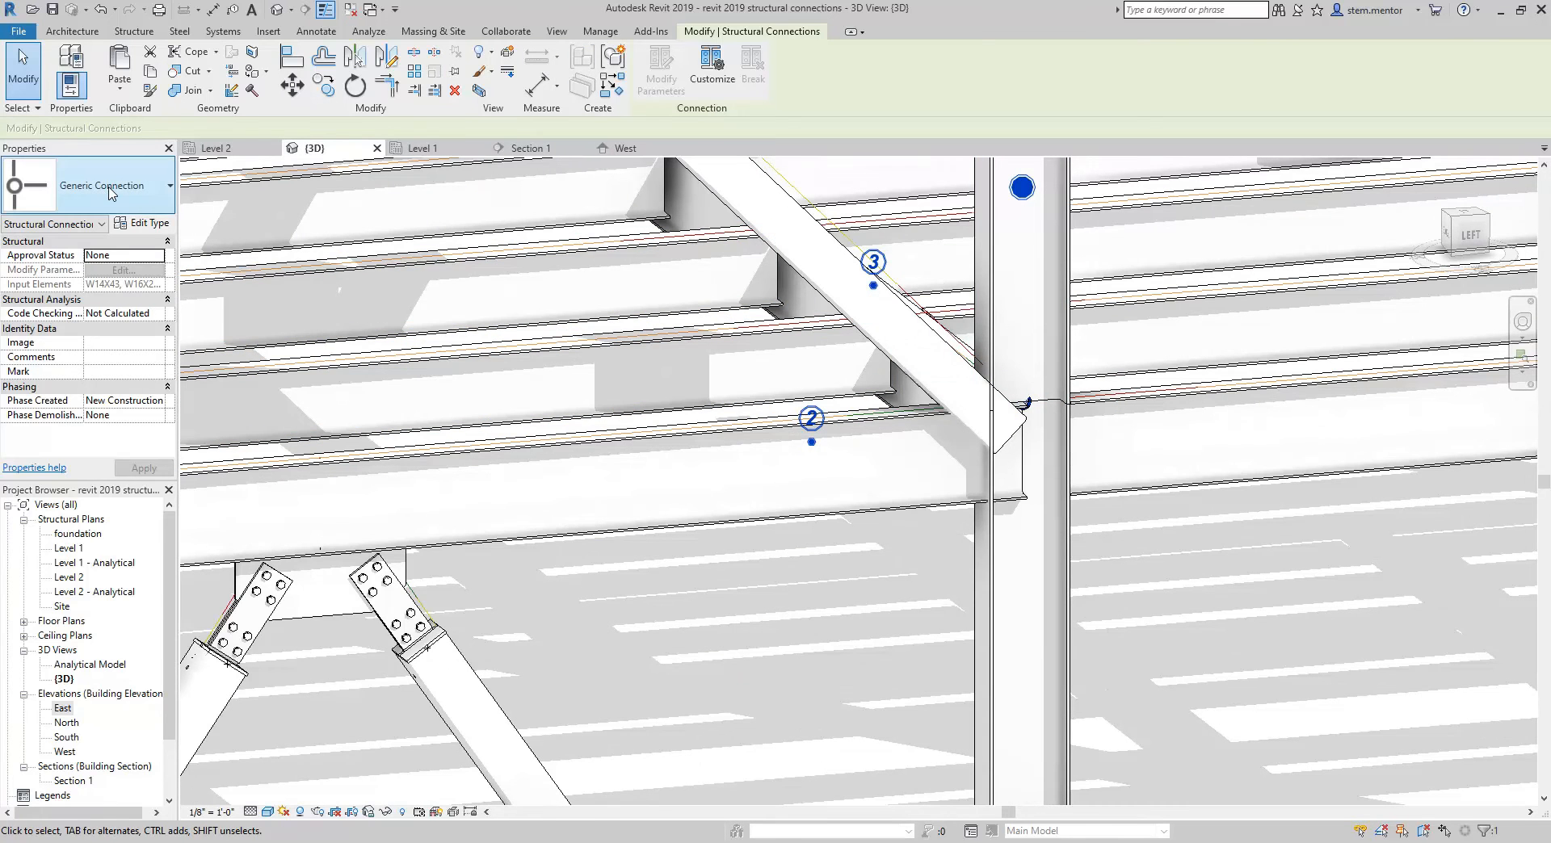
pyautogui.click(167, 186)
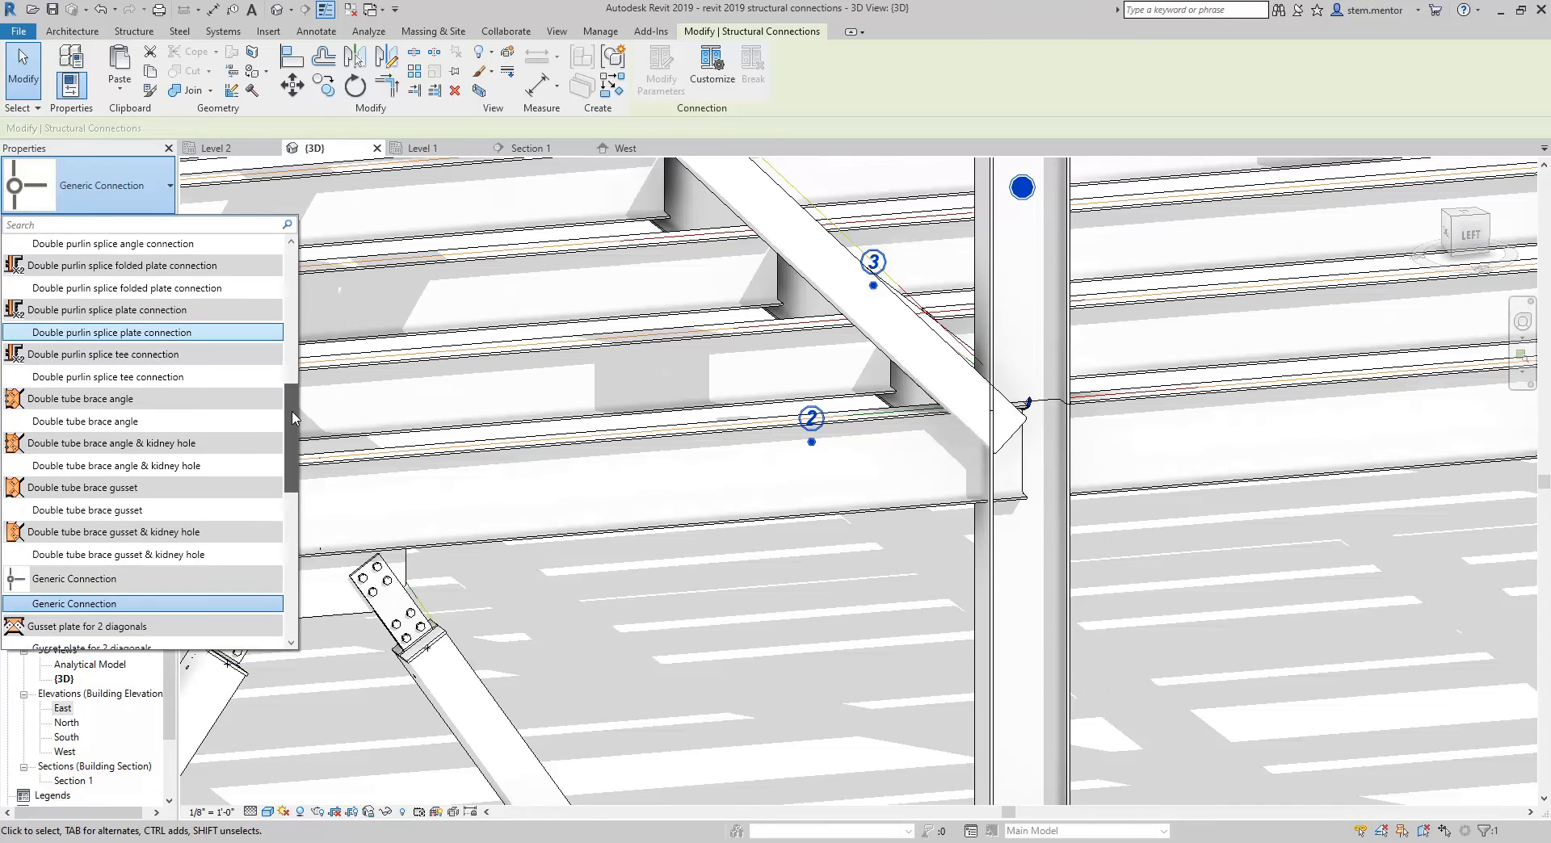
pyautogui.scroll(-3)
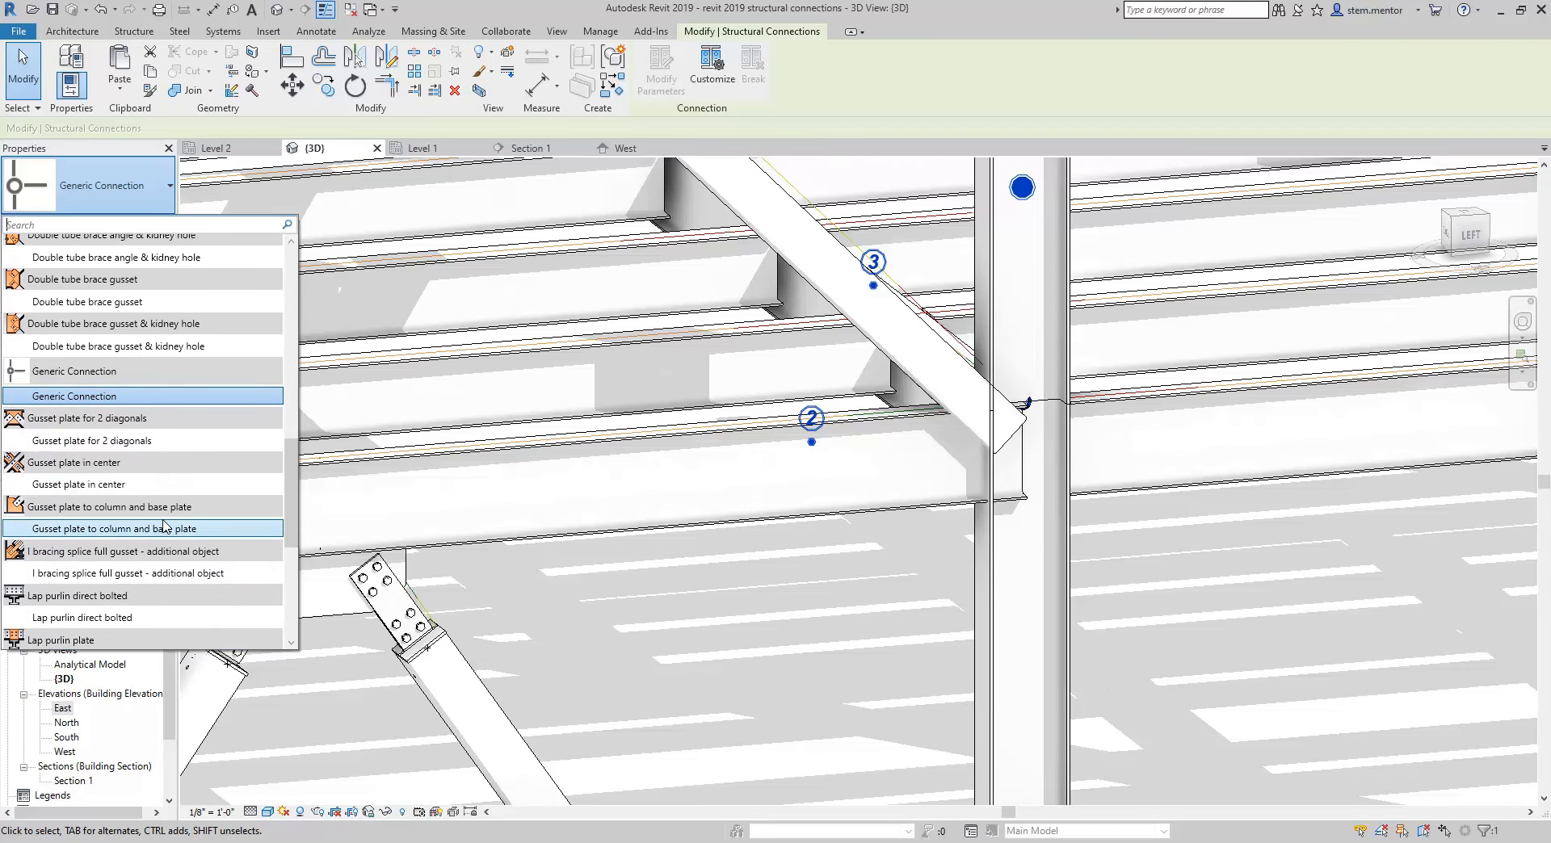
pyautogui.click(107, 528)
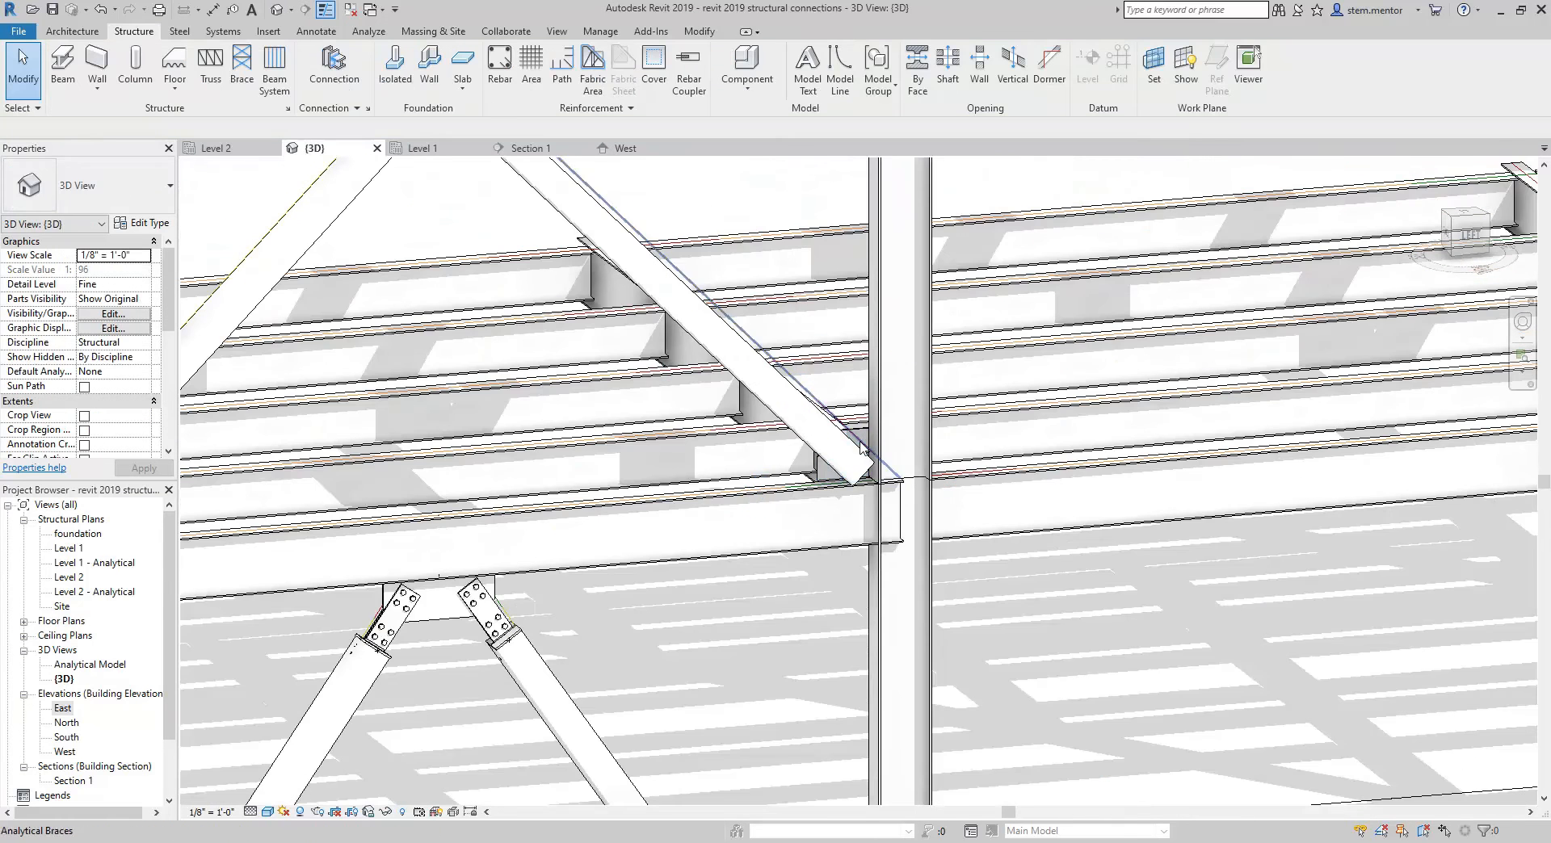
# Step: Select the W16X26 beam together with the column it frames into
pyautogui.click(858, 448)
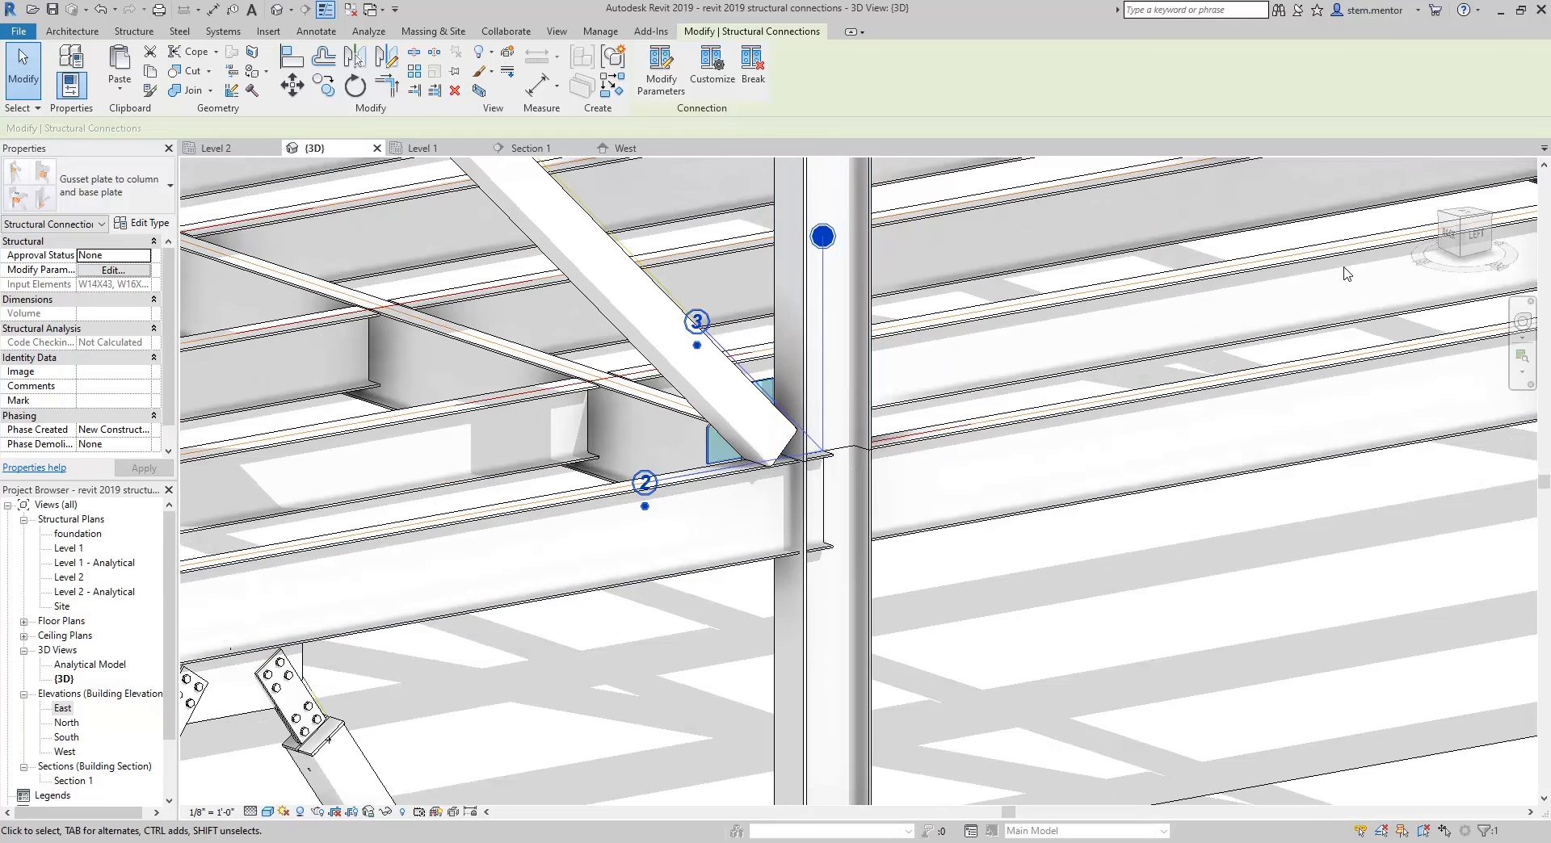
pyautogui.moveTo(632, 297)
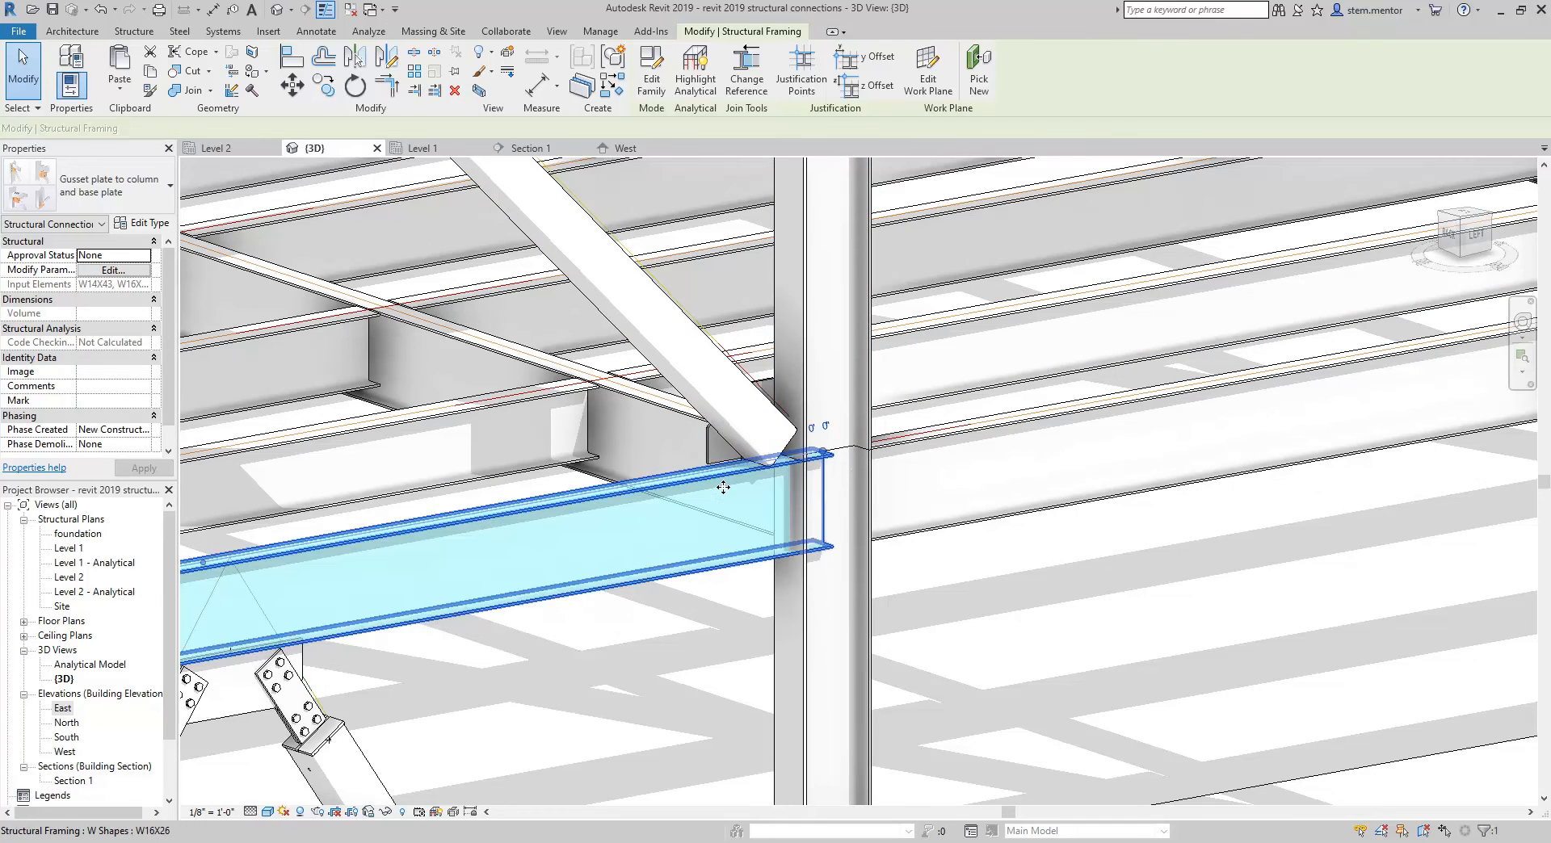
pyautogui.click(722, 568)
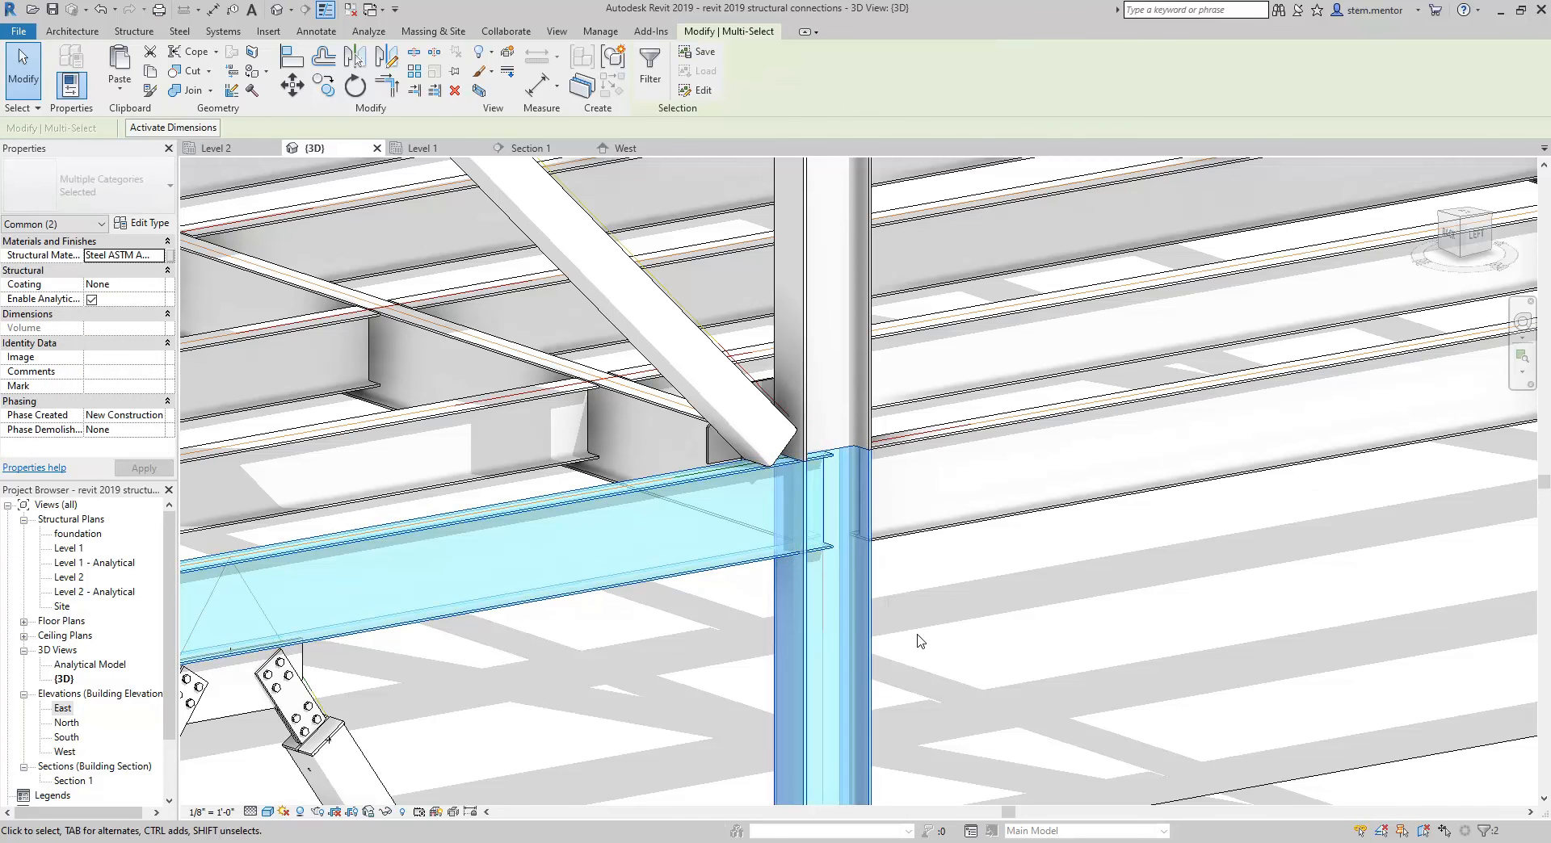
pyautogui.click(741, 425)
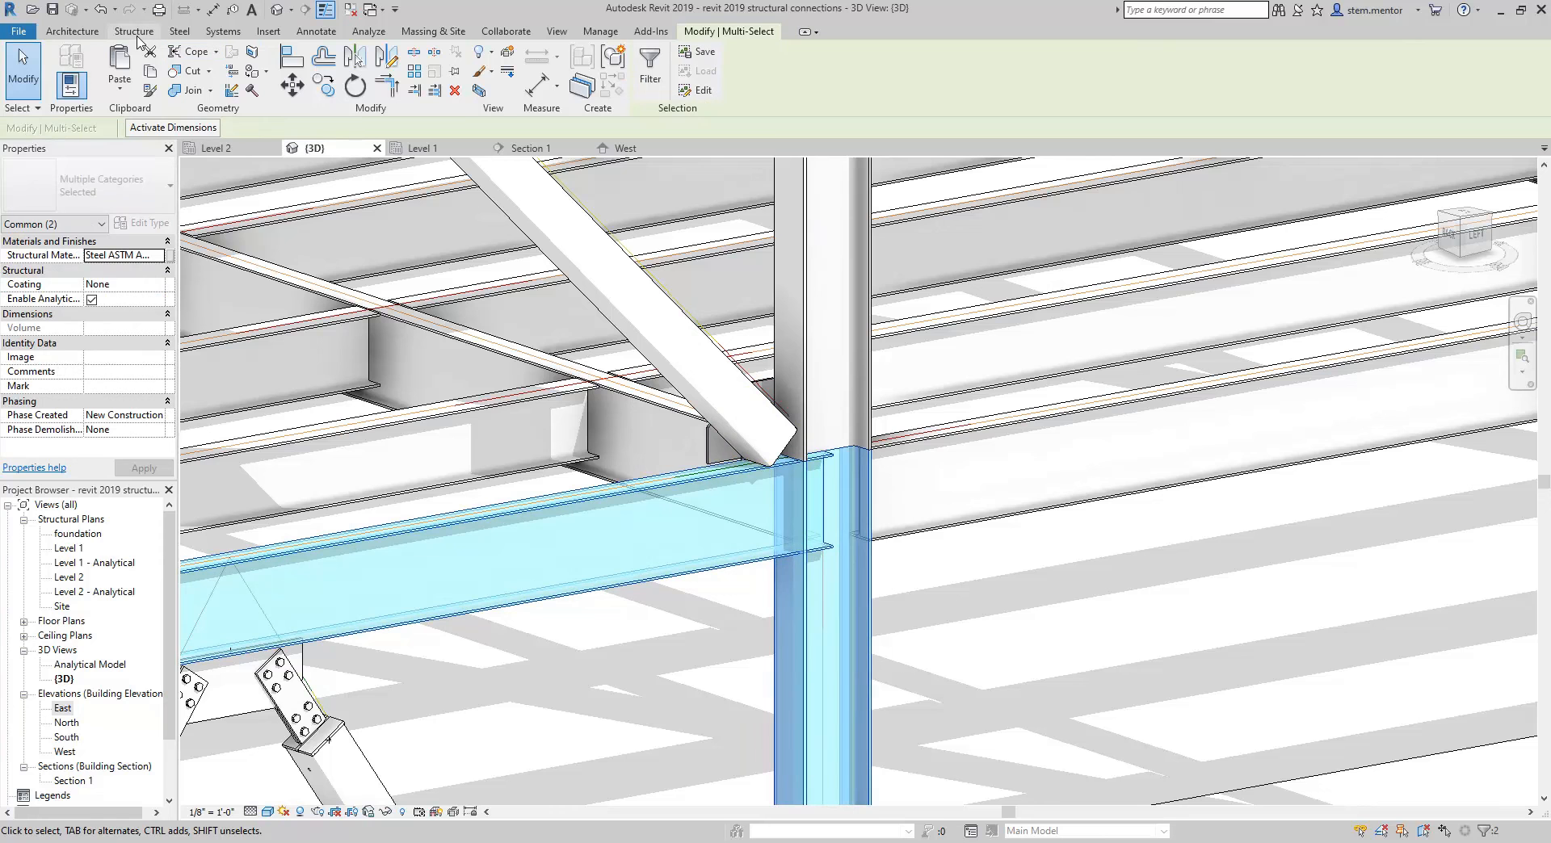
# Step: Create a Structure Connection between beam and column and set its type to Clip angle
pyautogui.click(134, 31)
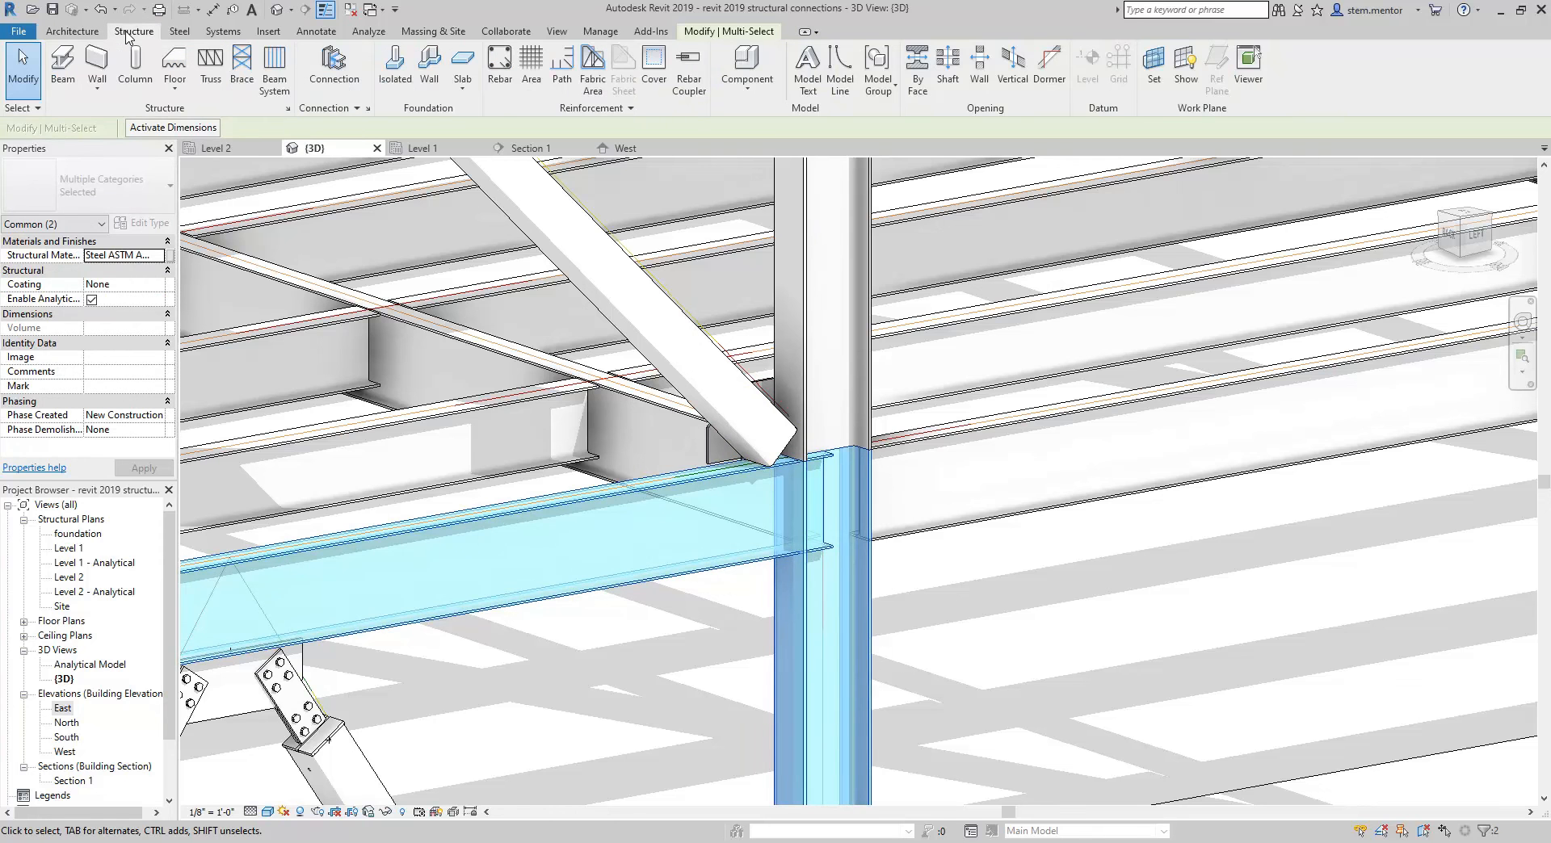
pyautogui.click(821, 497)
pyautogui.write('c')
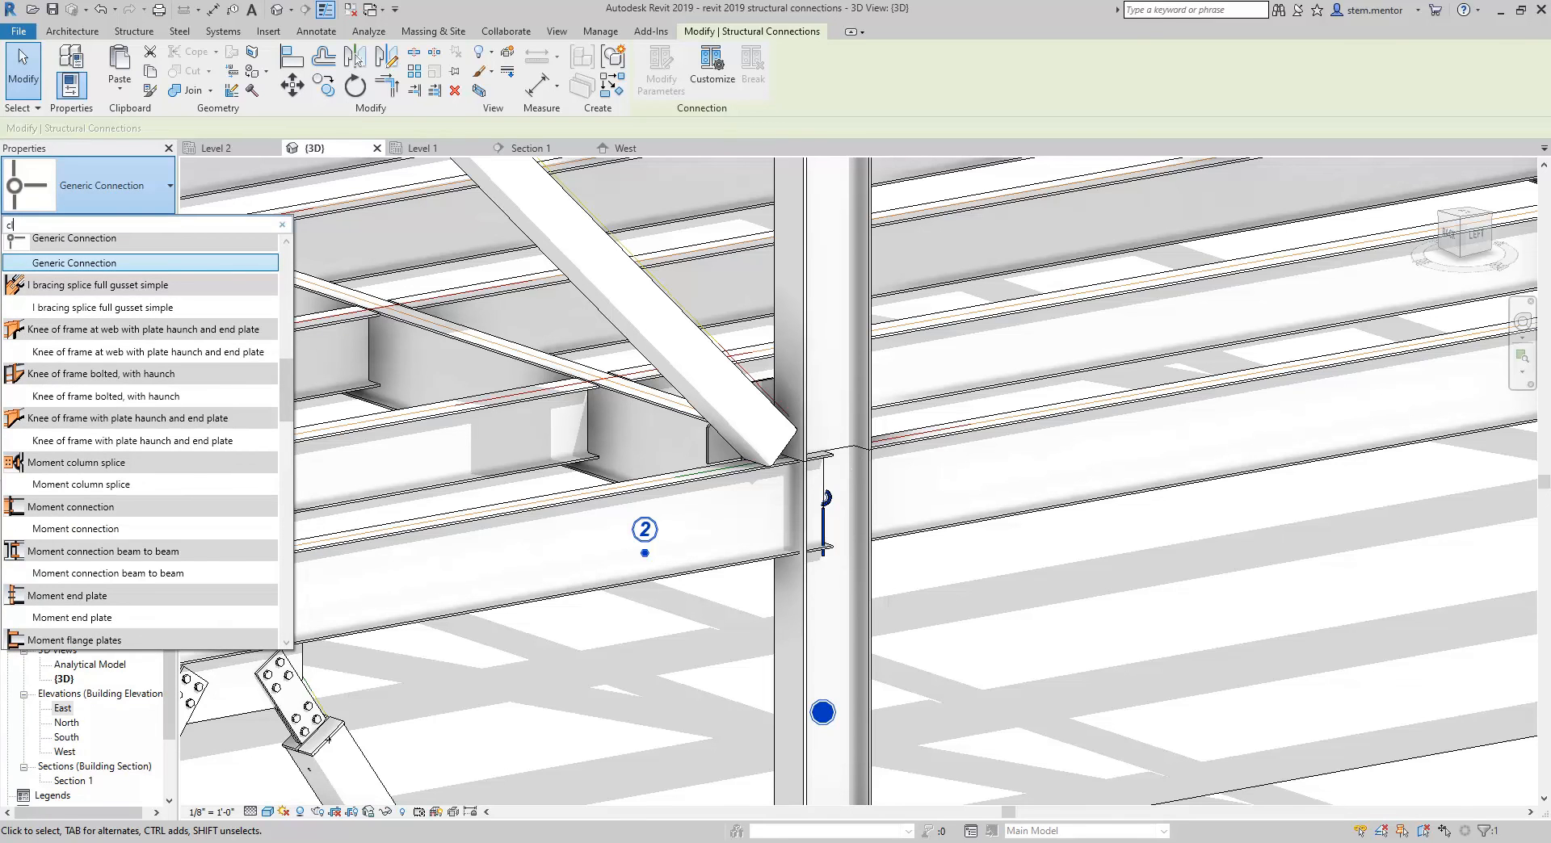
pyautogui.write('lip')
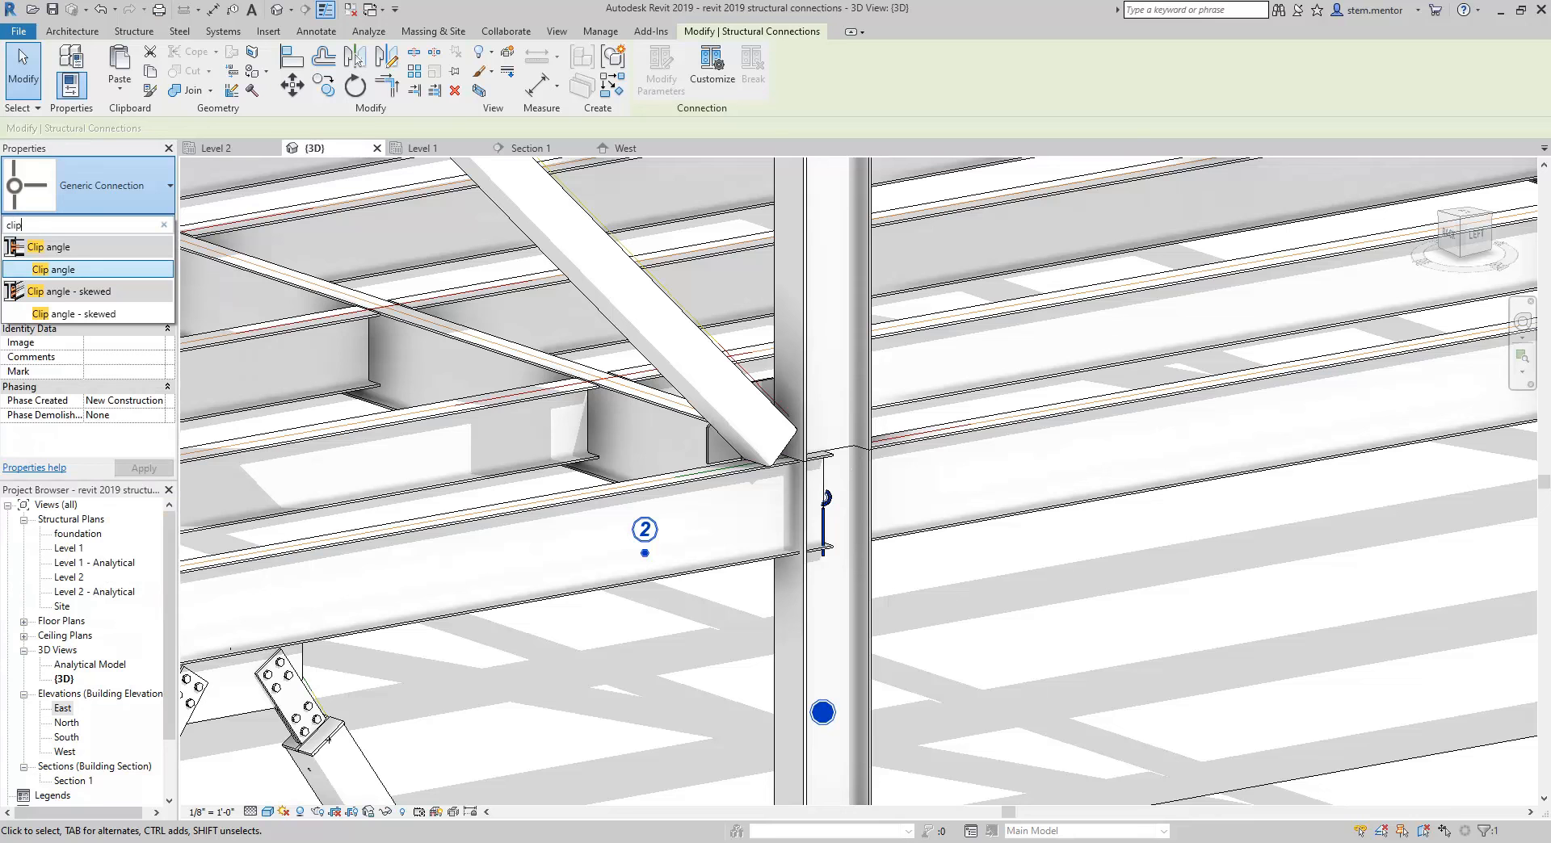
pyautogui.click(60, 268)
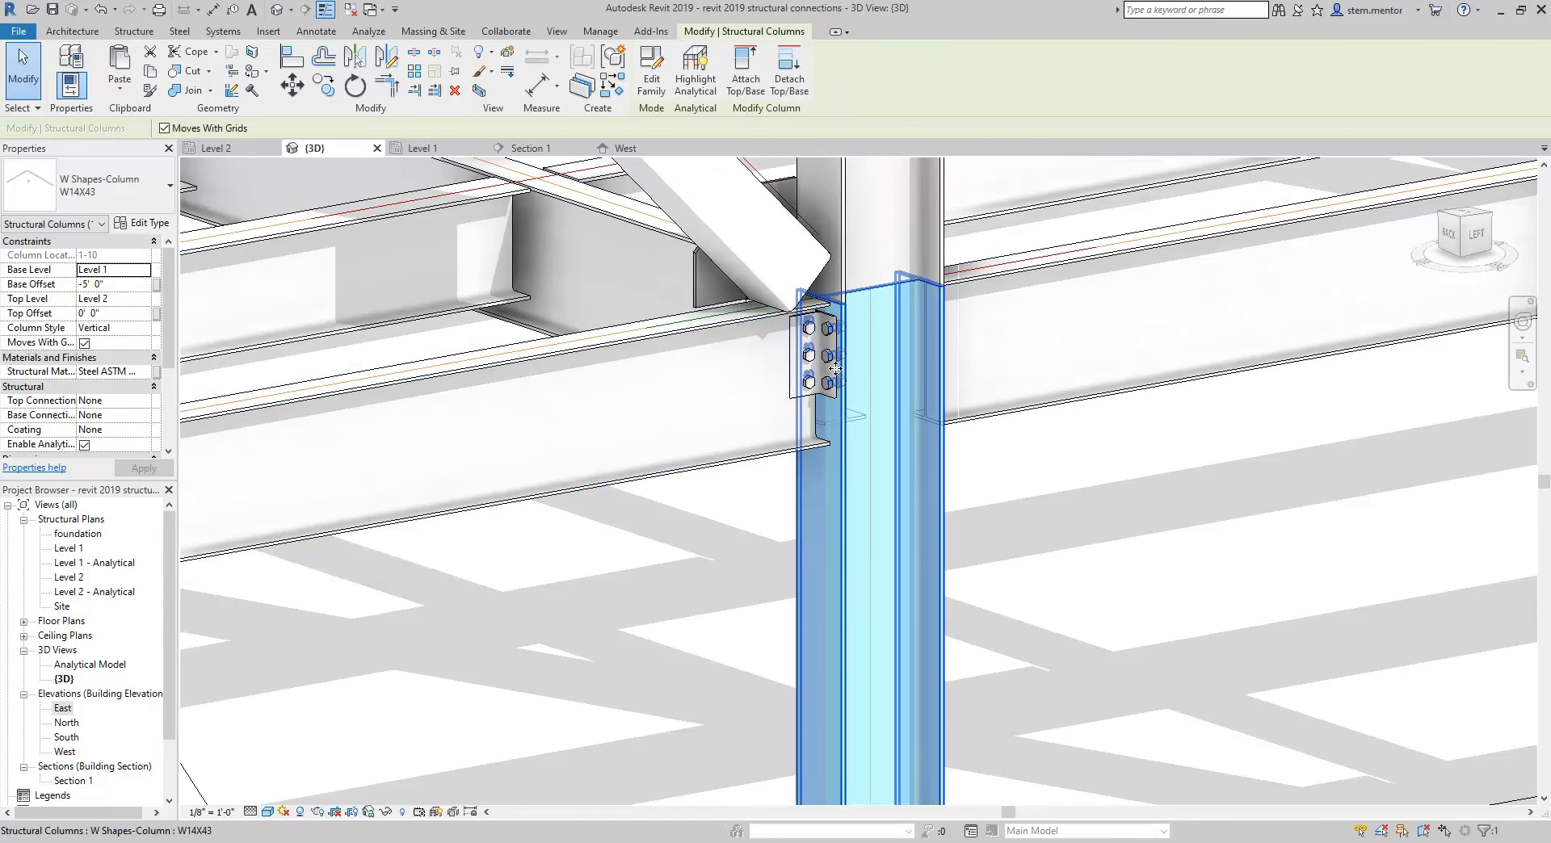
# Step: Open the clip angle's Modify Parameters, browsing Top Cope and then the Vertical Bolts page
pyautogui.click(816, 356)
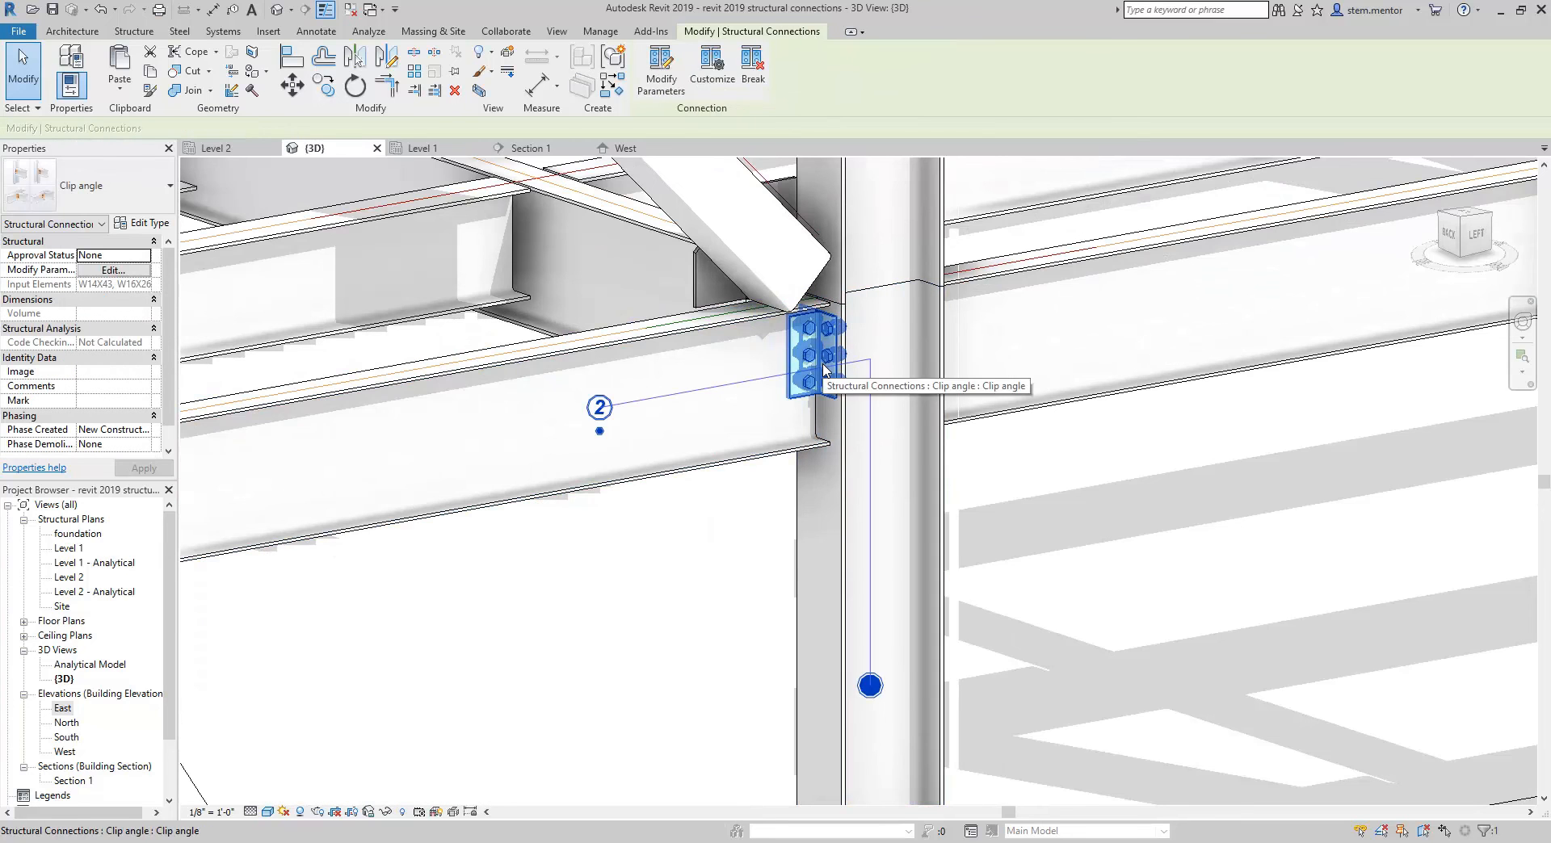
pyautogui.moveTo(659, 70)
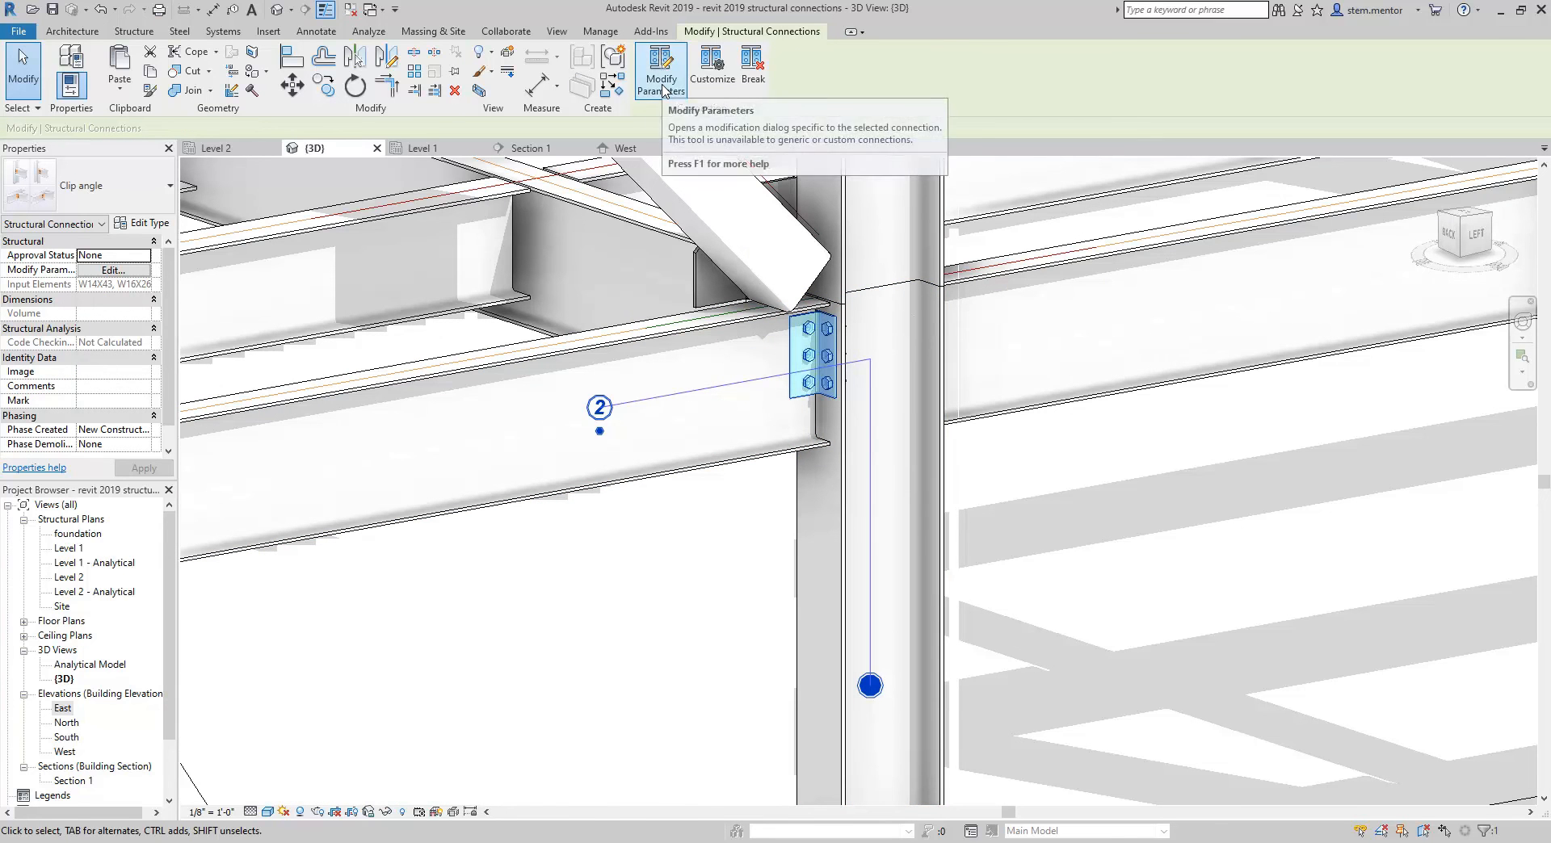
pyautogui.click(660, 70)
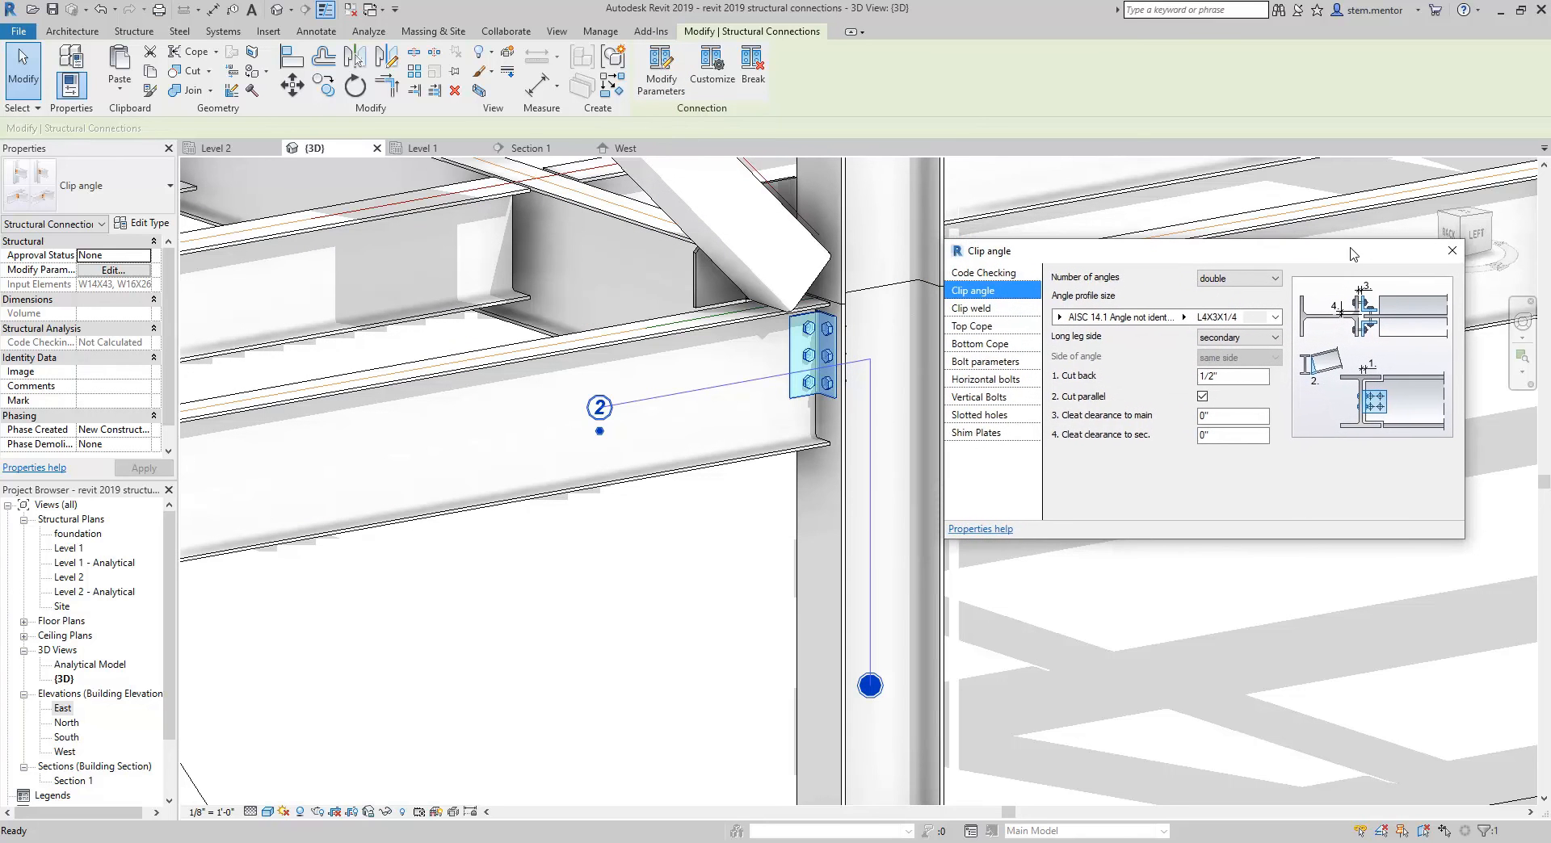
pyautogui.moveTo(812, 331)
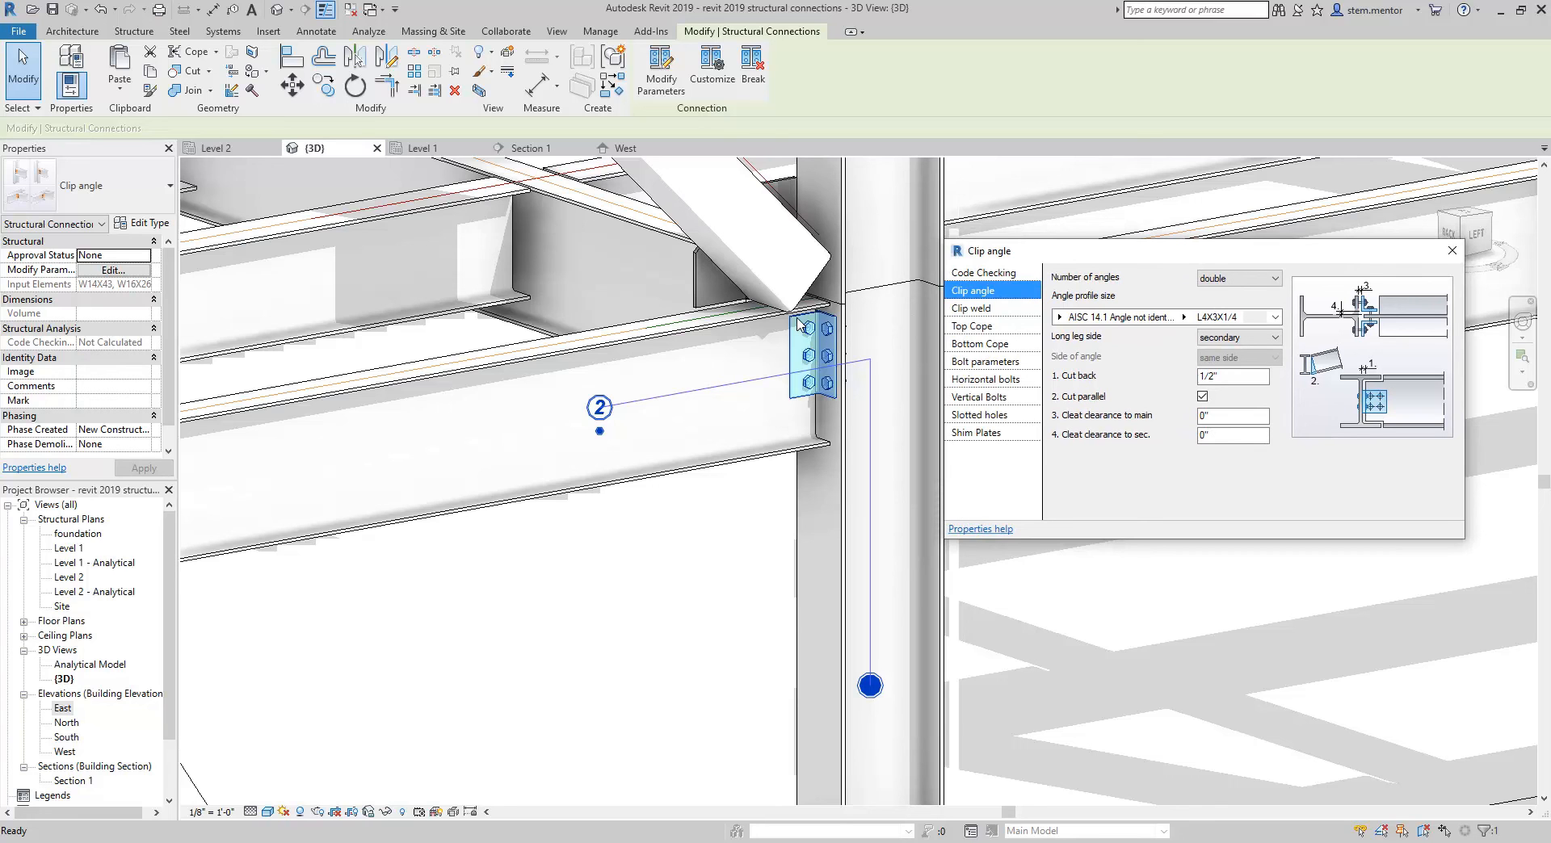
pyautogui.moveTo(803, 346)
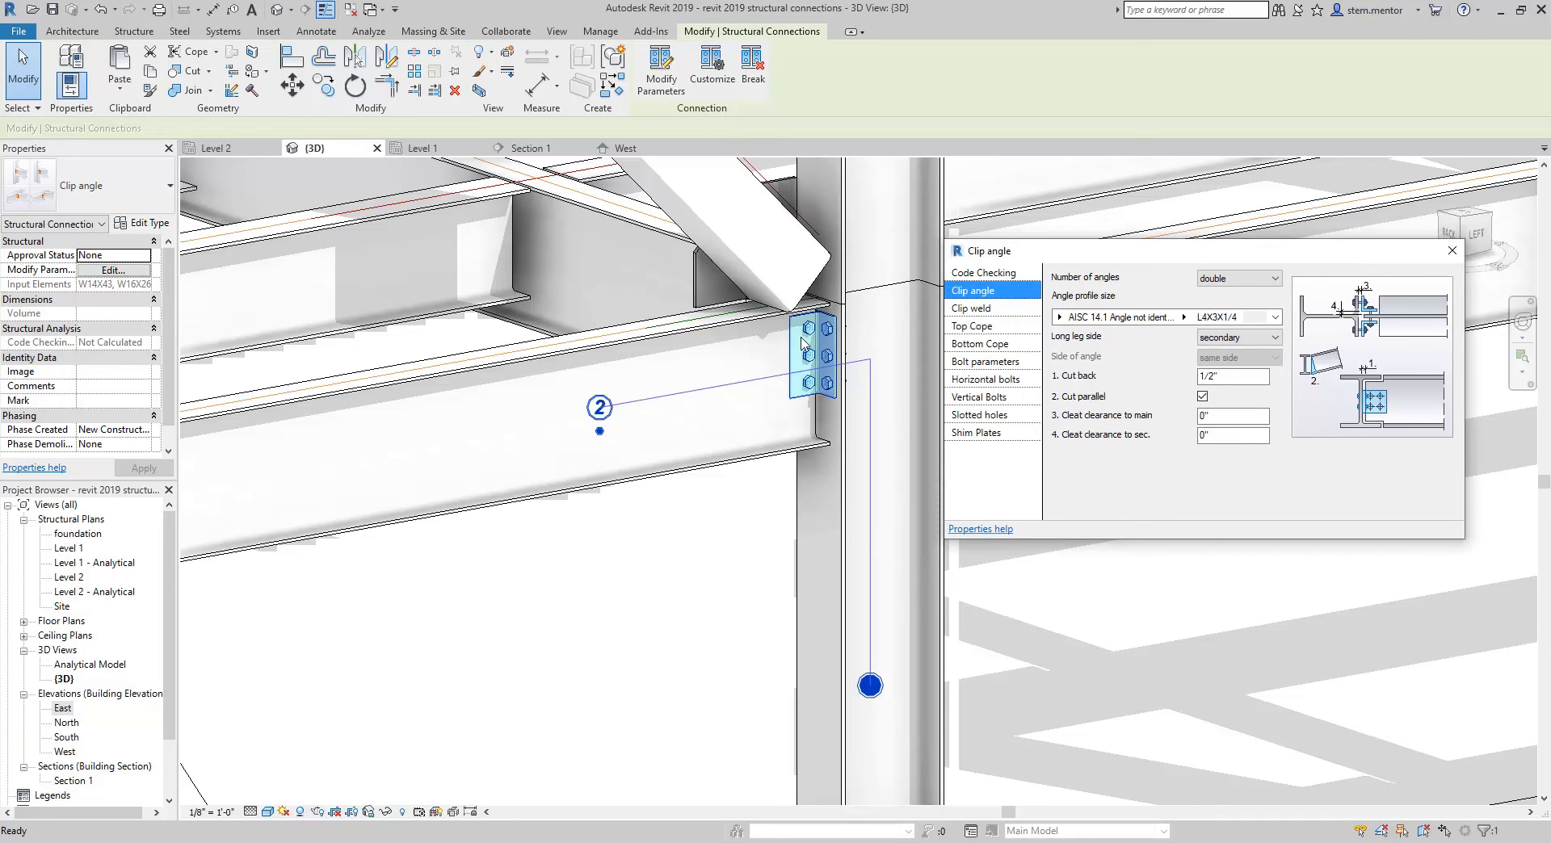
pyautogui.moveTo(971, 328)
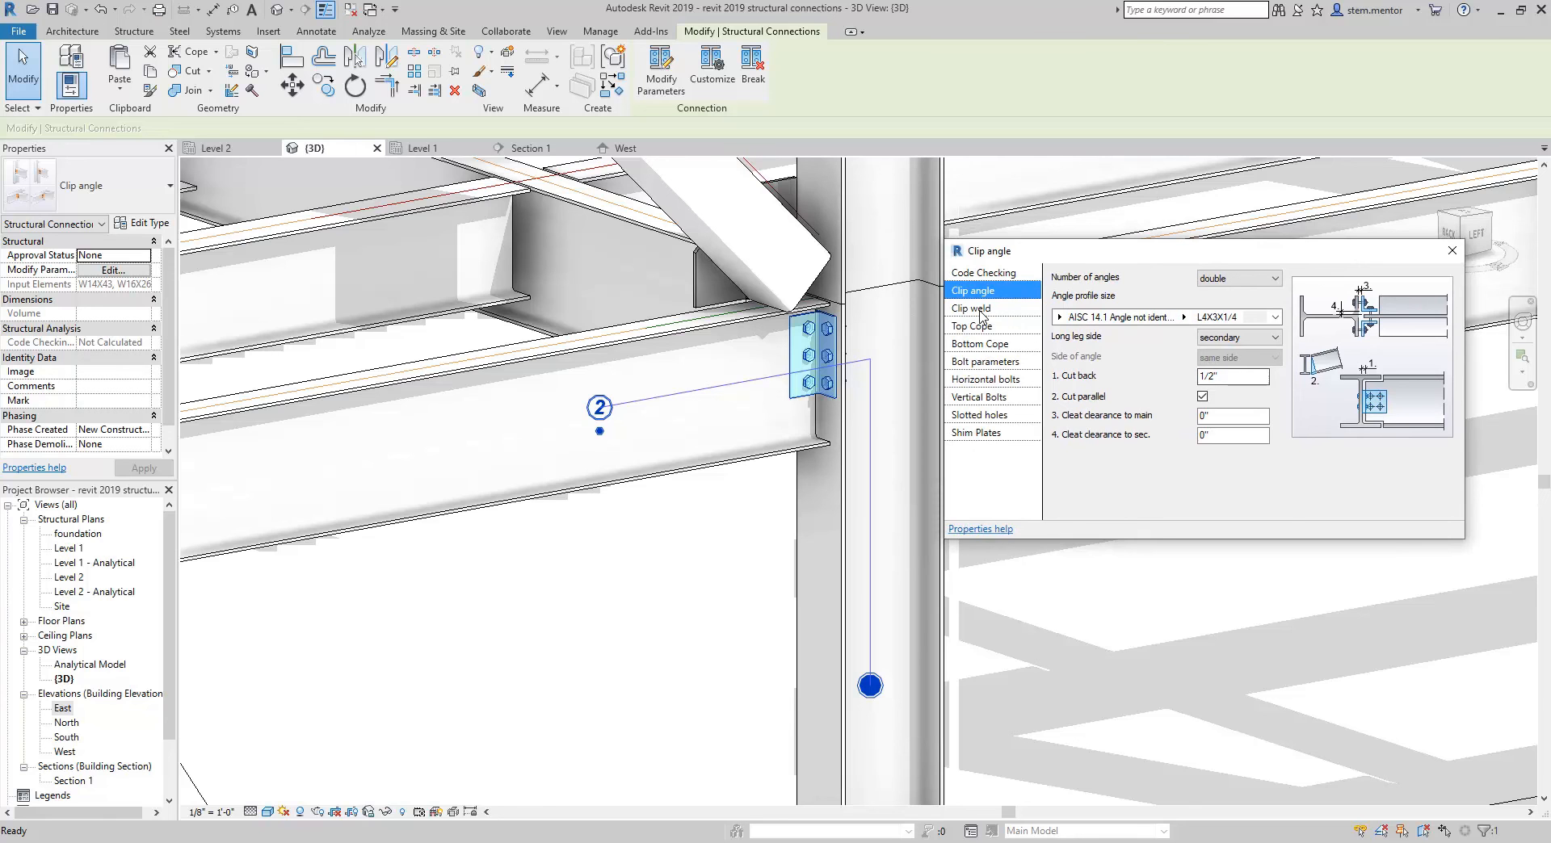
pyautogui.click(973, 327)
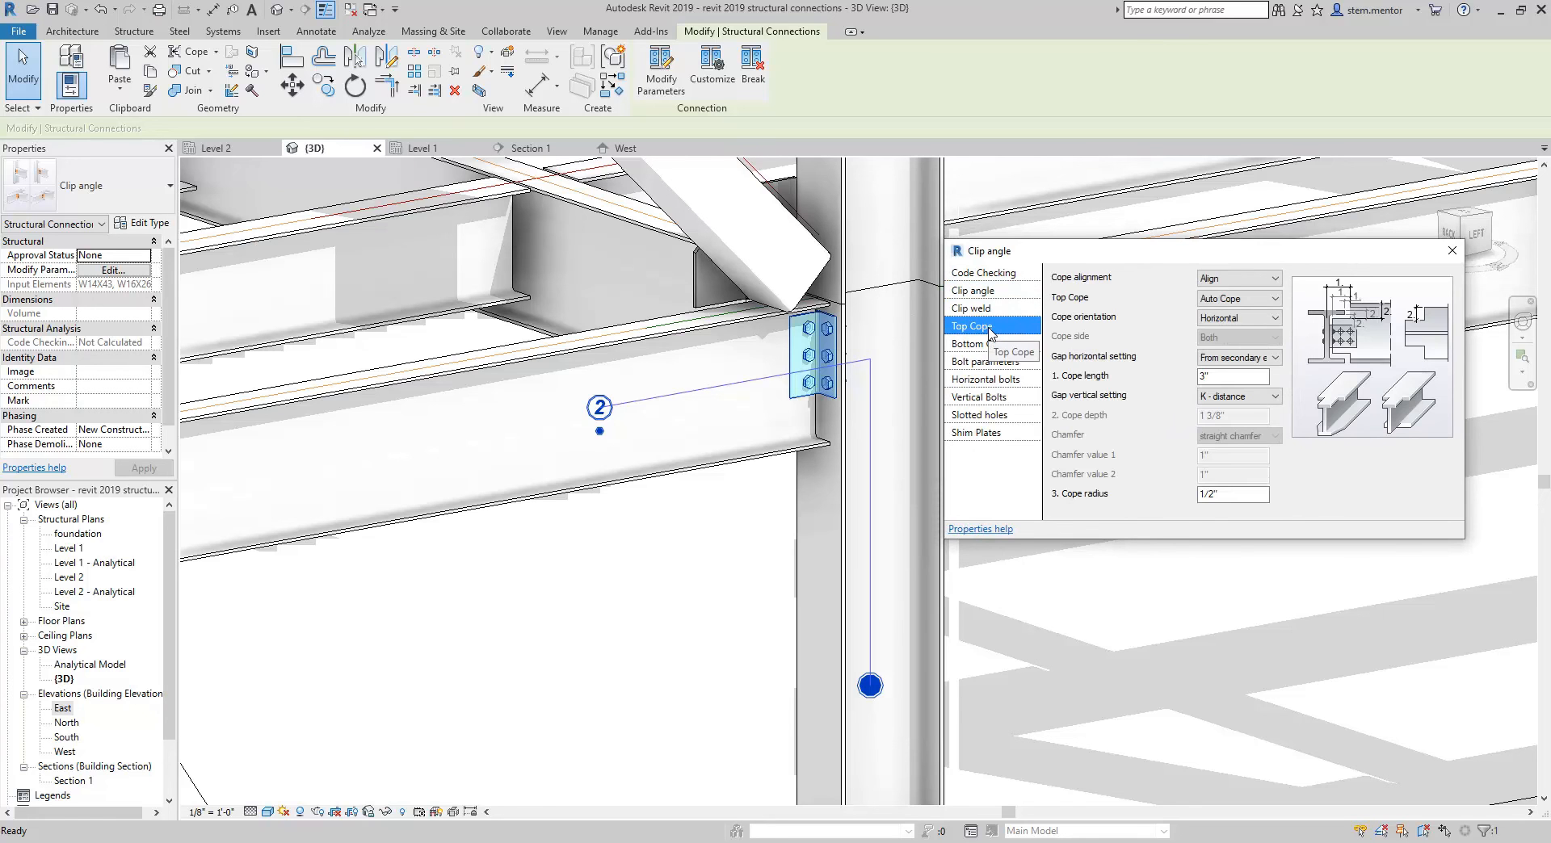
pyautogui.click(979, 396)
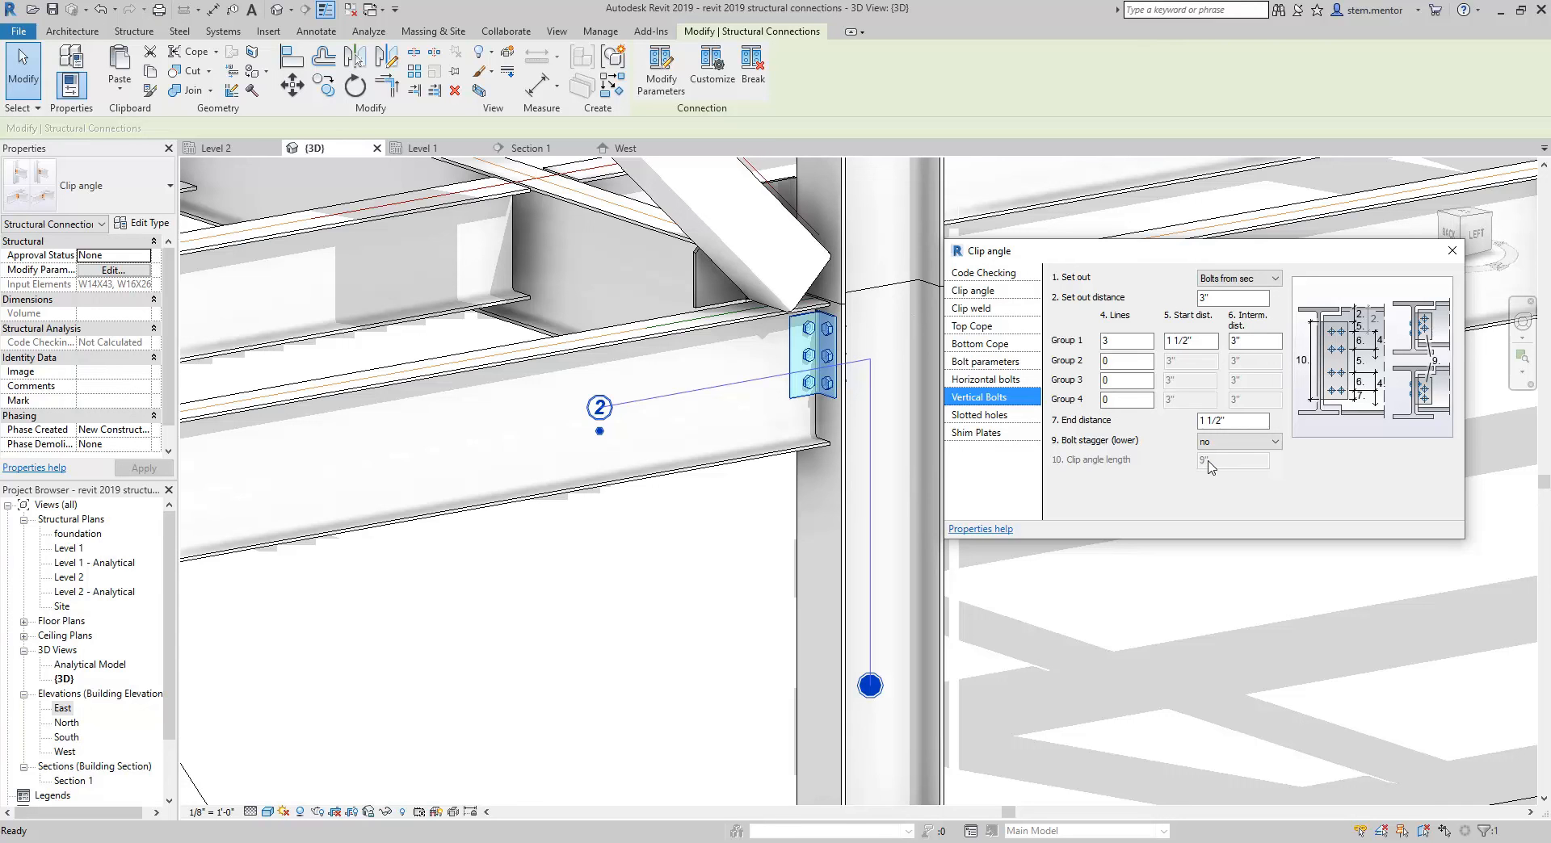
pyautogui.moveTo(1215, 472)
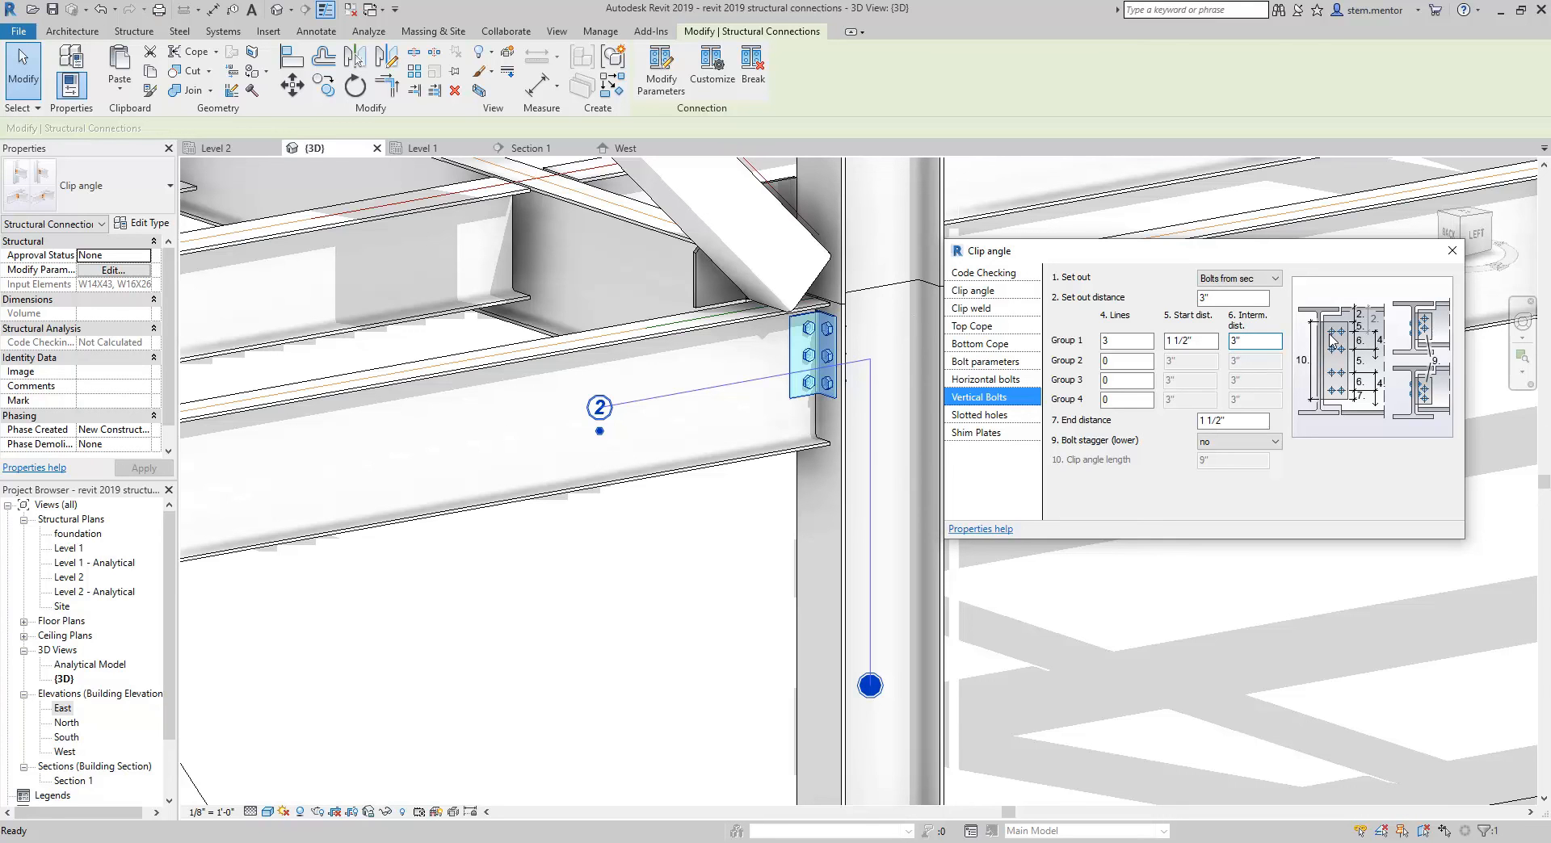
# Step: Set Group 1 bolt Lines to 4, apply it, close the settings and reselect the clip angle
pyautogui.click(1124, 341)
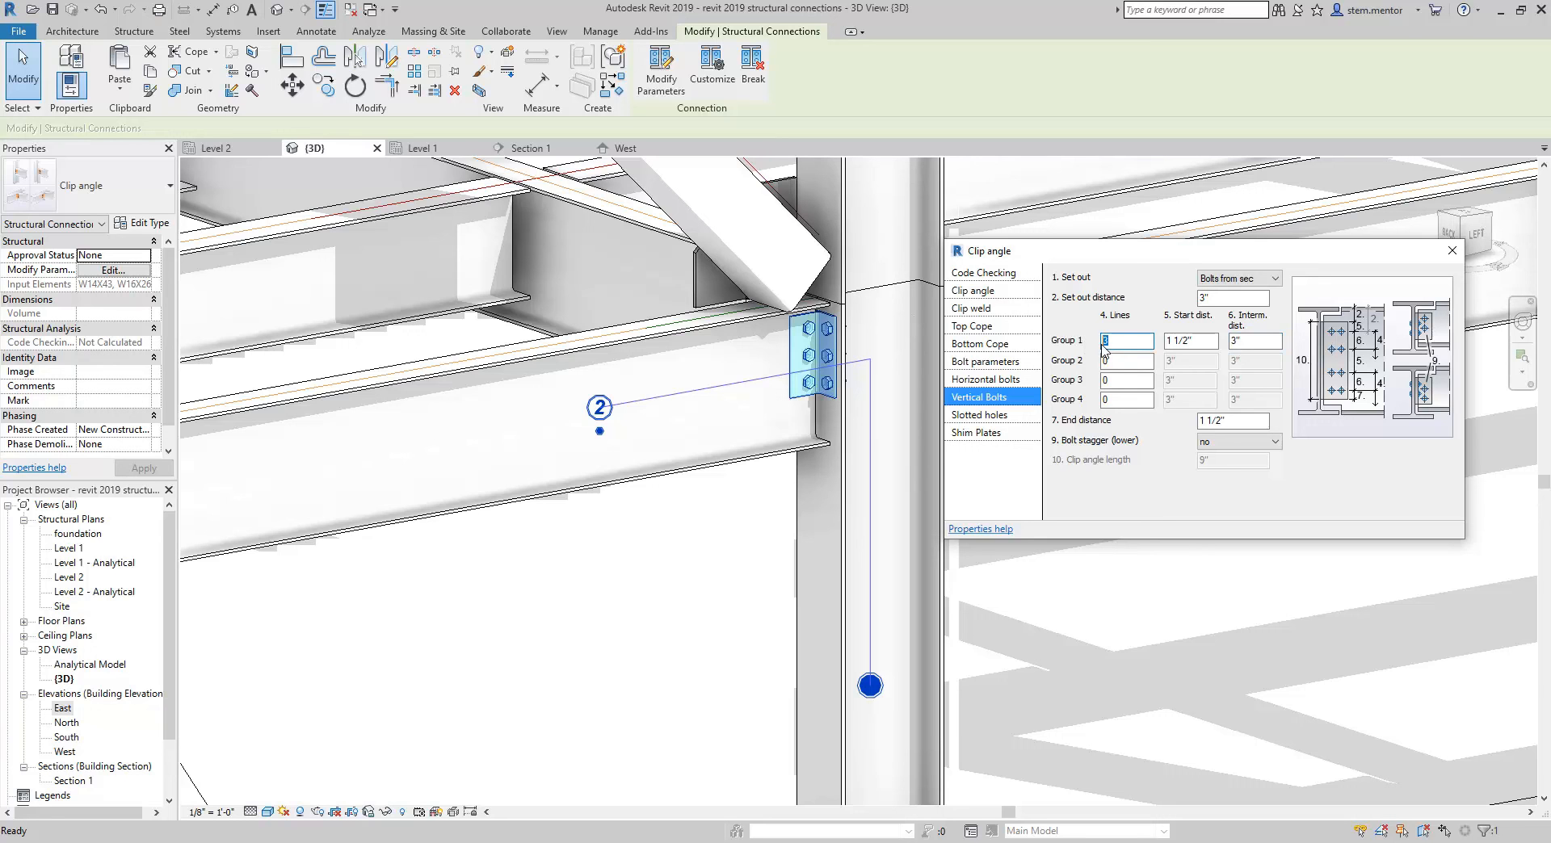
pyautogui.write('4')
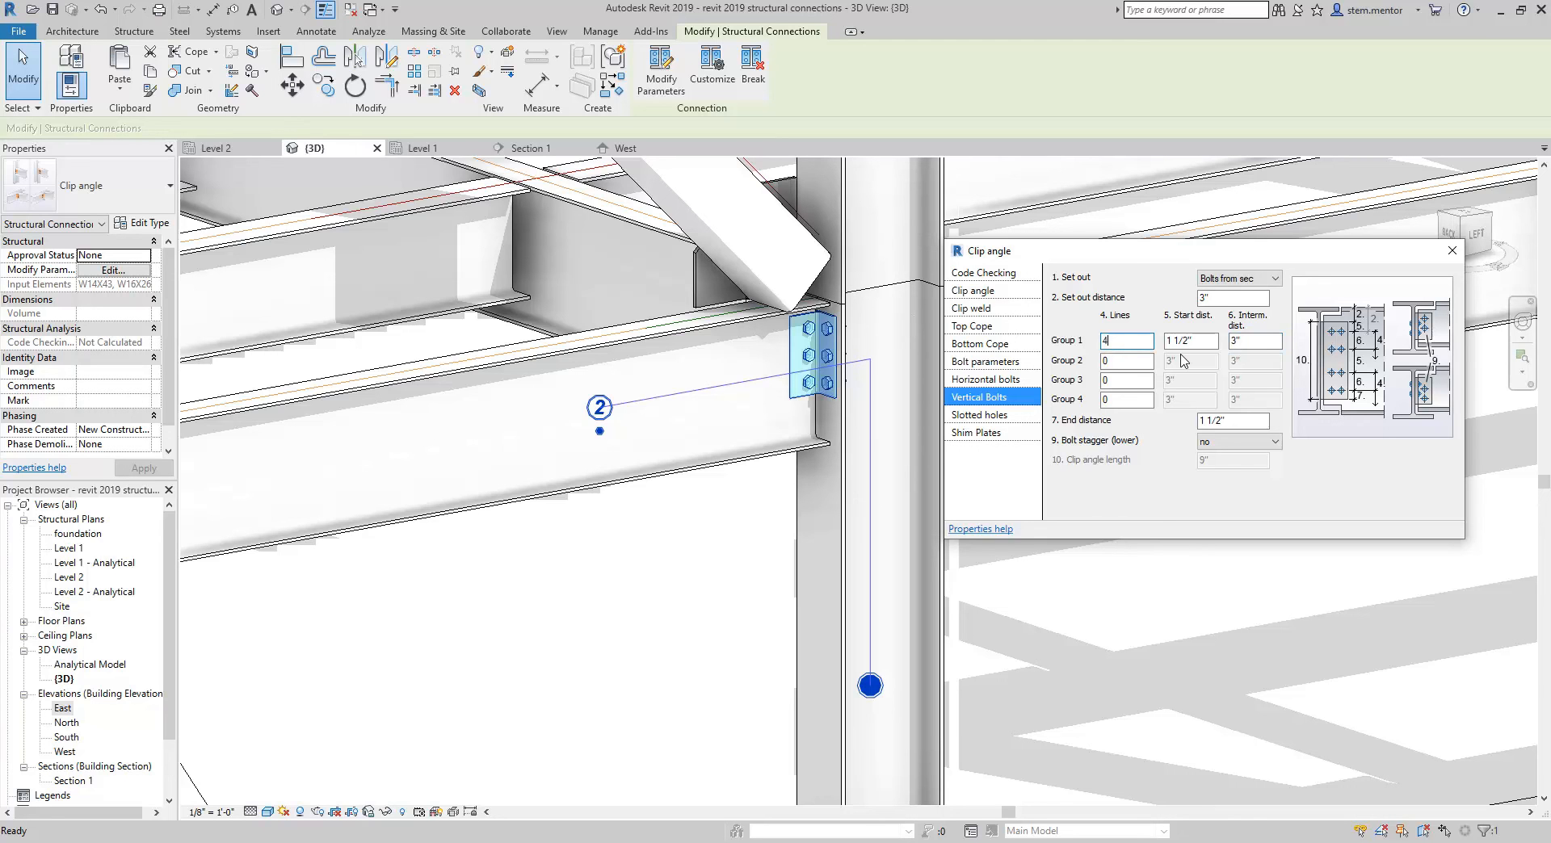
pyautogui.click(1127, 361)
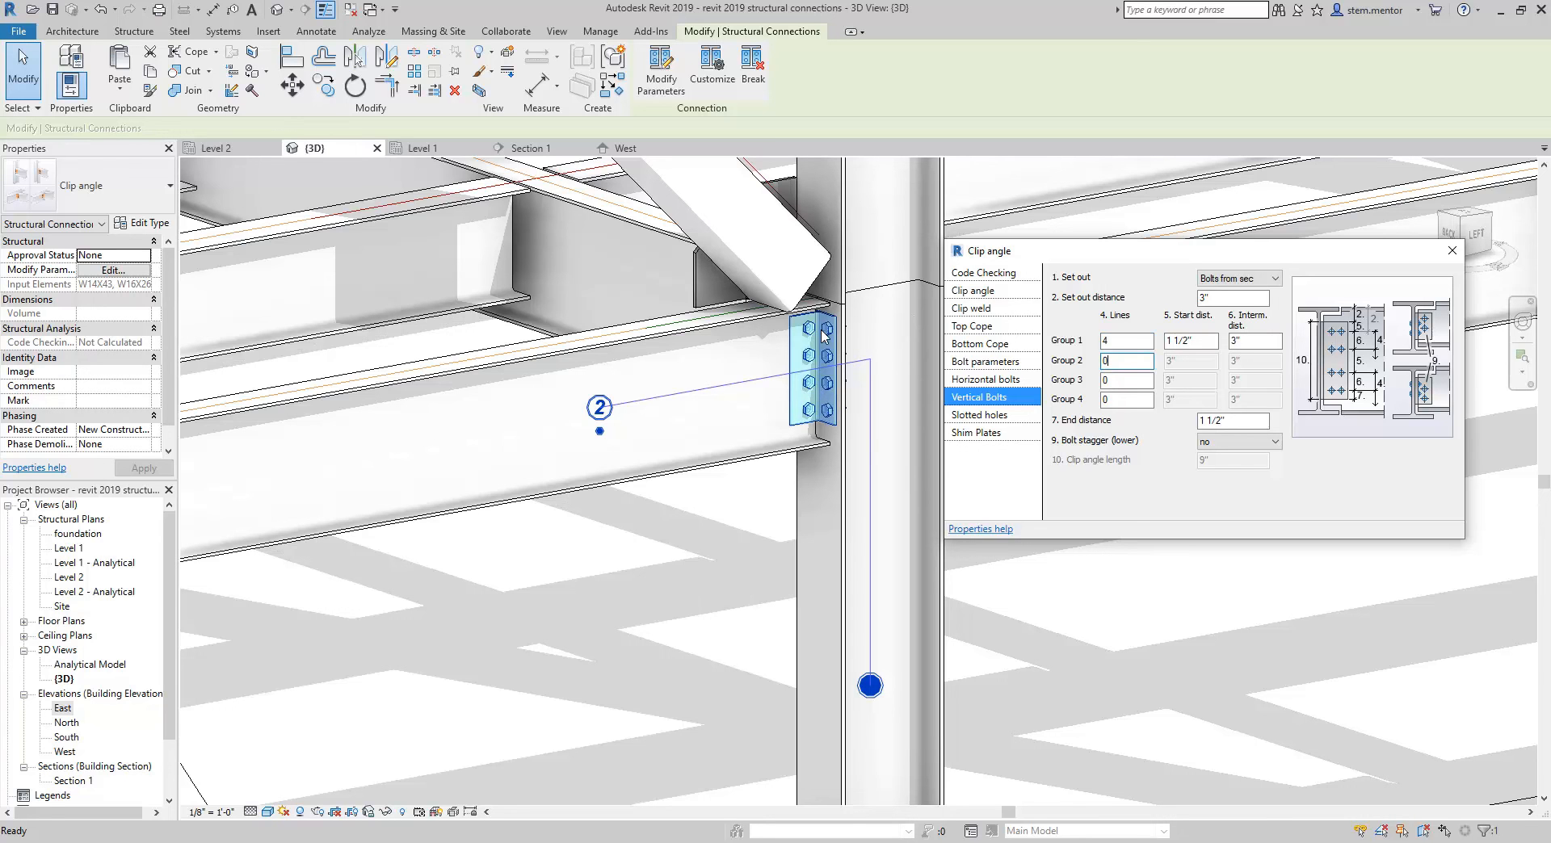
pyautogui.moveTo(838, 358)
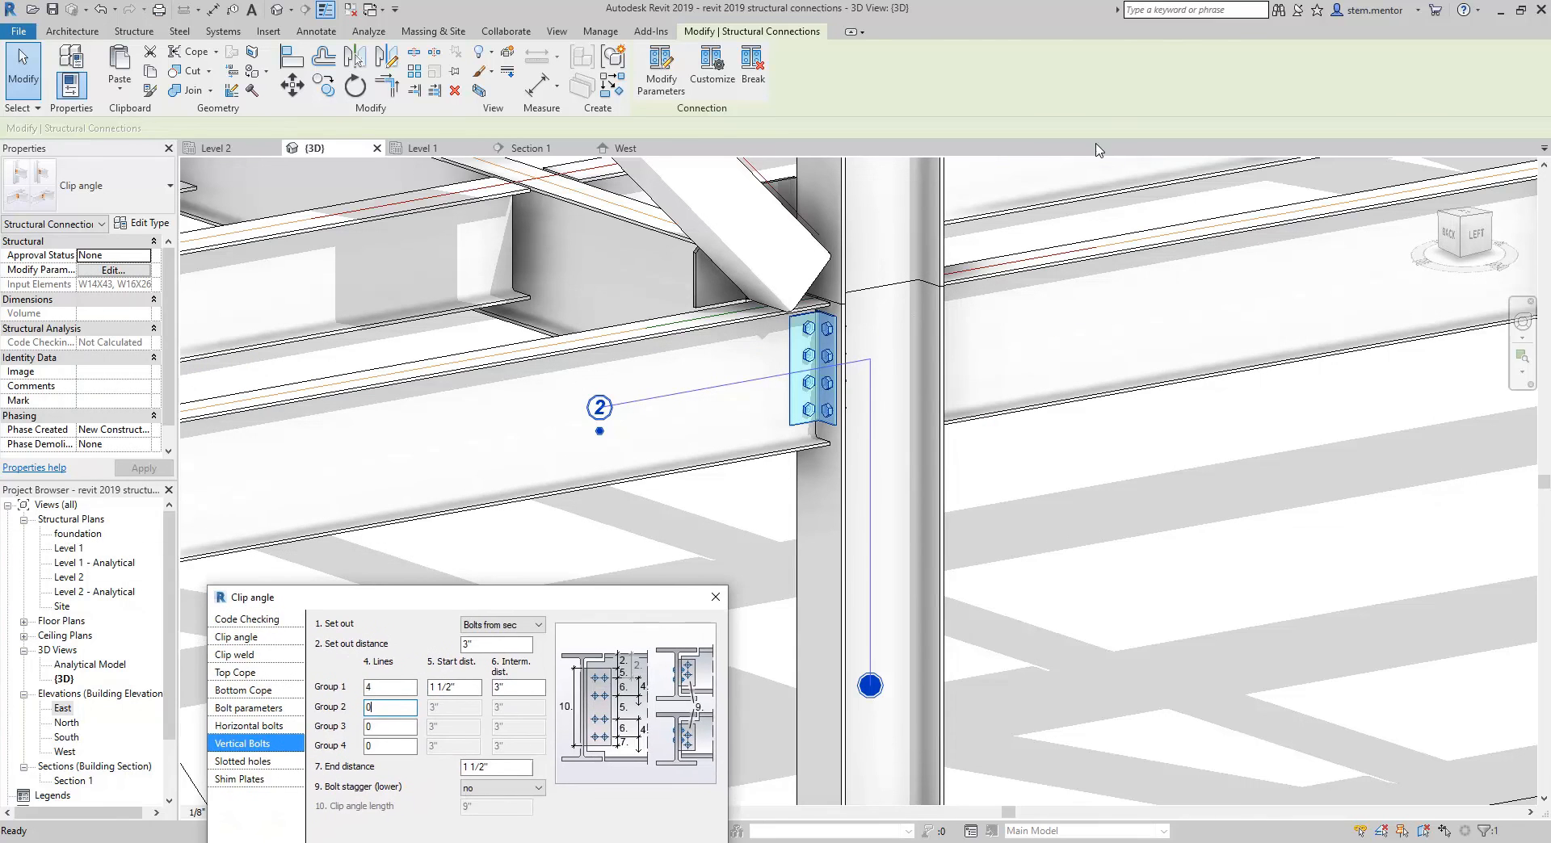
pyautogui.click(714, 598)
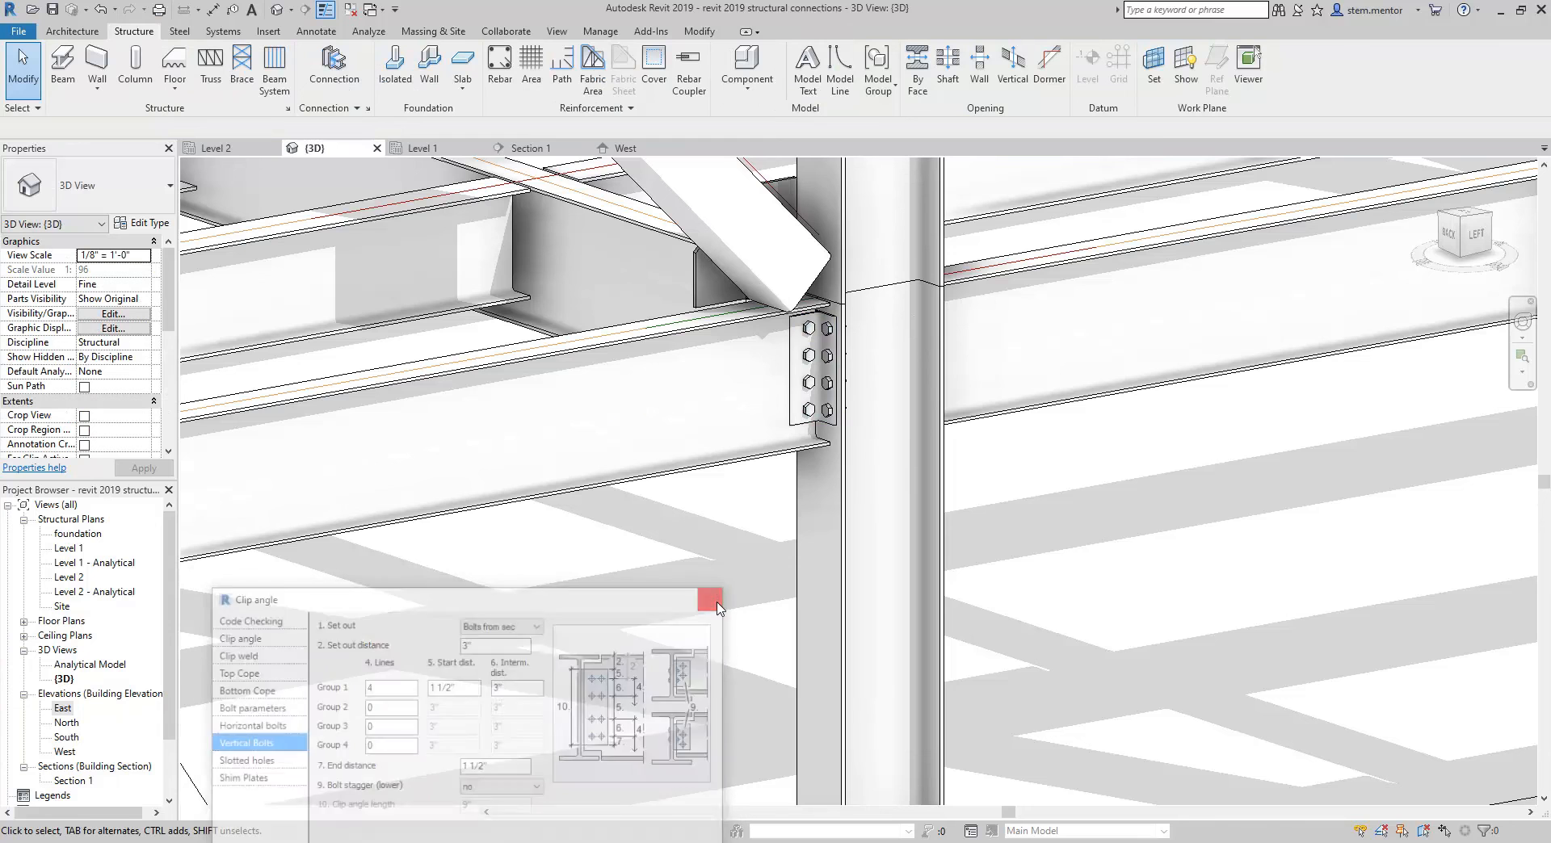
pyautogui.click(711, 606)
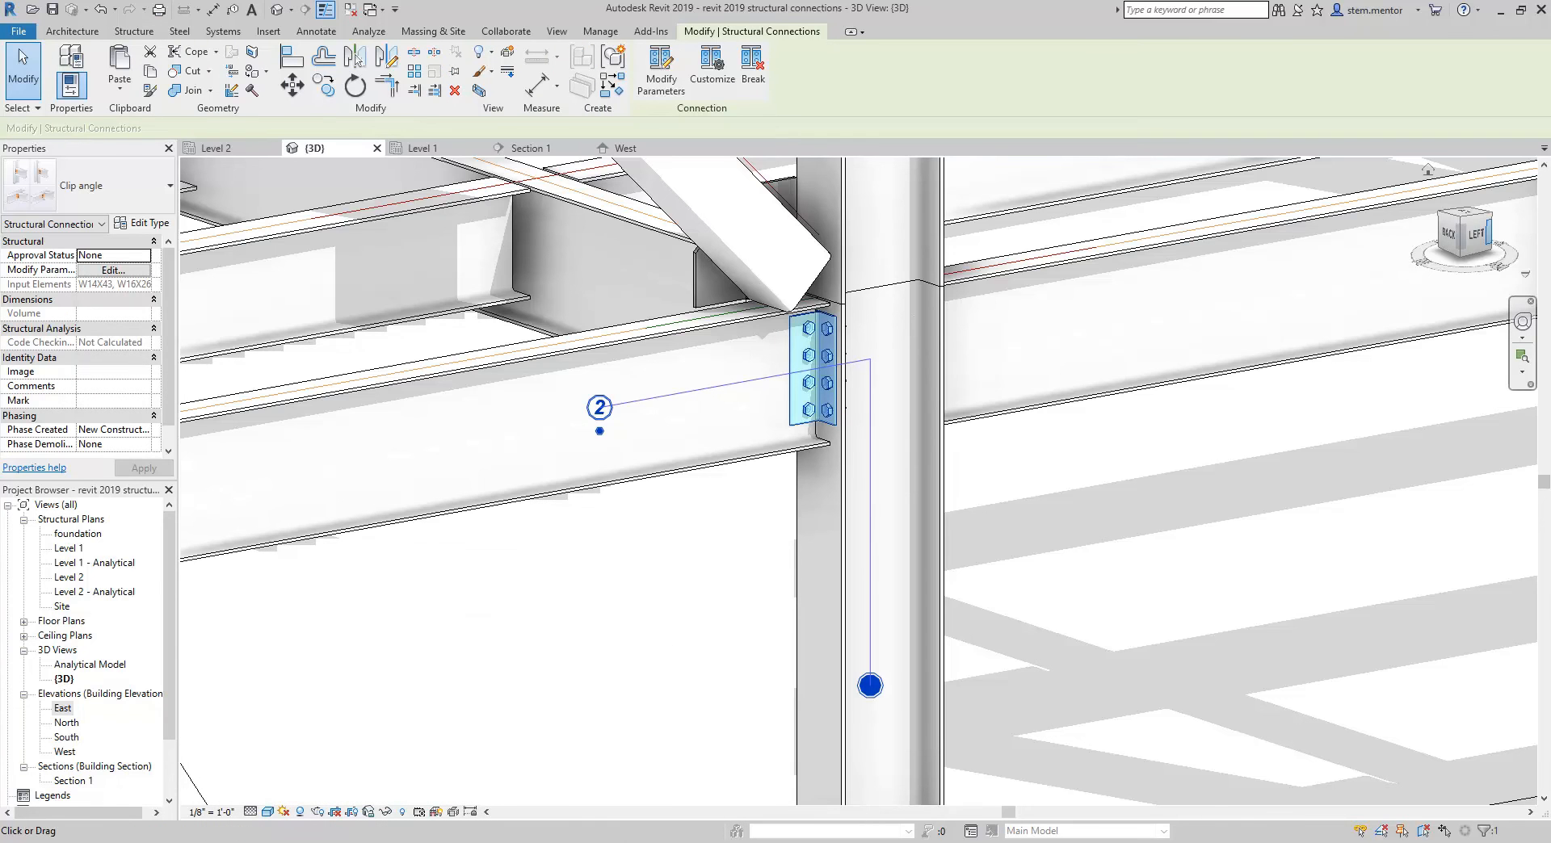
pyautogui.scroll(3)
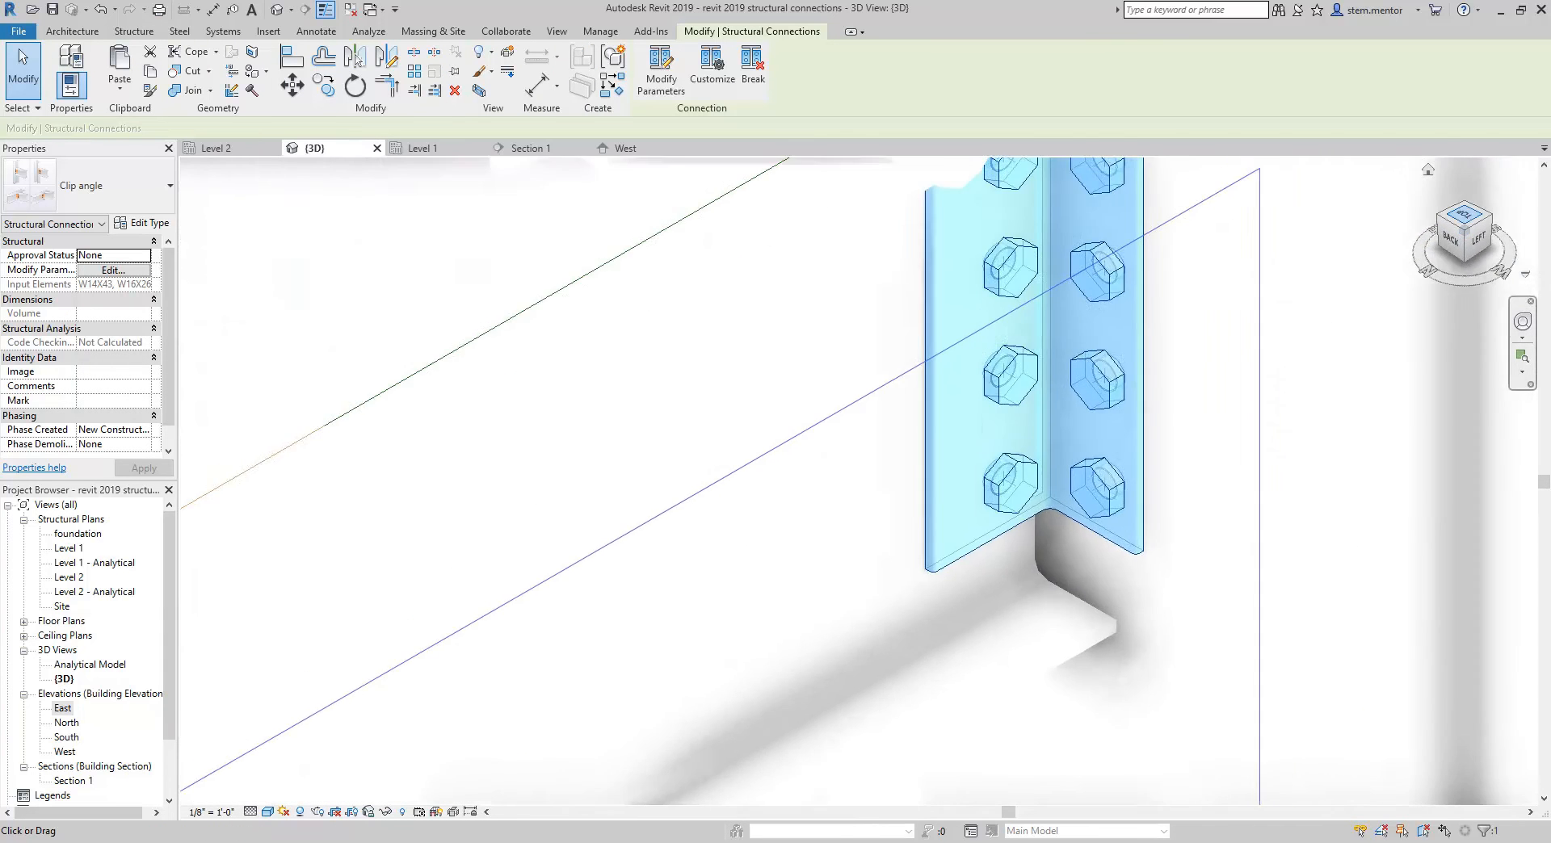